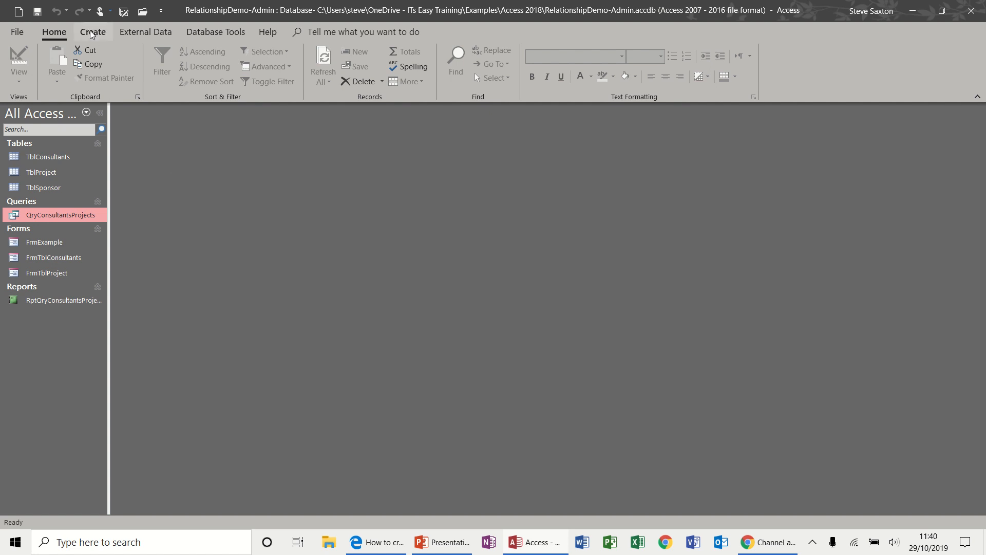
- Create a blank form in Design View and select the Button control
left_click(93, 32)
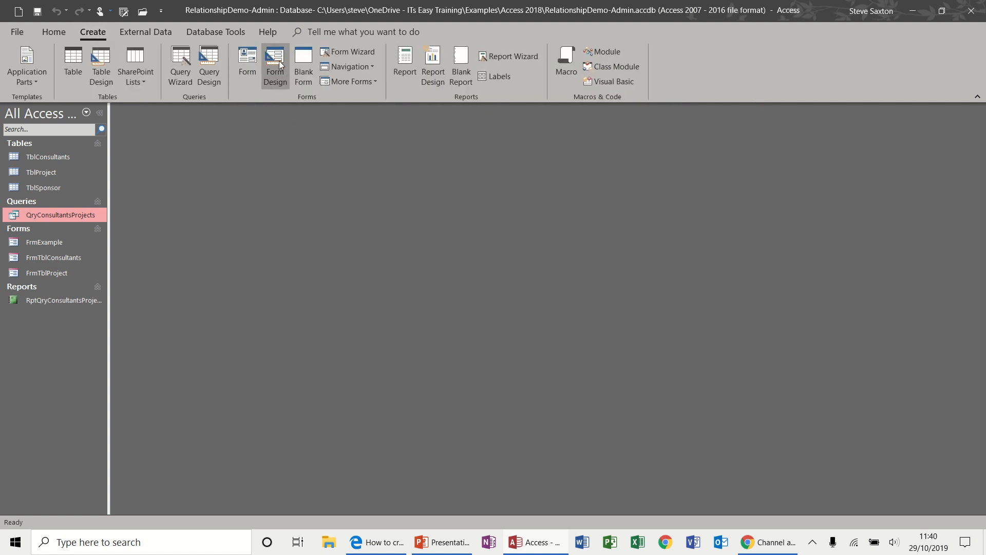
left_click(276, 63)
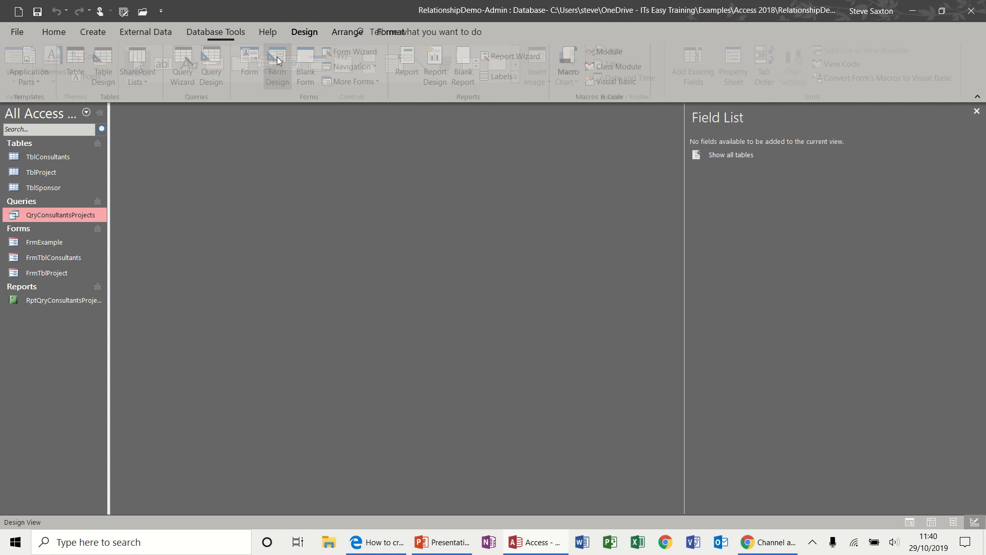
left_click(277, 60)
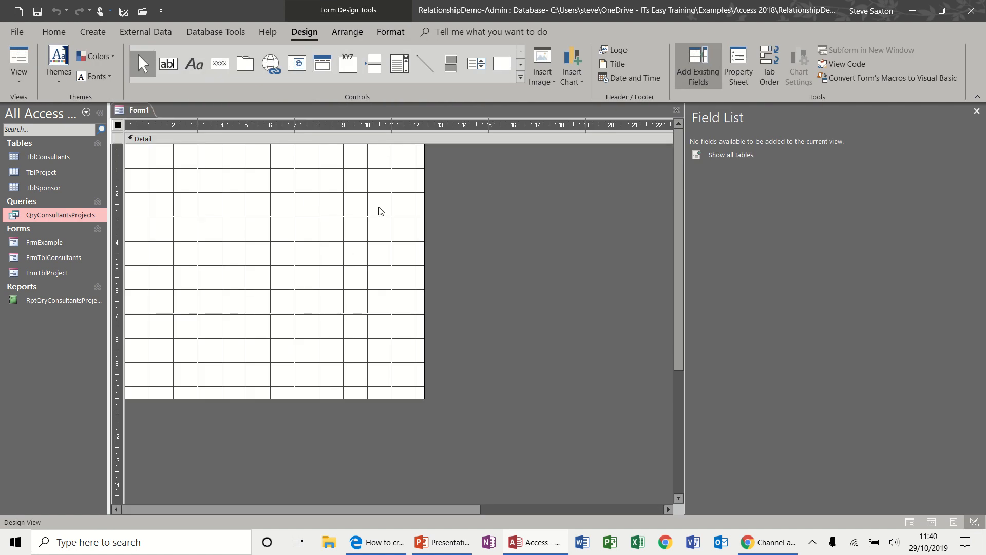
mouse_move(236, 97)
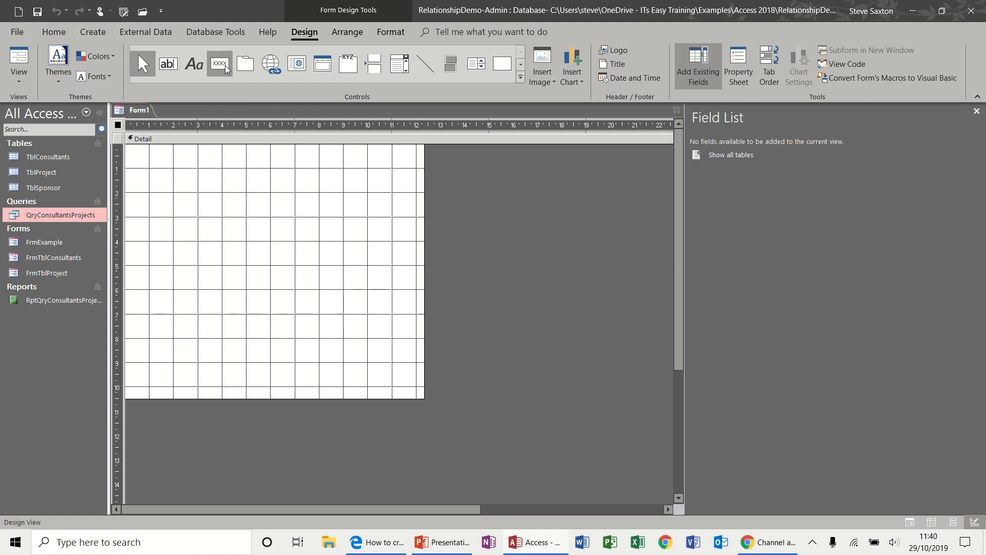
mouse_move(221, 66)
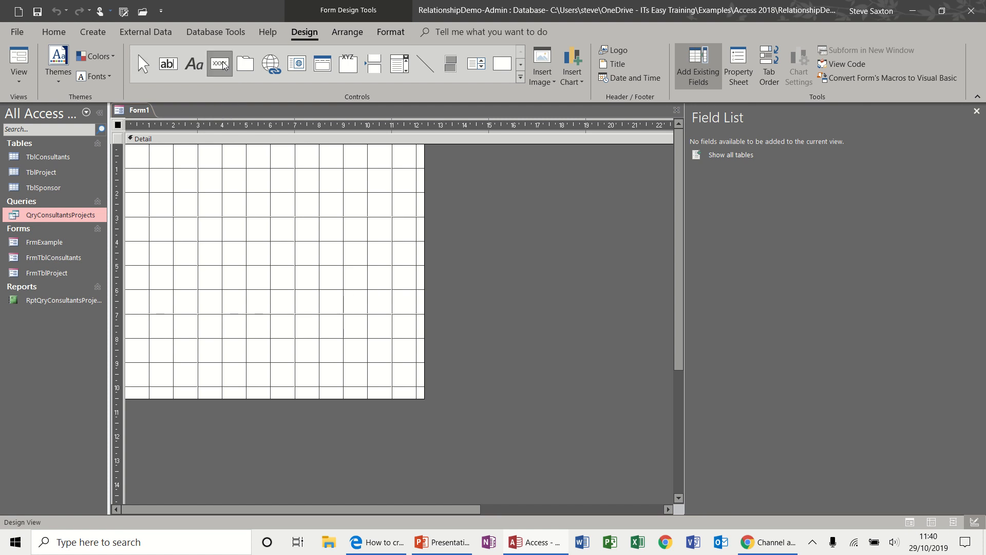
- Draw a command button and set it to open the FrmTblConsultants form
left_click_drag(176, 154, 229, 183)
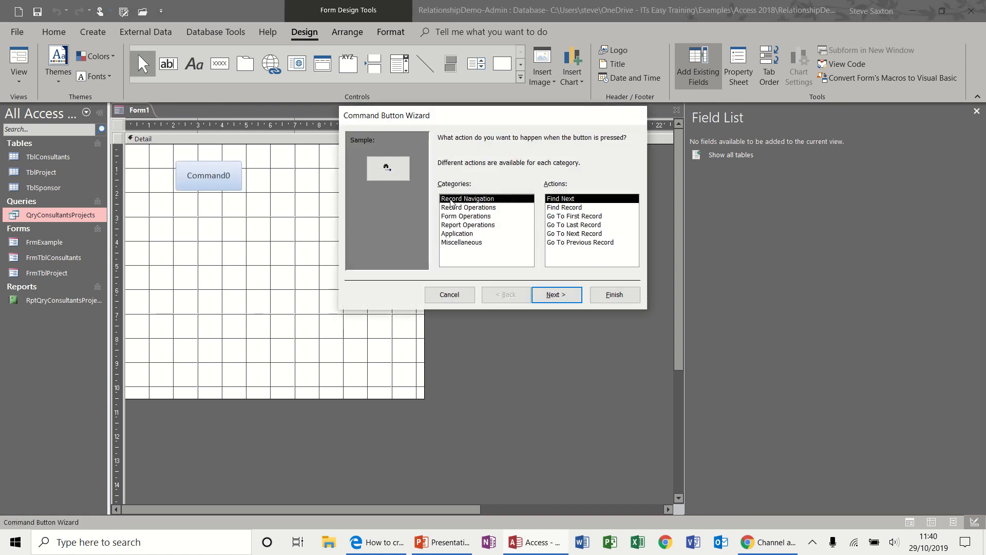
mouse_move(416, 189)
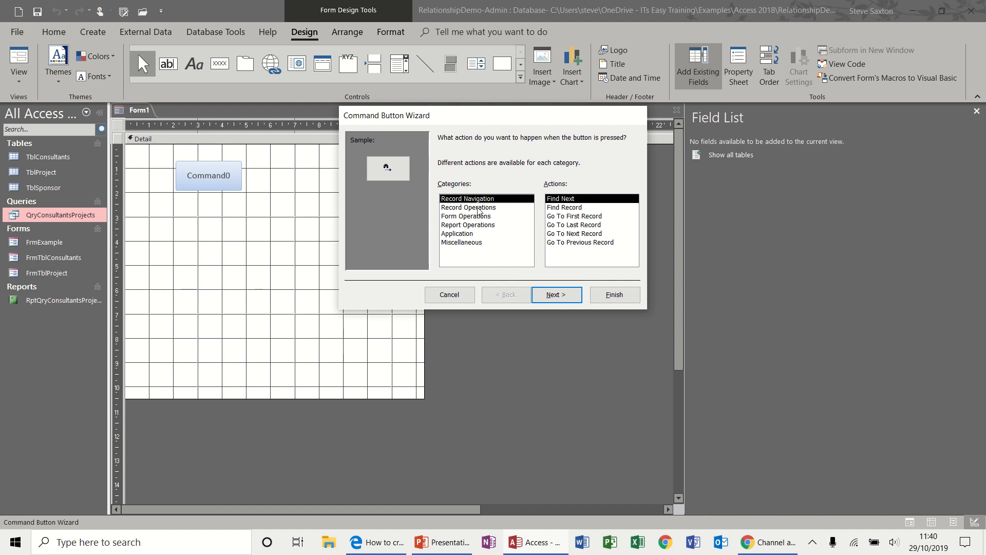
mouse_move(459, 230)
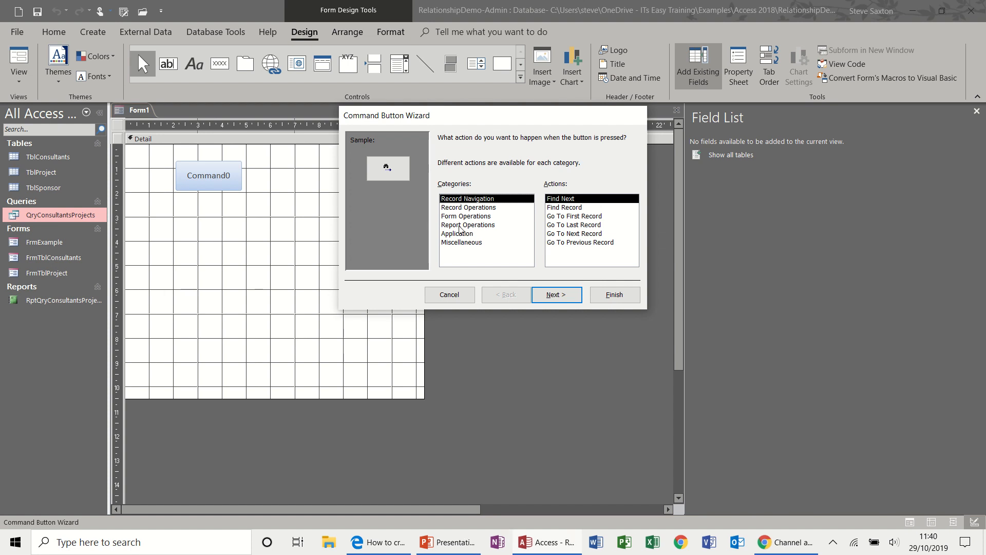
mouse_move(554, 238)
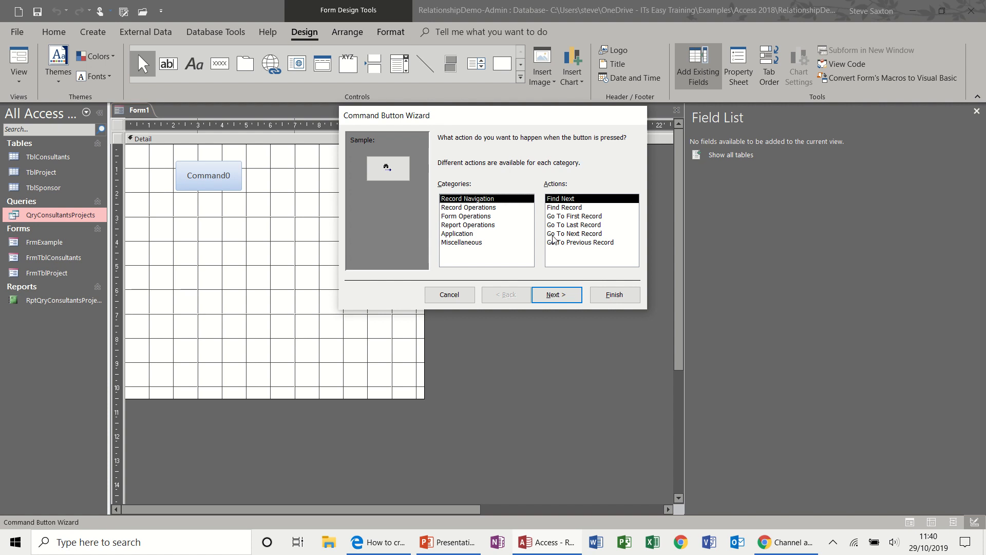
mouse_move(199, 176)
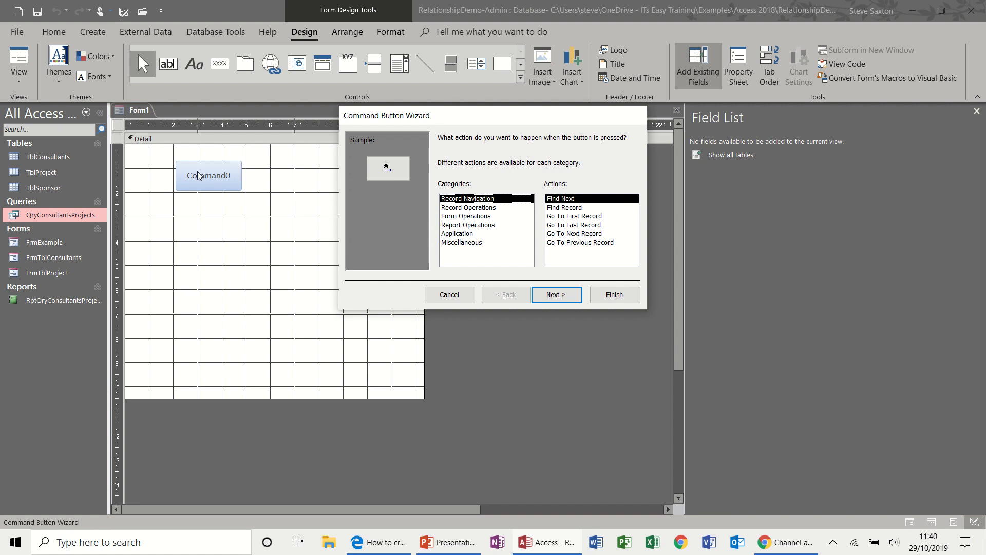
left_click(465, 216)
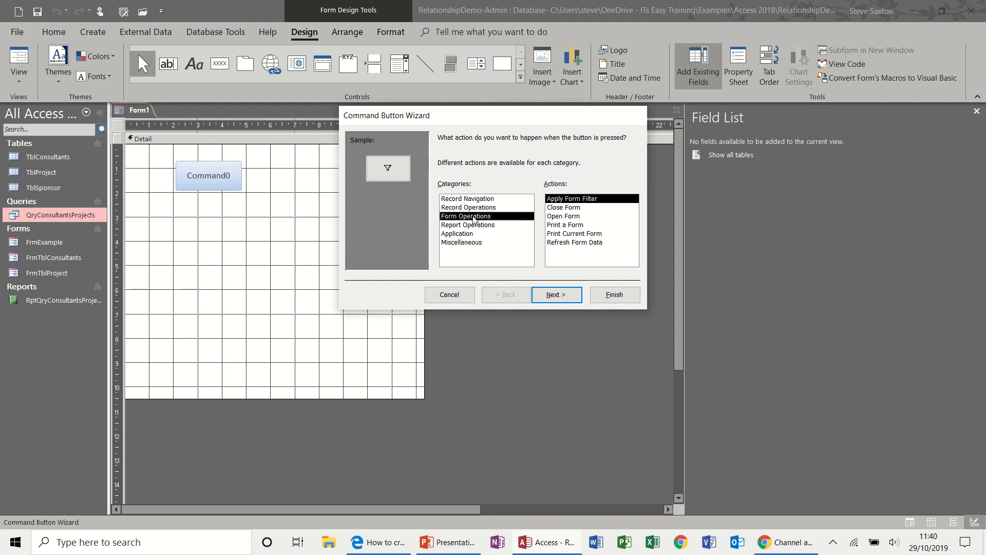
left_click(564, 216)
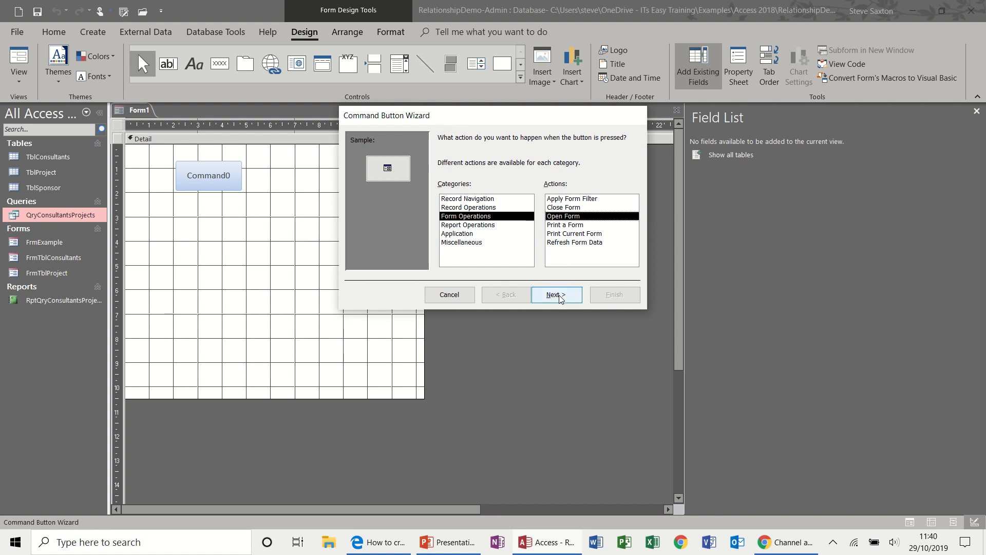
left_click(556, 295)
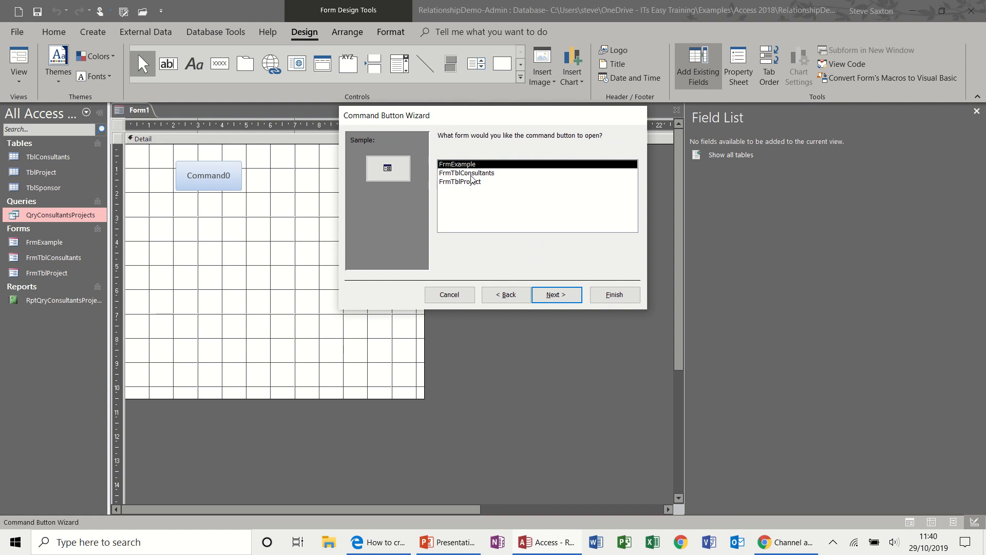
left_click(466, 172)
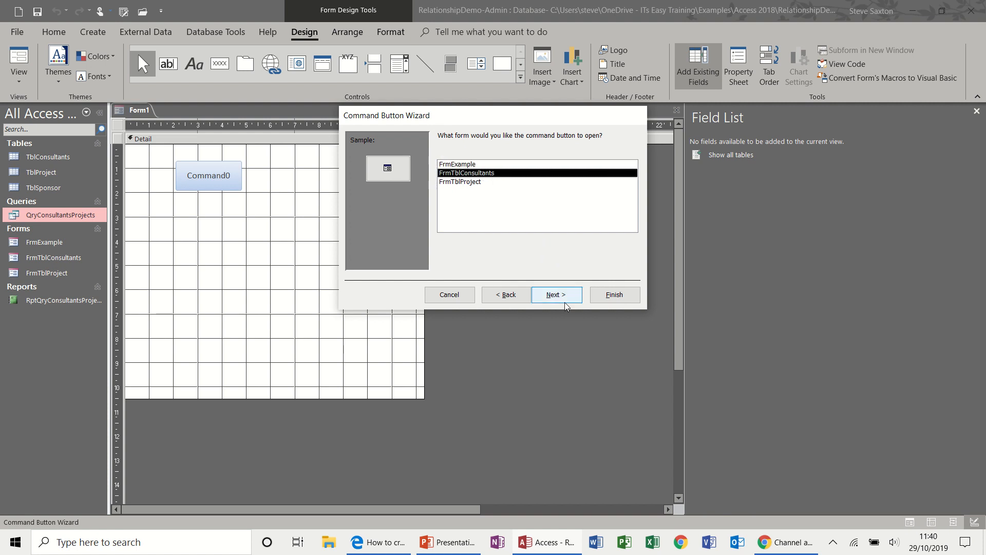
- Show all records and caption the button 'Open Consultants Form', then finish the wizard
left_click(557, 294)
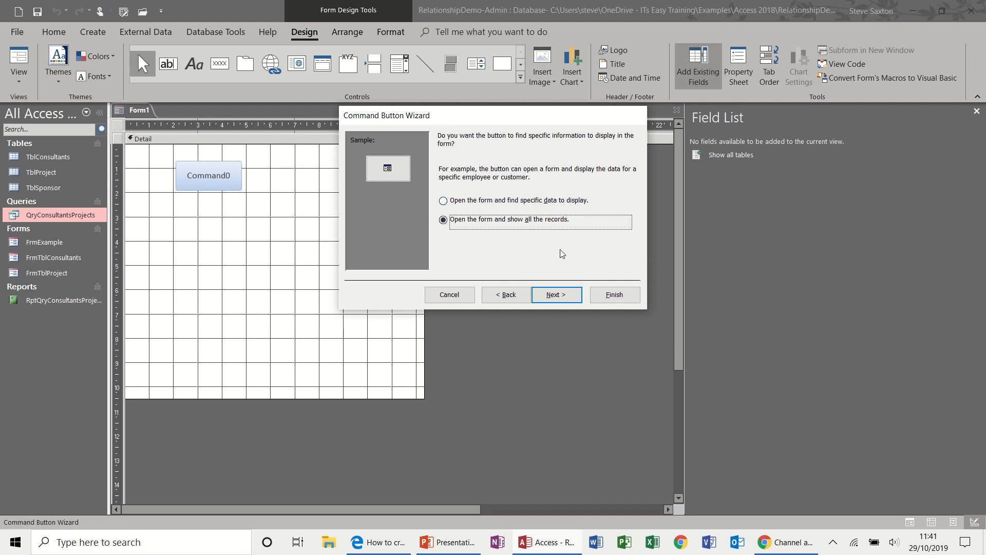
left_click(557, 294)
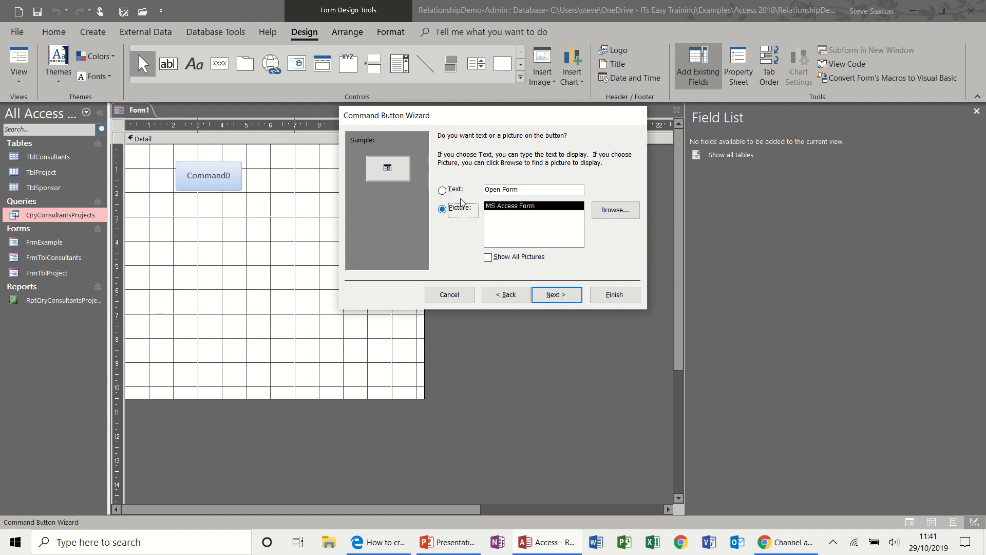
left_click(442, 190)
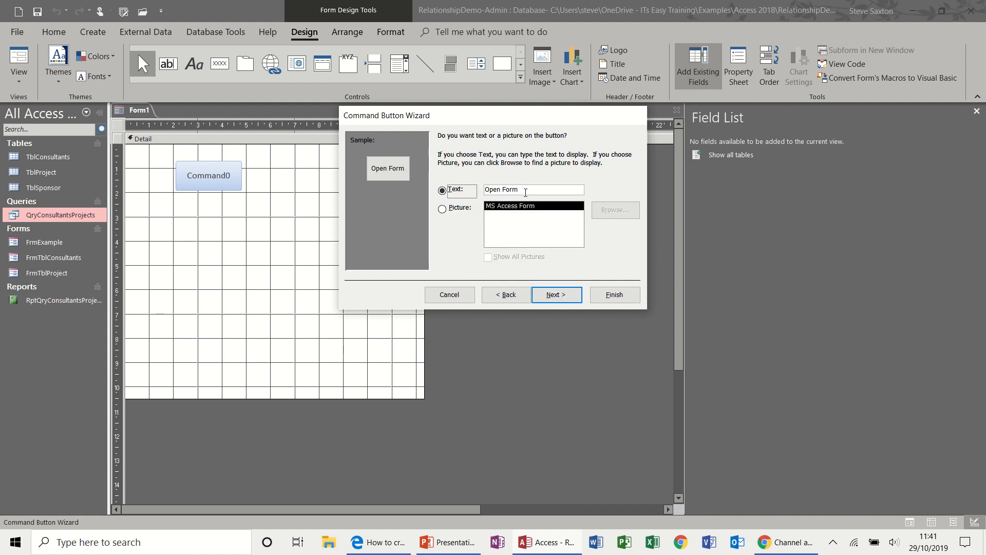
double_click(510, 189)
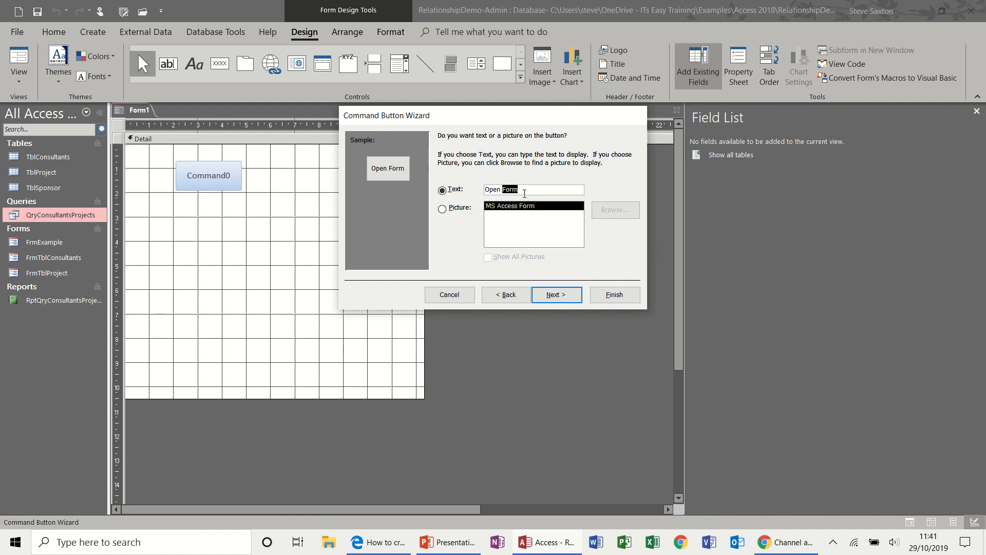
type("Open Consultants")
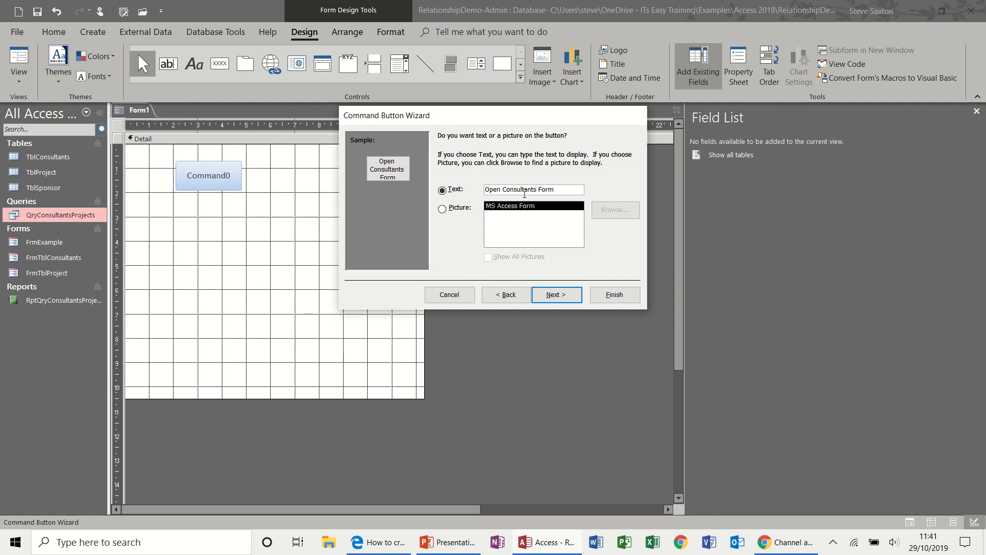
left_click(557, 294)
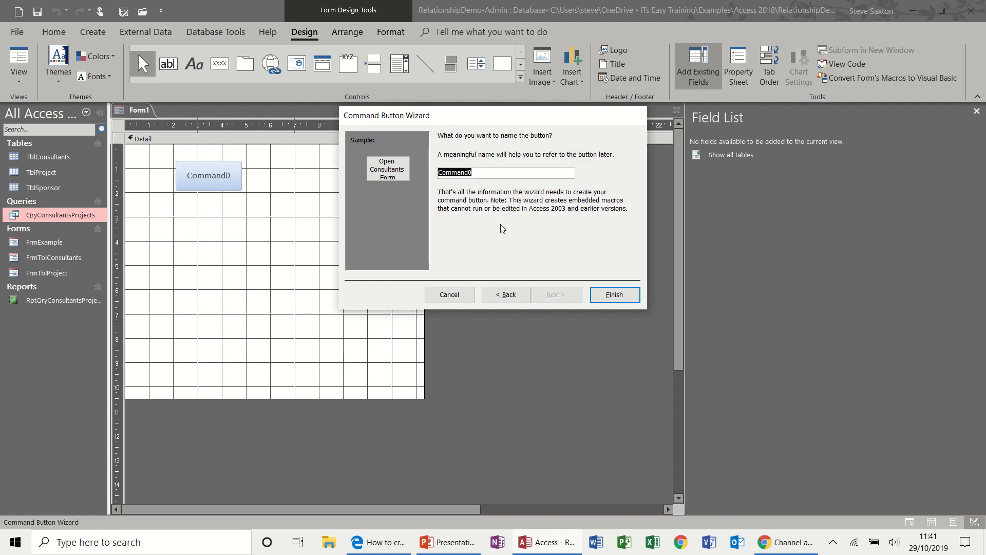
mouse_move(582, 266)
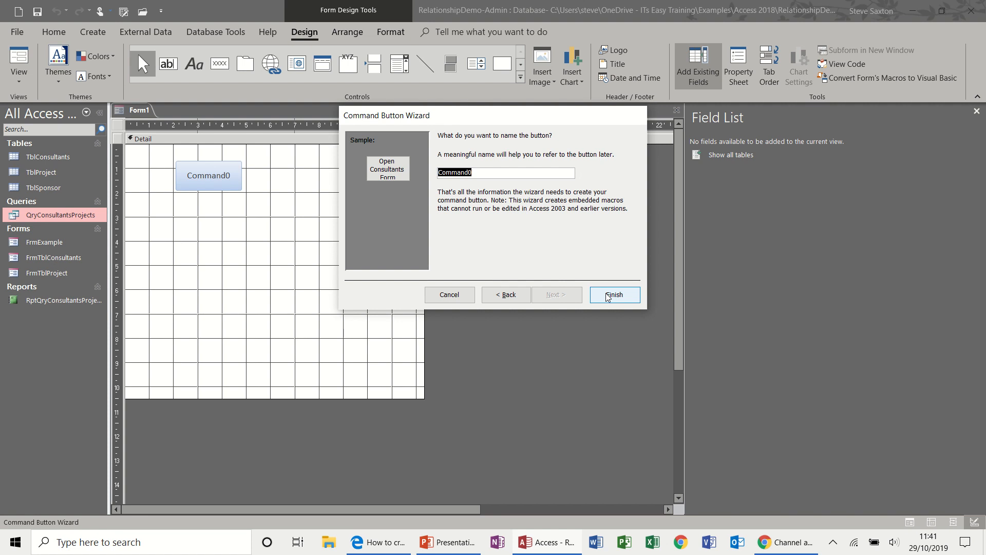
left_click(615, 294)
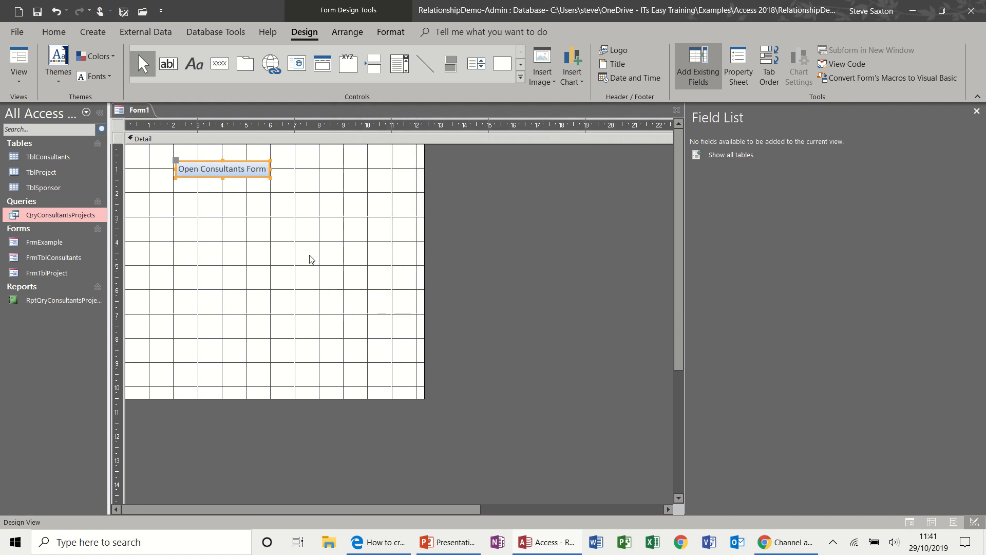
- Save the form as 'Main Menu' and test its Open Consultants Form button
left_click(39, 12)
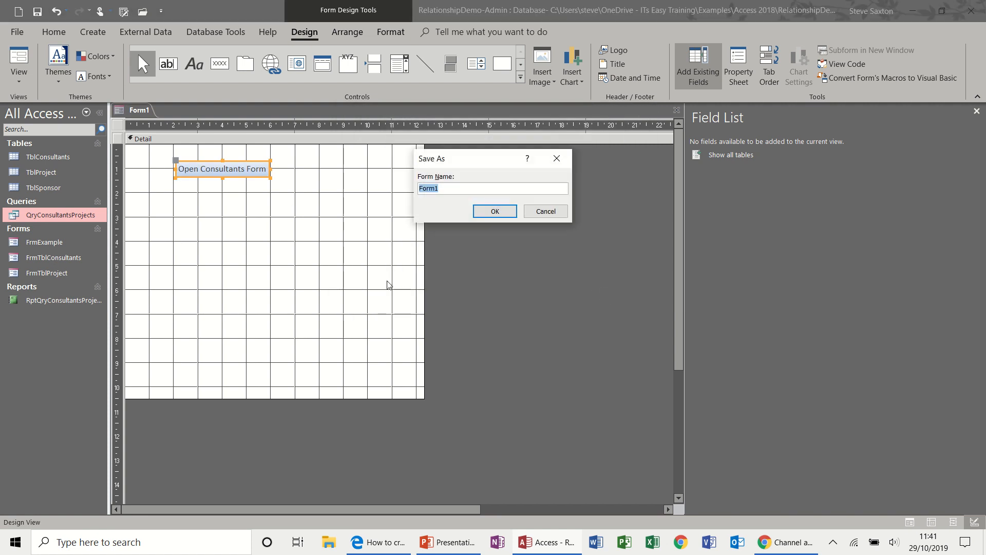
type("Main Menu")
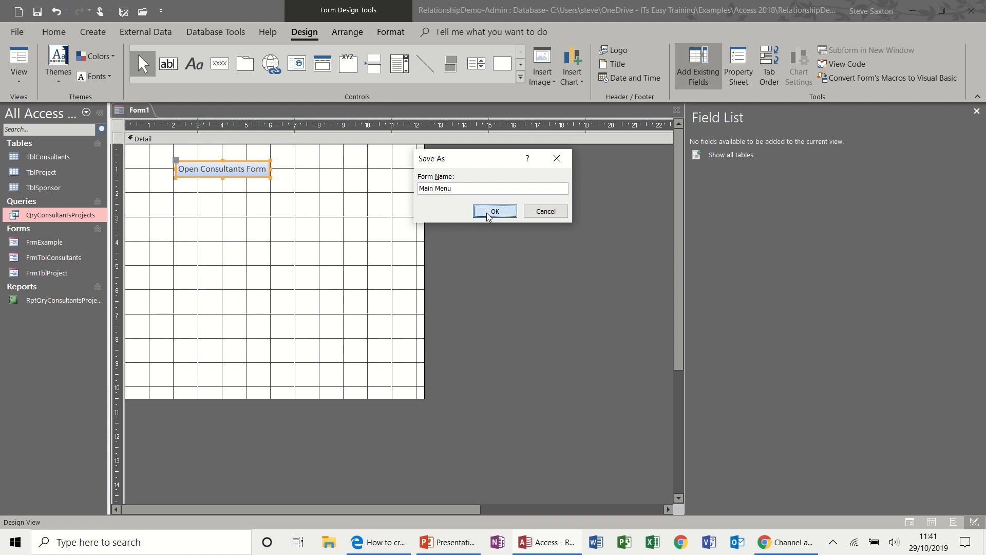
left_click(495, 211)
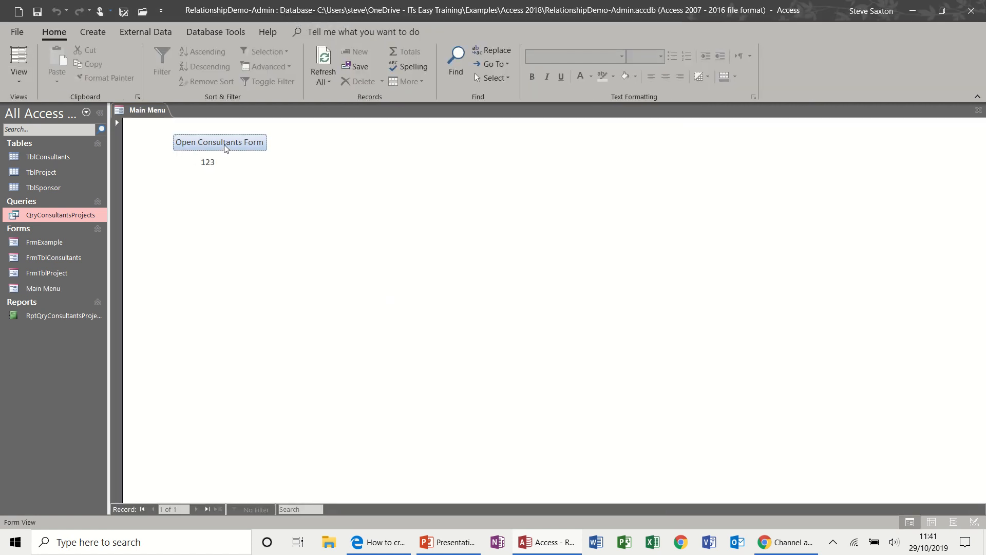
left_click(220, 141)
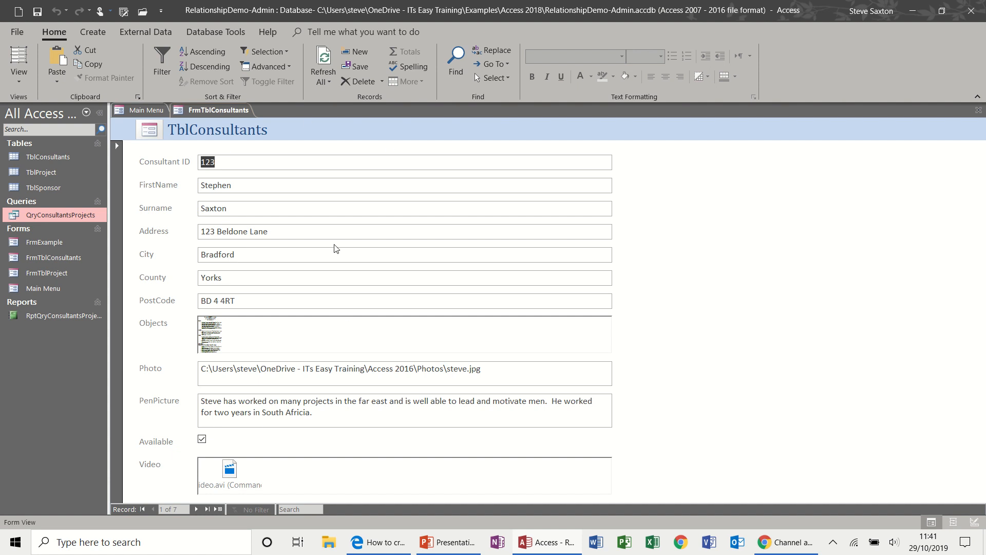
mouse_move(454, 156)
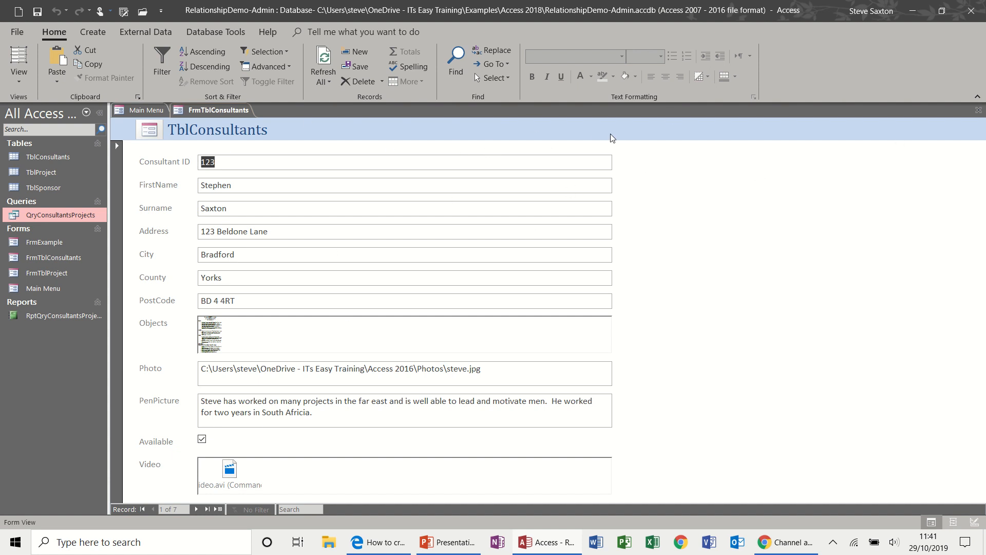
mouse_move(464, 146)
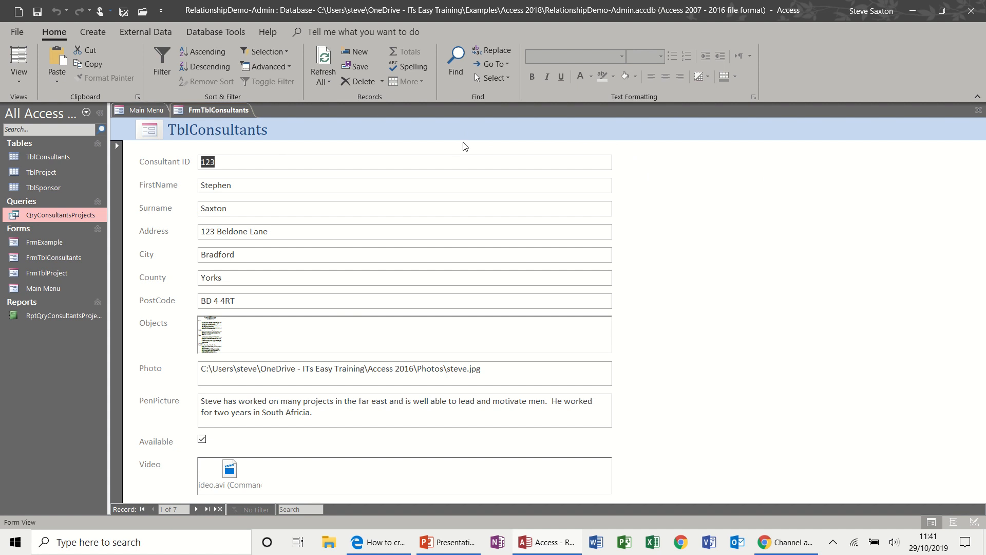
- Add a text 'Close Form' button to the FrmTblConsultants header and test it in Form View
left_click(19, 61)
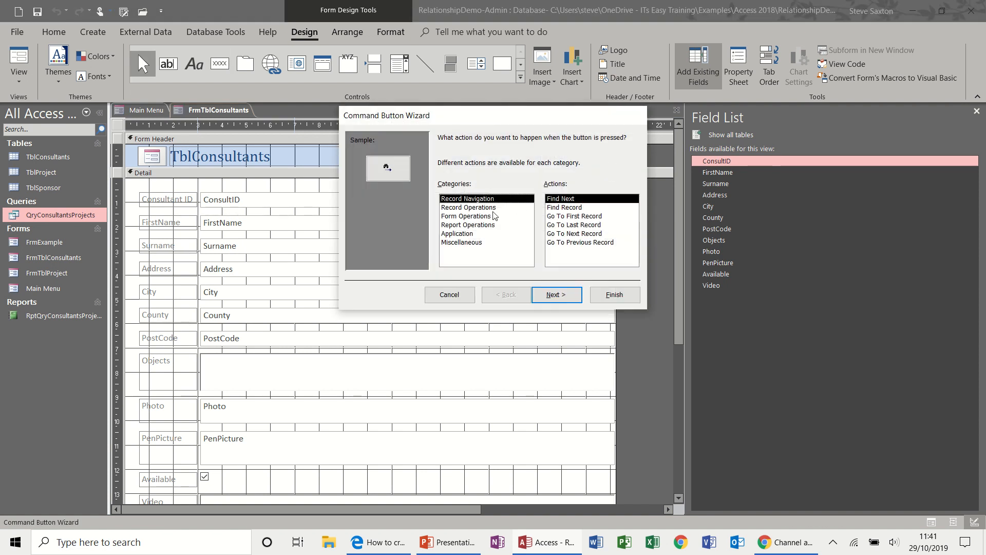
left_click(466, 215)
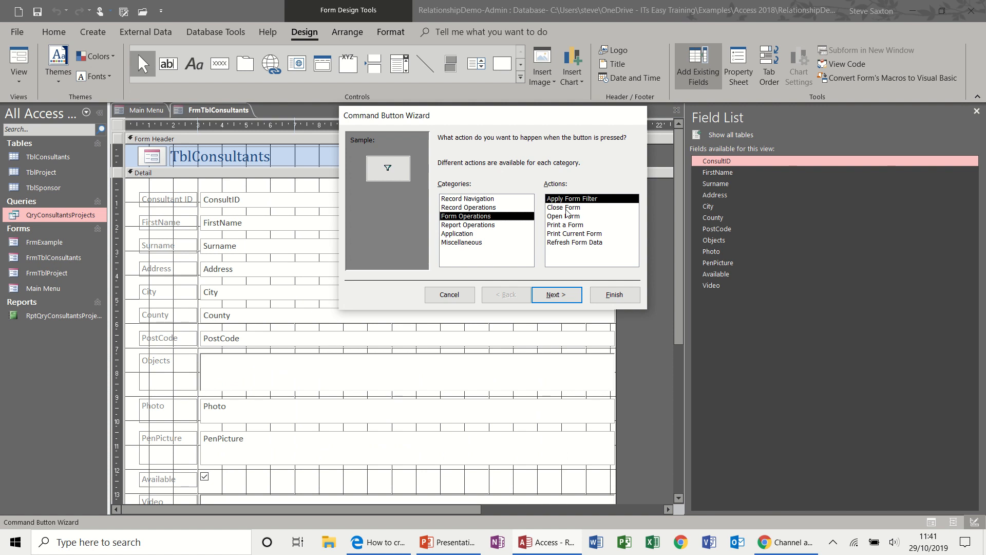
left_click(563, 207)
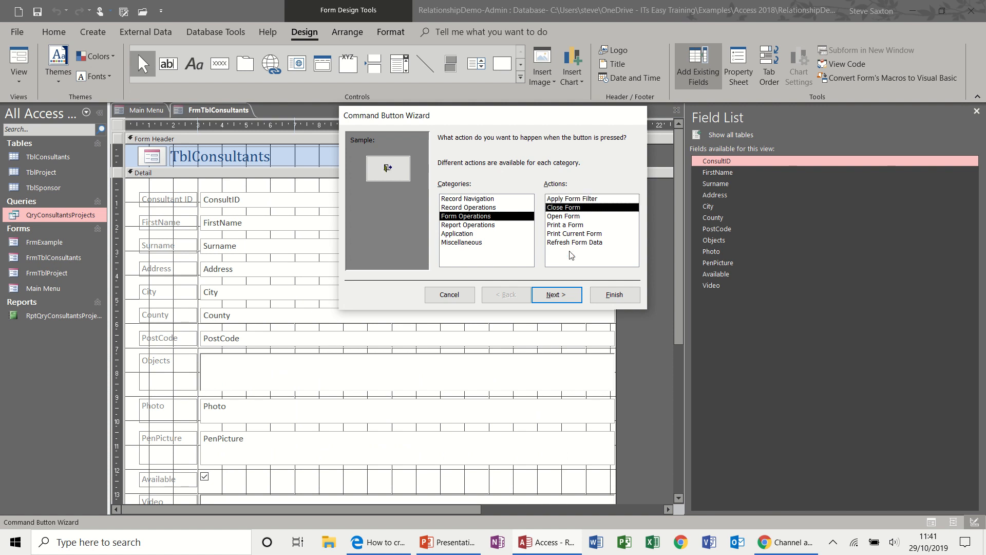
left_click(556, 294)
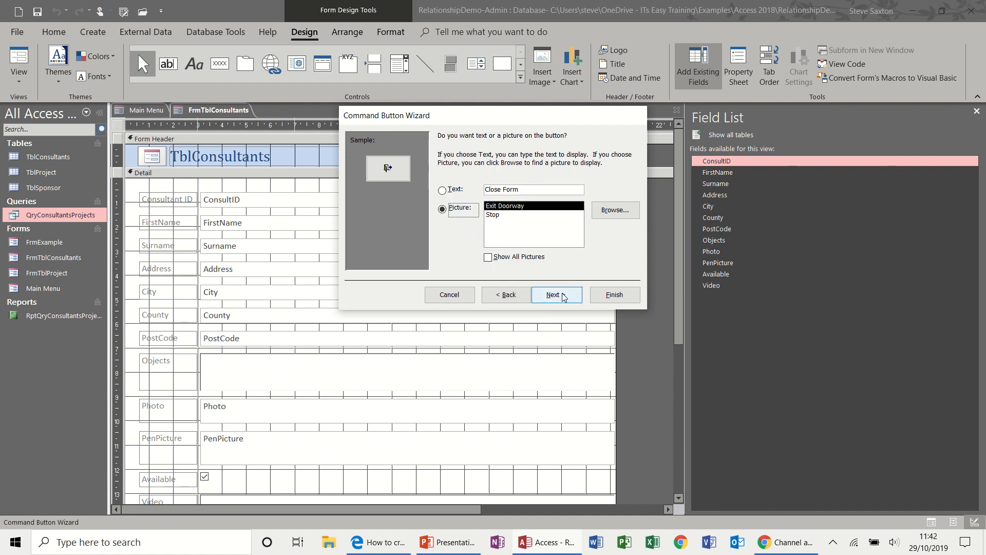
left_click(442, 190)
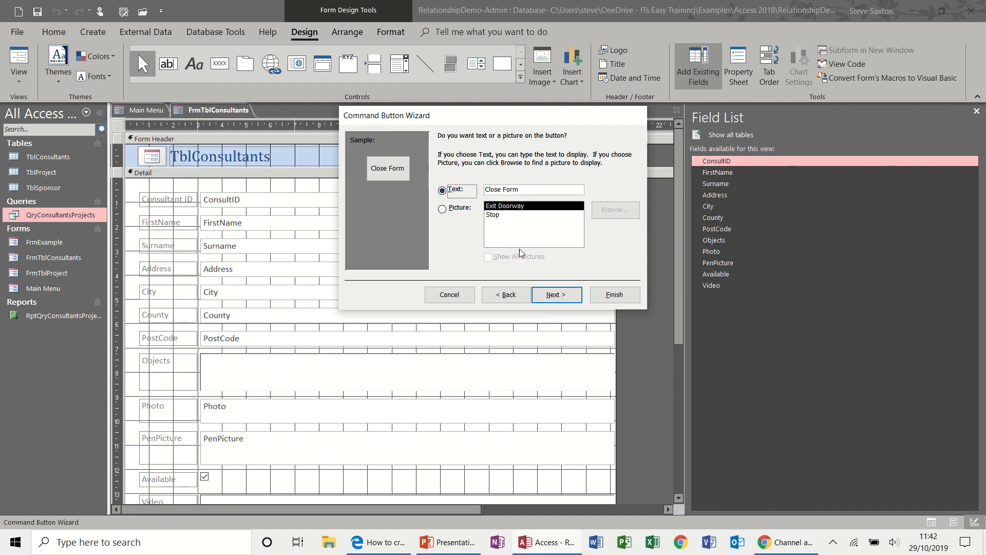
left_click(556, 294)
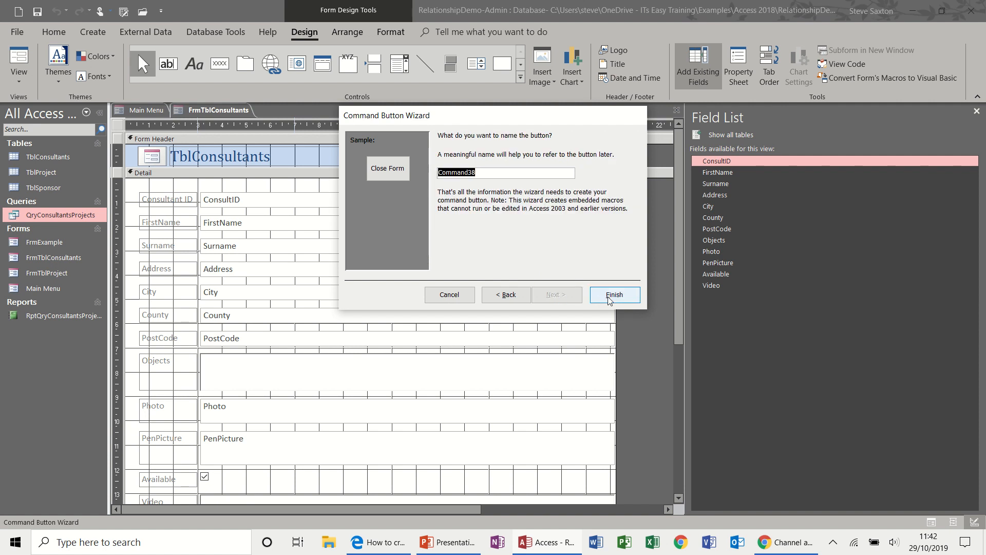
left_click(615, 294)
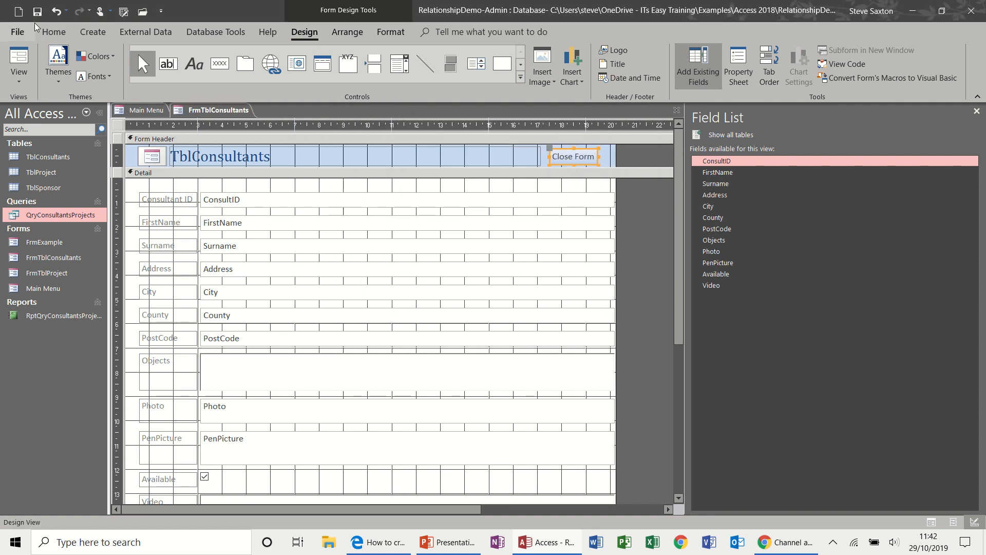
left_click(13, 64)
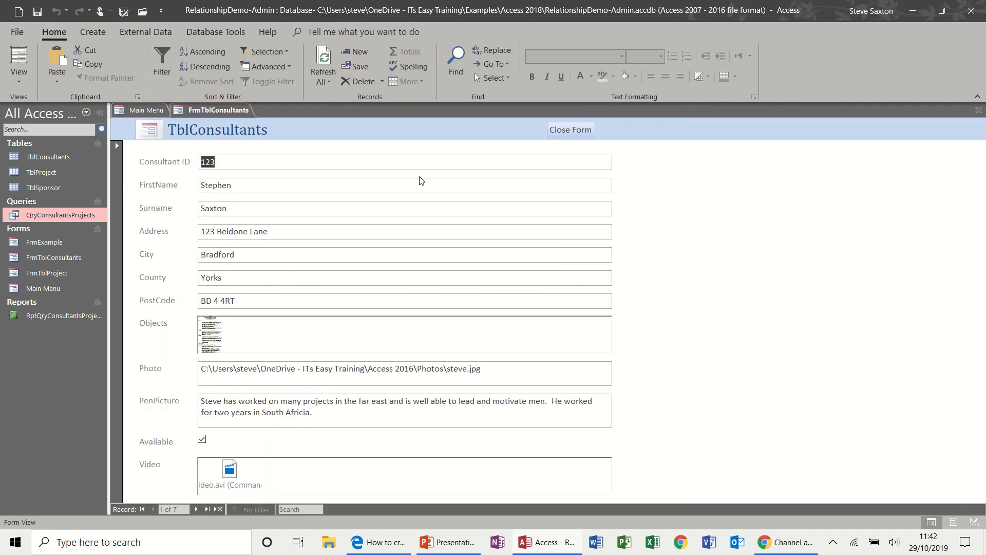
left_click(570, 129)
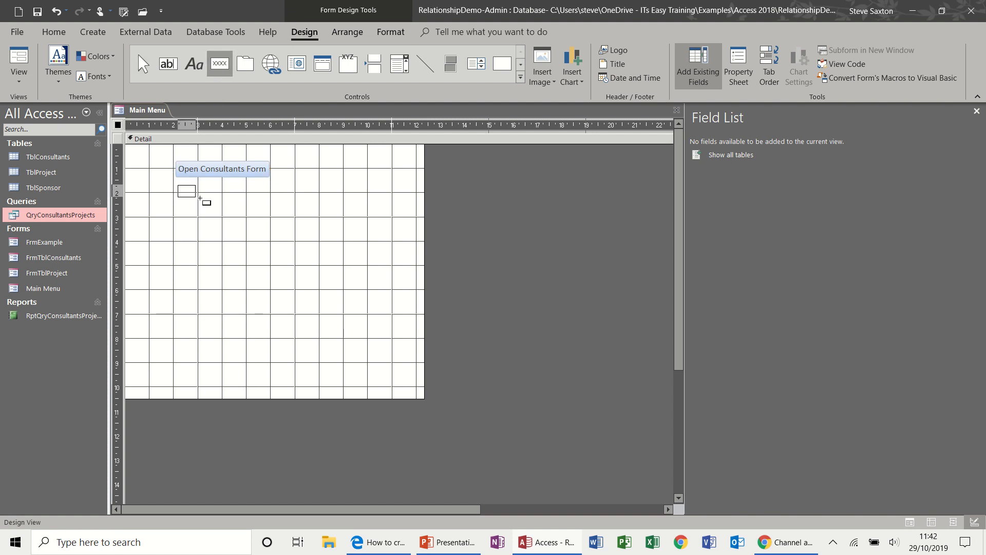
- Draw a button below Open Consultants Form and set it to preview a report
left_click_drag(196, 198, 266, 204)
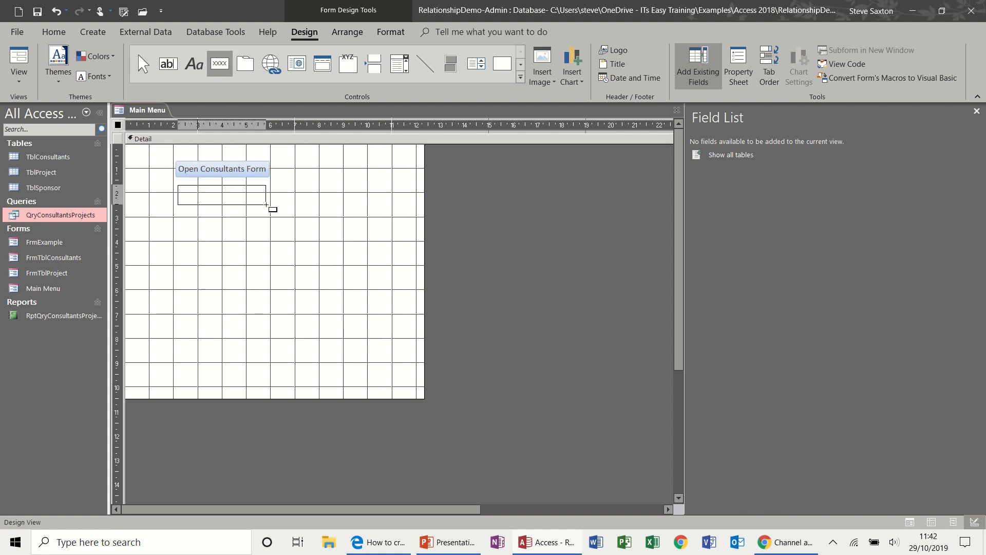
left_click_drag(178, 188, 265, 202)
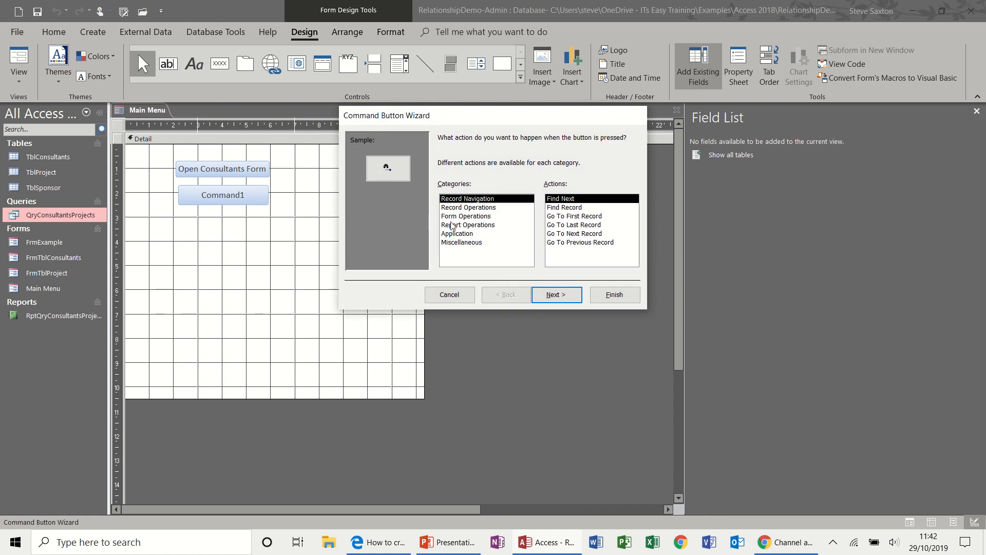
left_click(468, 224)
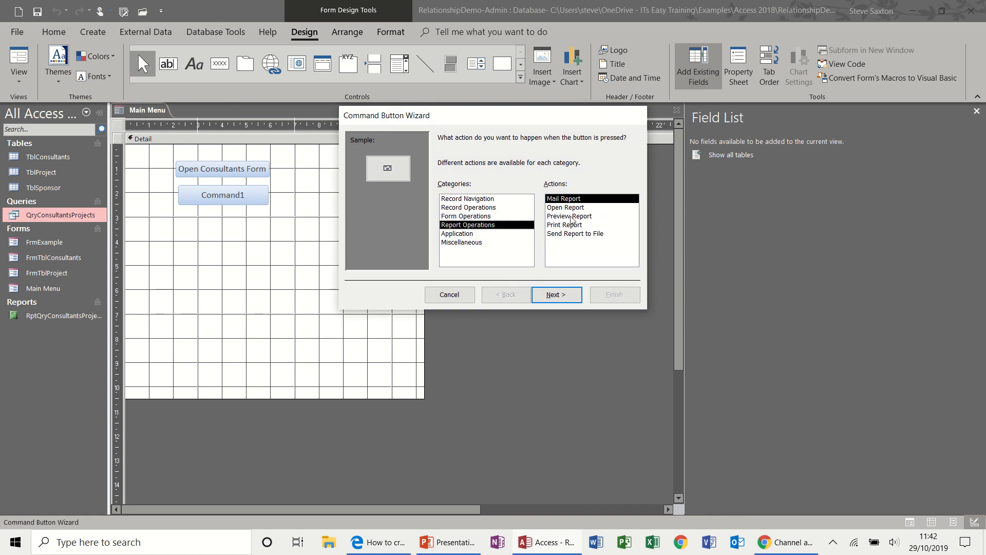
left_click(569, 216)
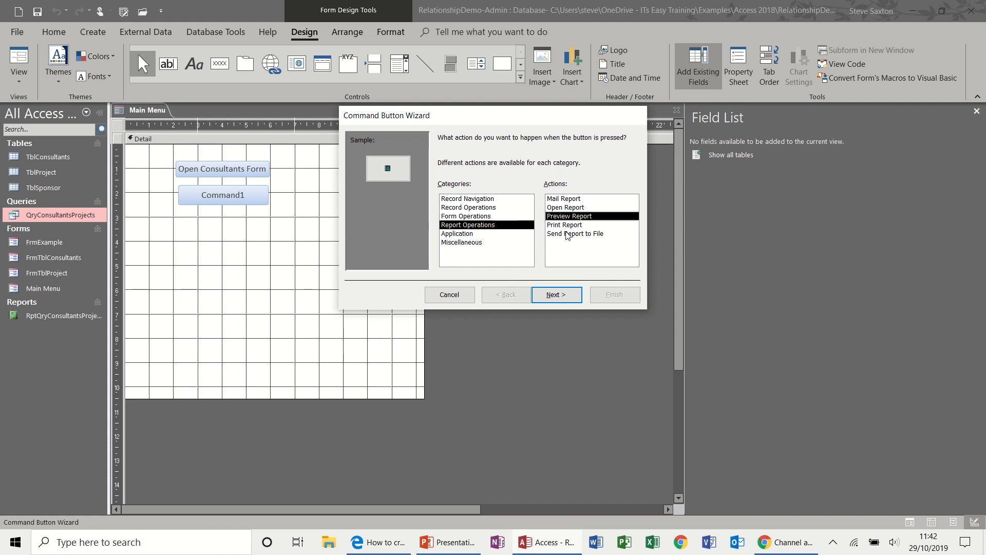
mouse_move(602, 243)
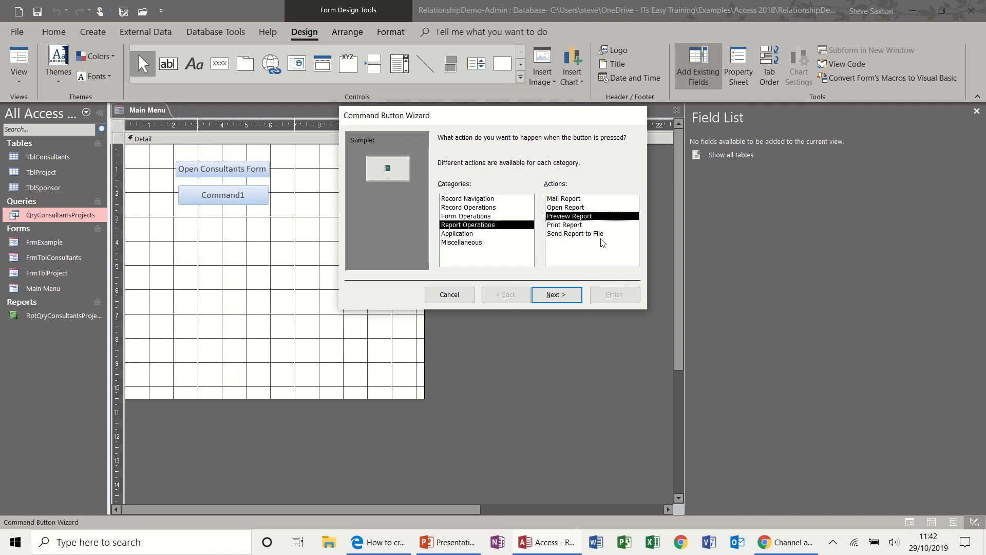
mouse_move(568, 215)
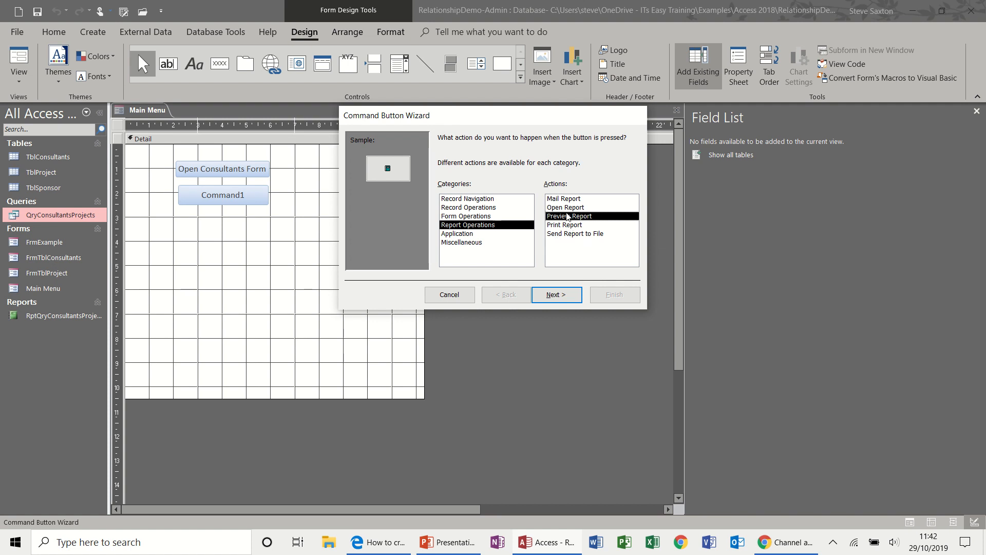
left_click(556, 295)
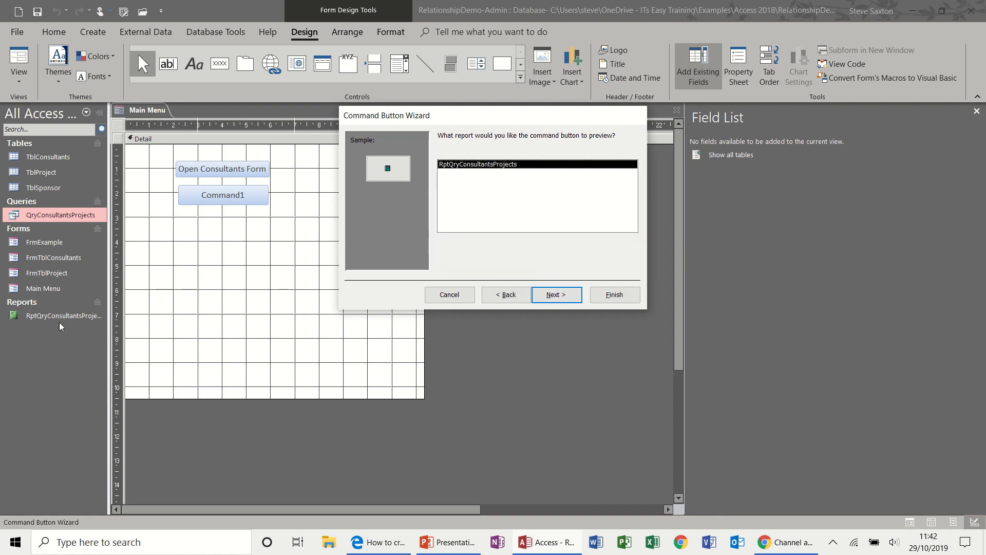
mouse_move(554, 282)
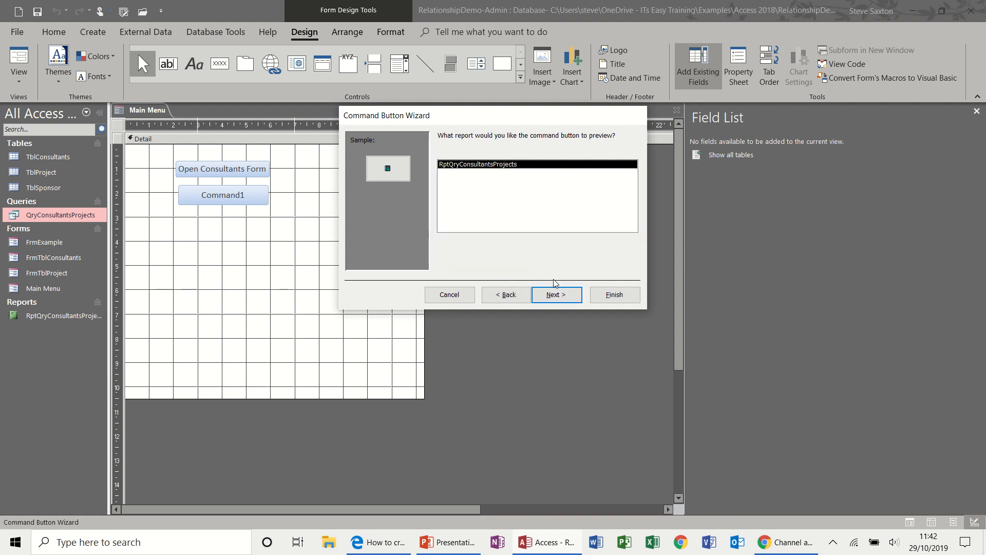
- Preview RptQryConsultantsProjects, caption the button 'Preview Consultants Projects', and finish the wizard
left_click(557, 295)
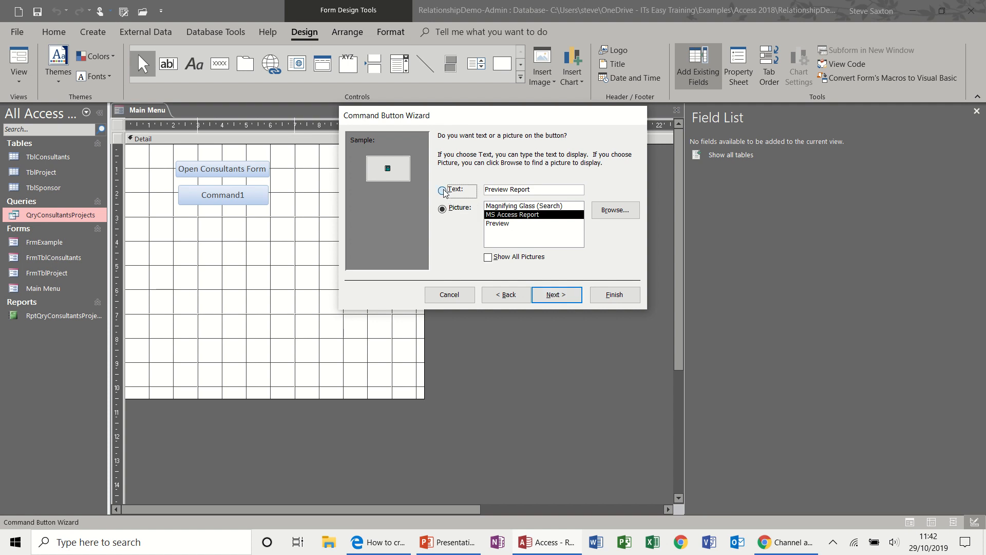
left_click(442, 191)
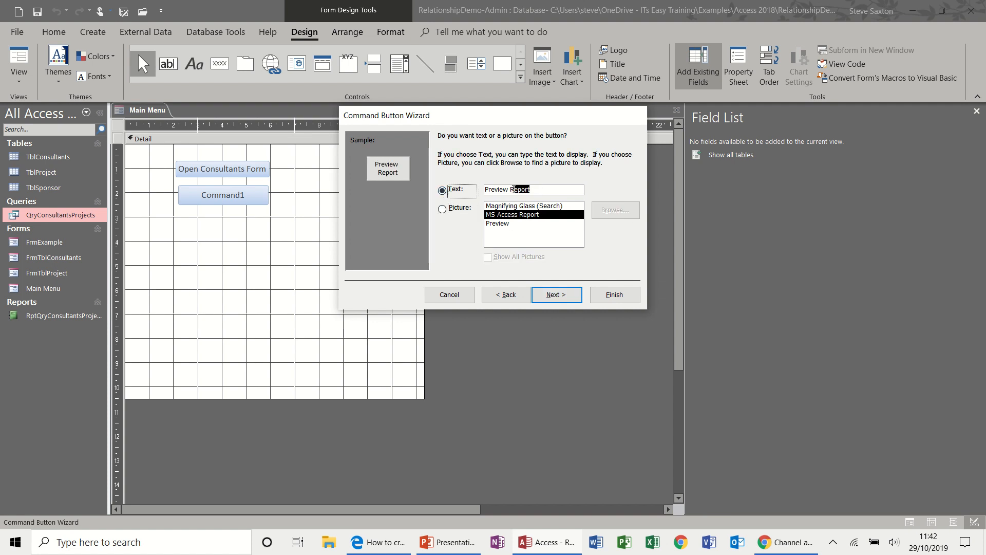
double_click(515, 190)
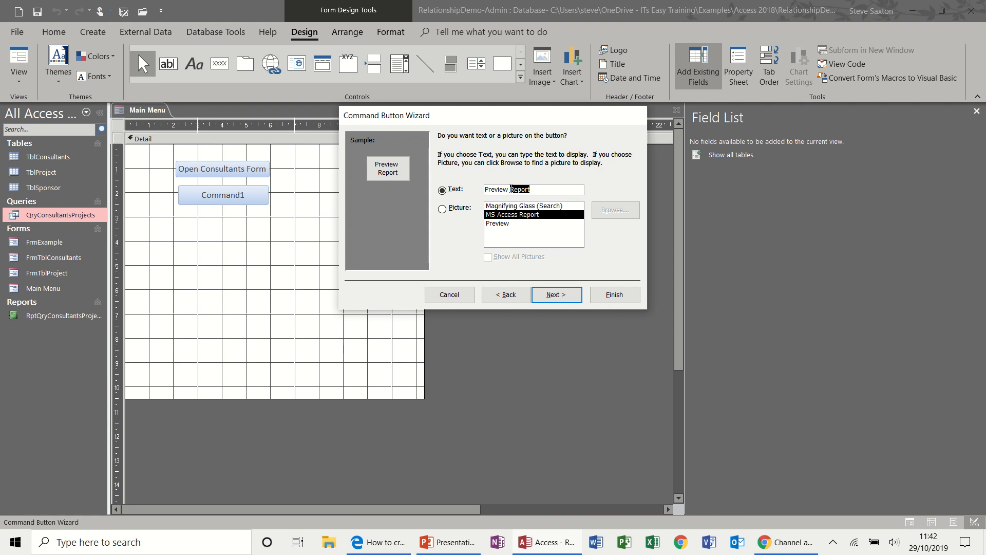
type("Preview C")
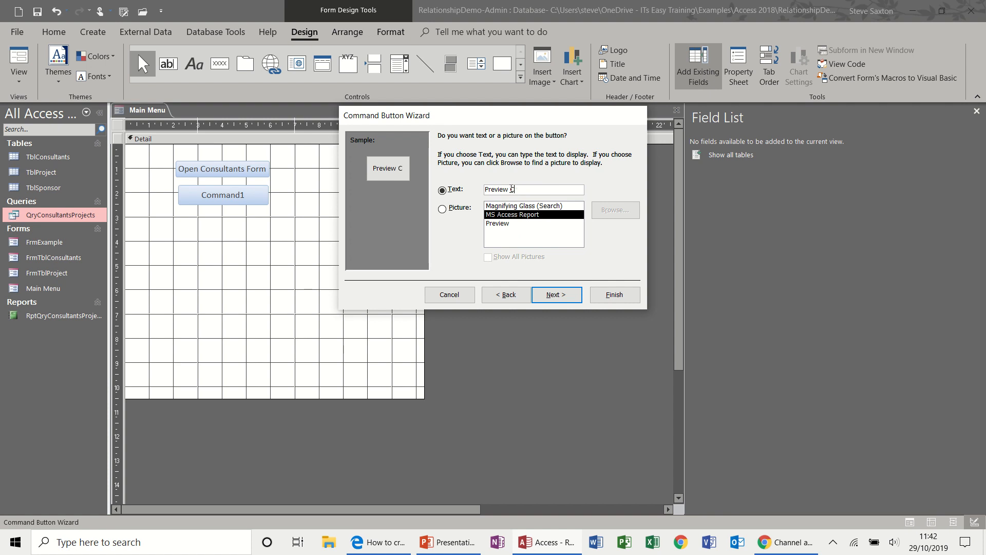
type("onsults")
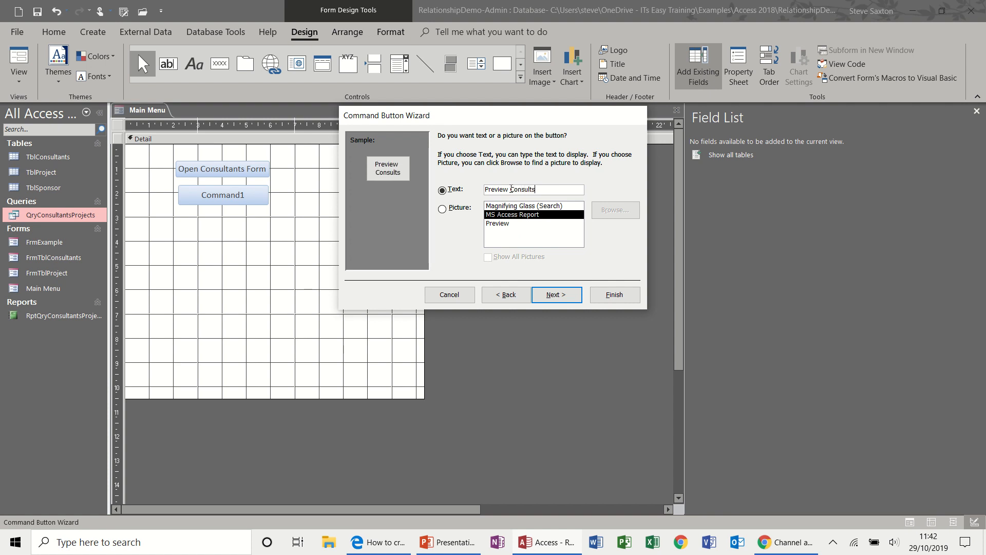
key("Backspace")
type("ants Projects")
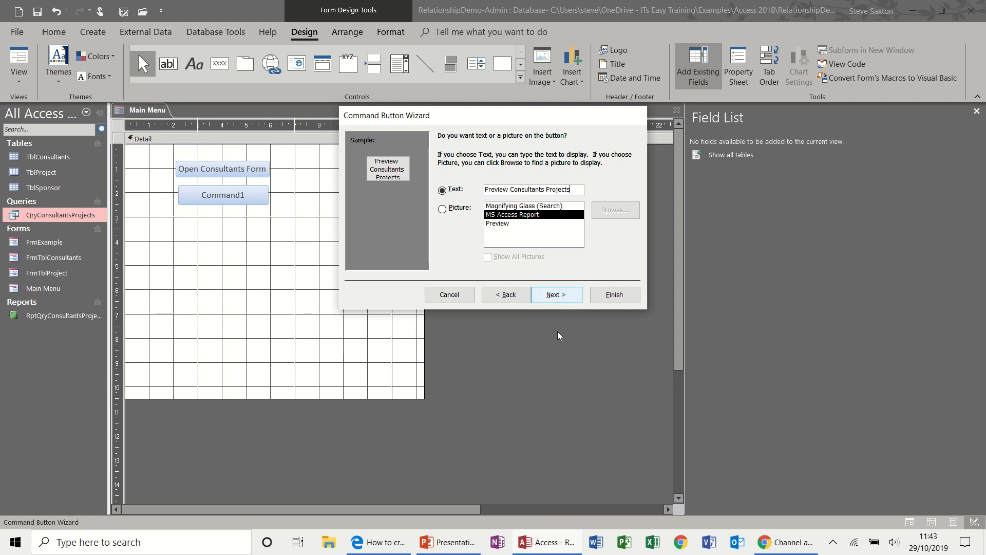
left_click(557, 294)
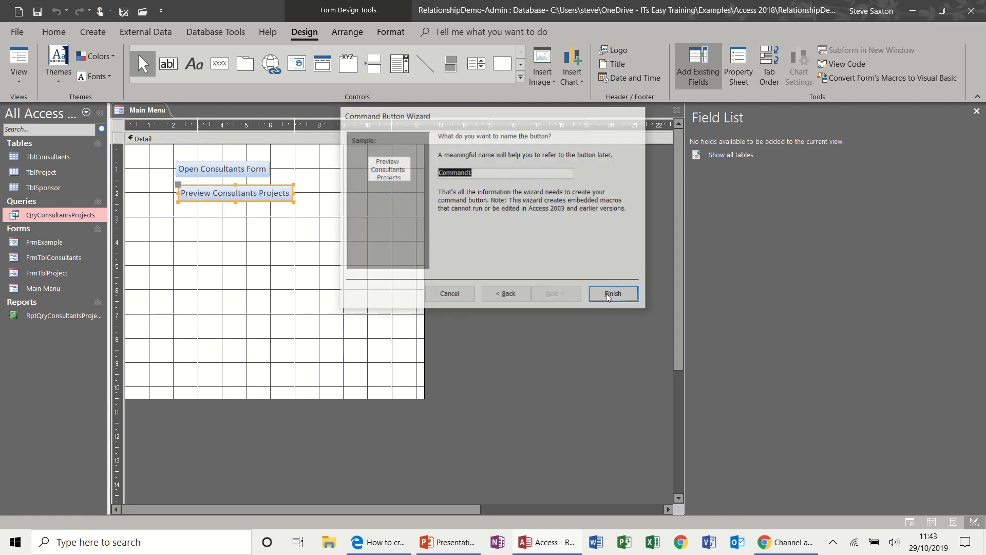
left_click(613, 293)
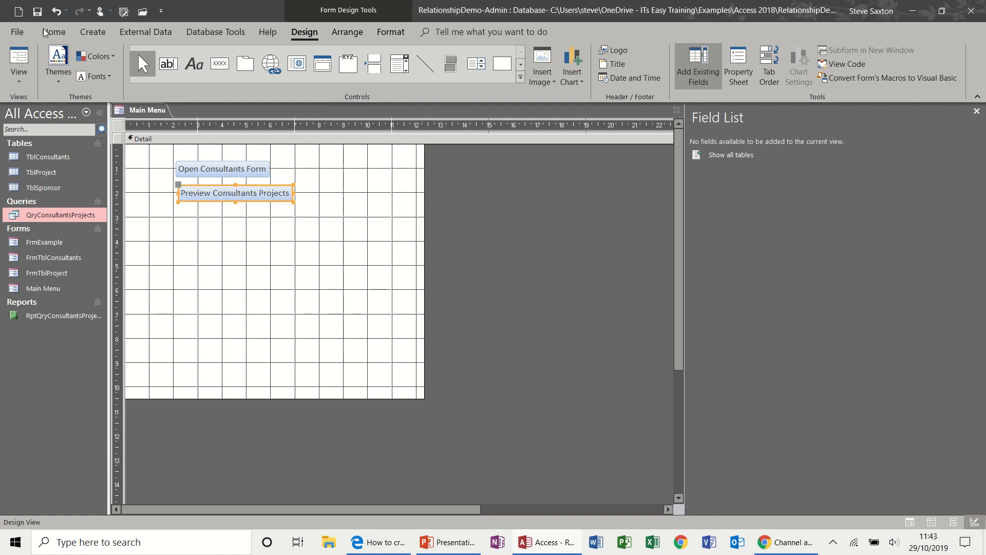
- Test the Preview Consultants Projects button in Form View, then close the report preview
left_click(17, 64)
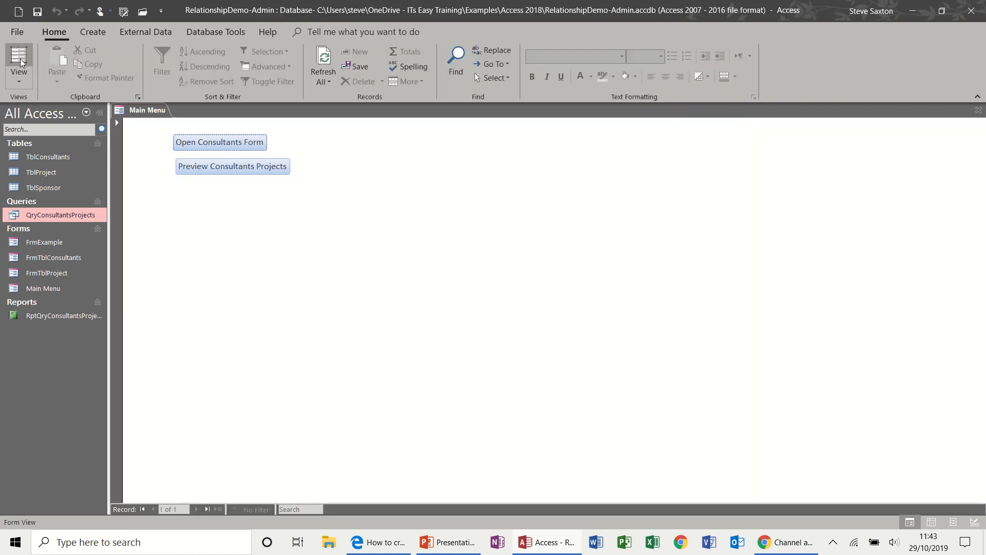
left_click(232, 166)
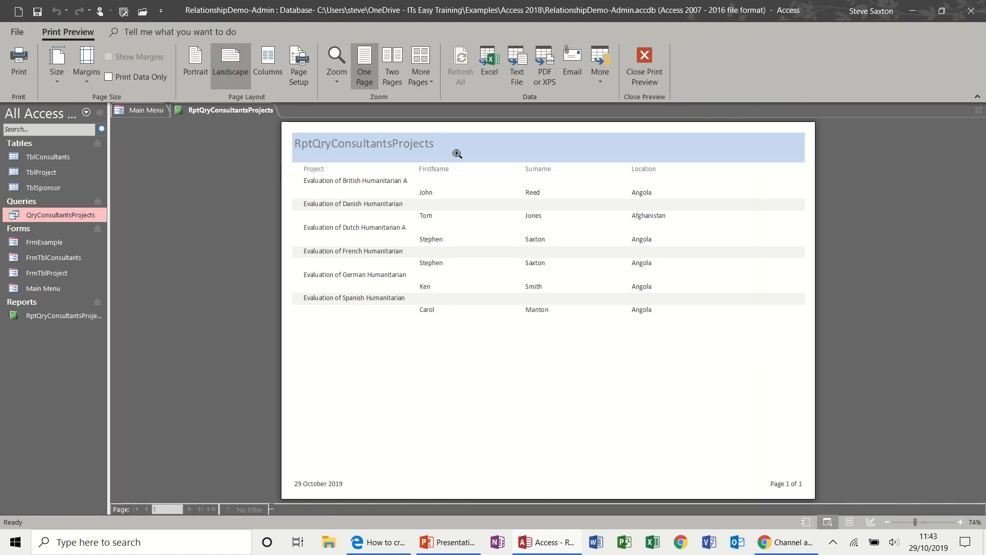
mouse_move(337, 248)
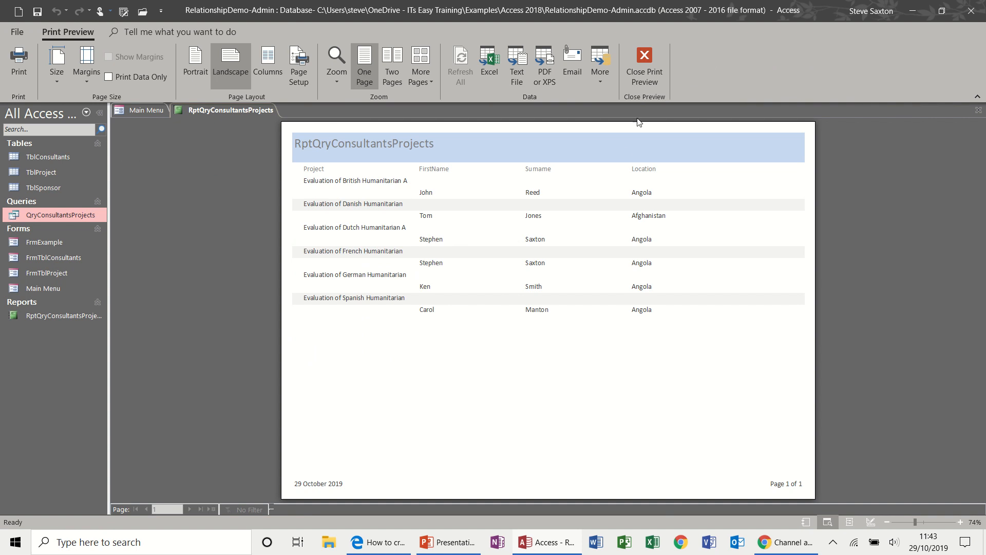
left_click(644, 60)
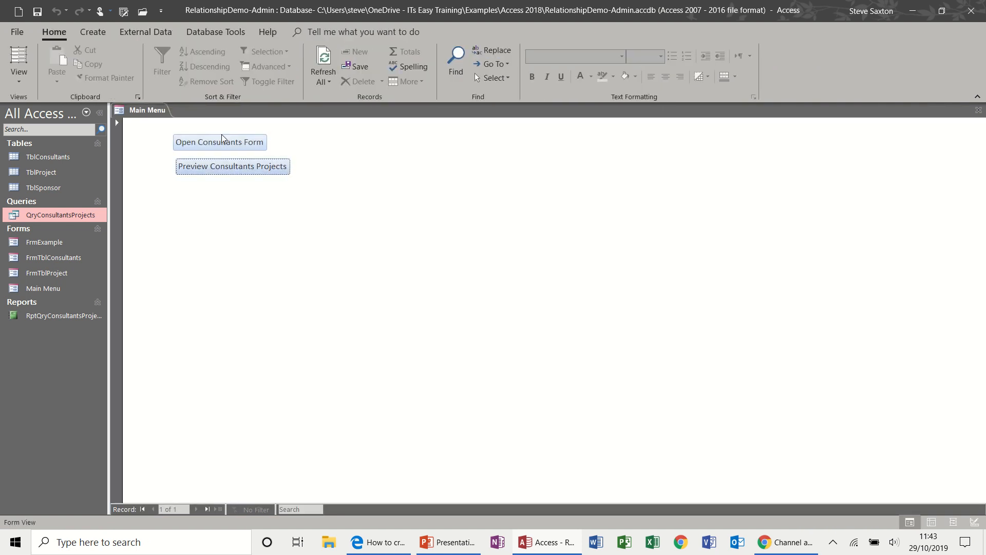
left_click(19, 65)
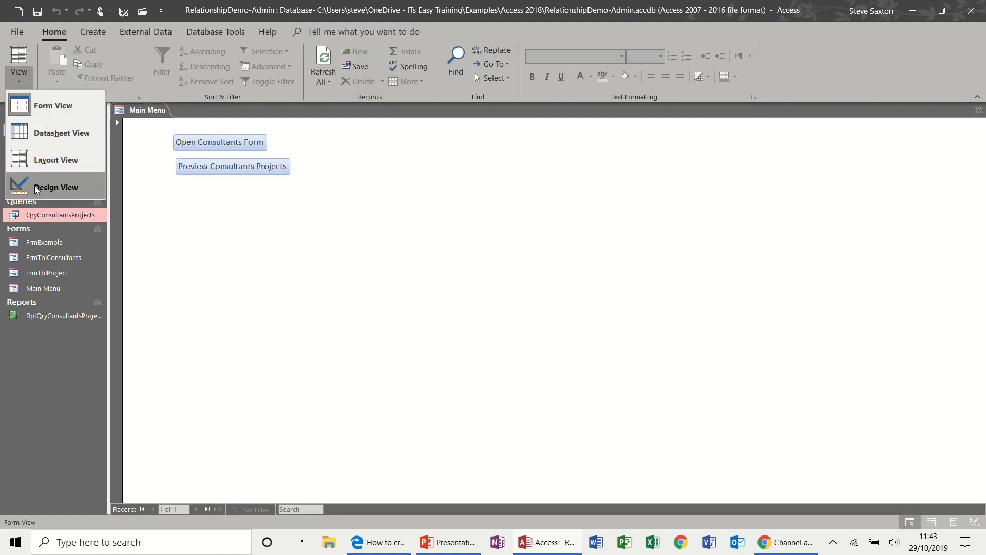
- In Design View, draw a button below Preview Consultants Projects set to Run Query
left_click(55, 187)
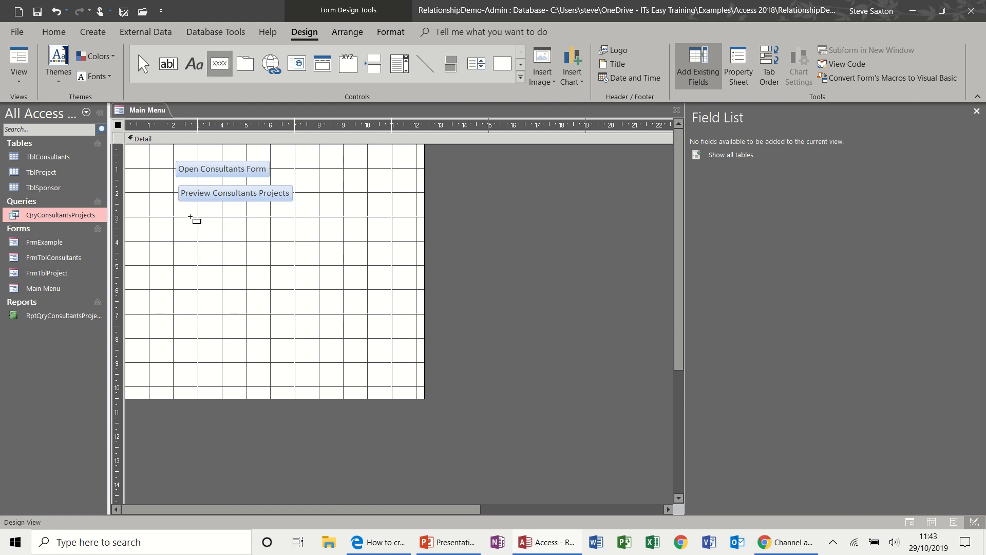
left_click_drag(180, 207, 282, 233)
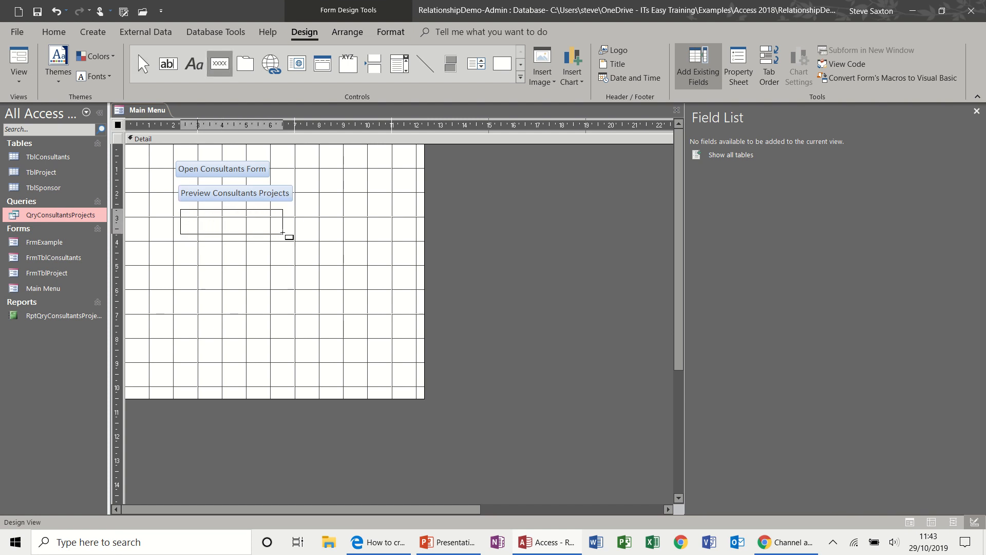
left_click_drag(179, 208, 282, 234)
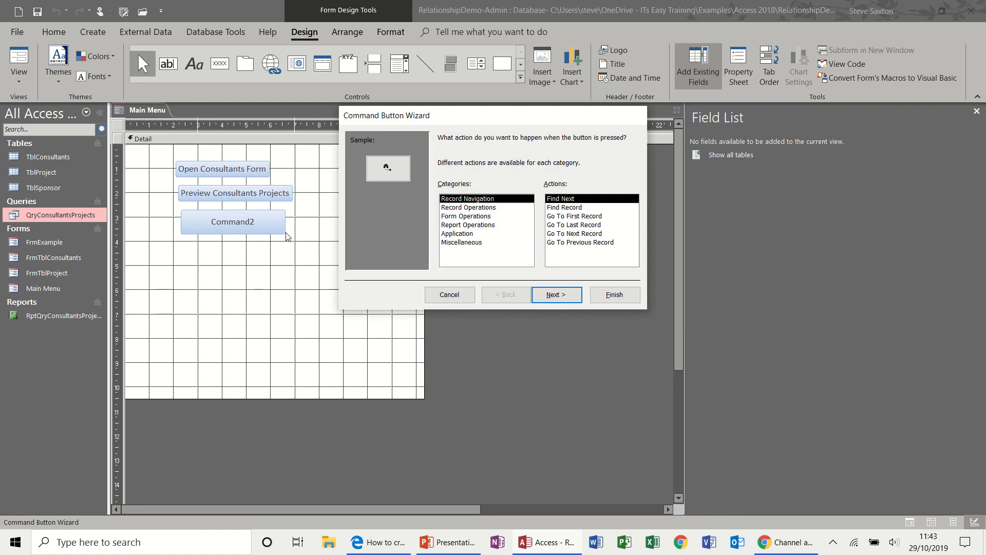
mouse_move(493, 236)
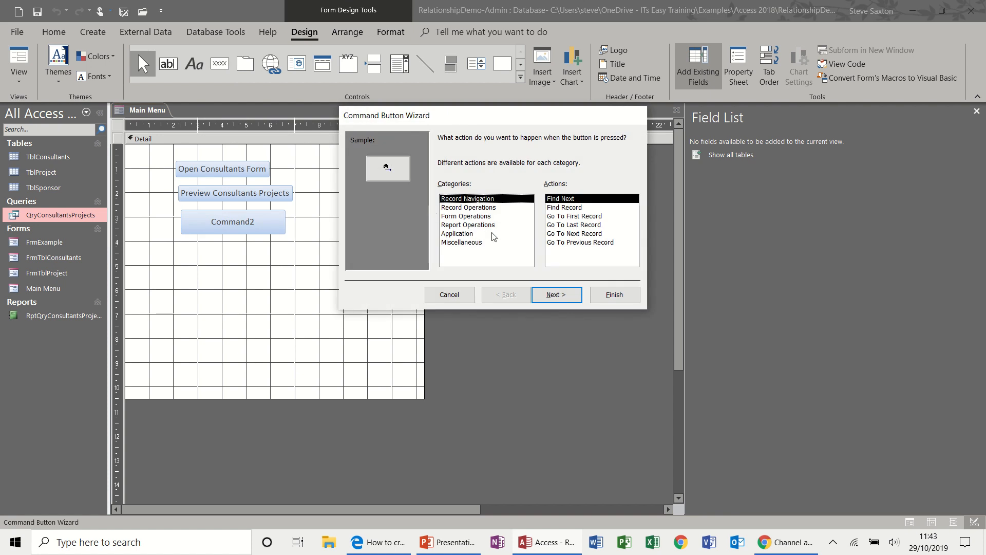
left_click(461, 242)
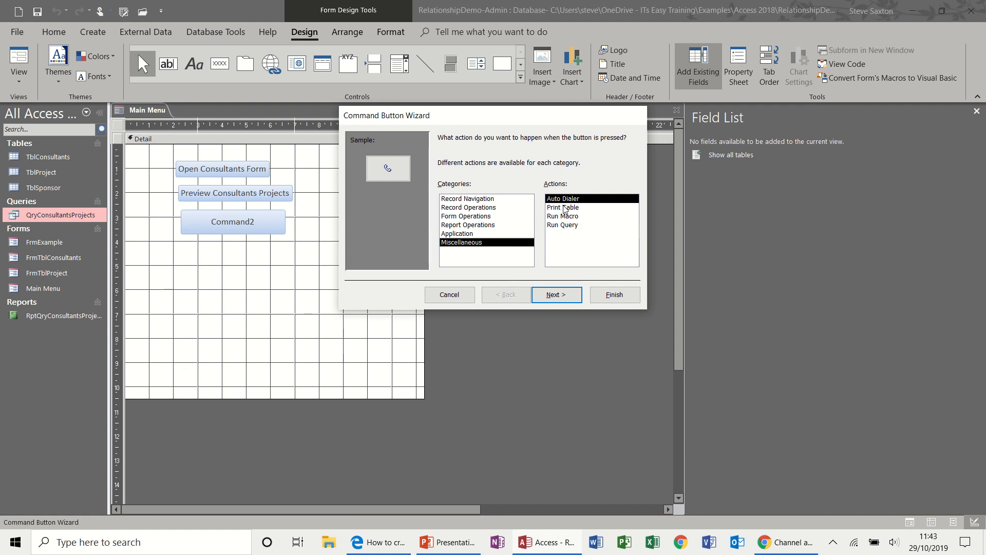
mouse_move(565, 227)
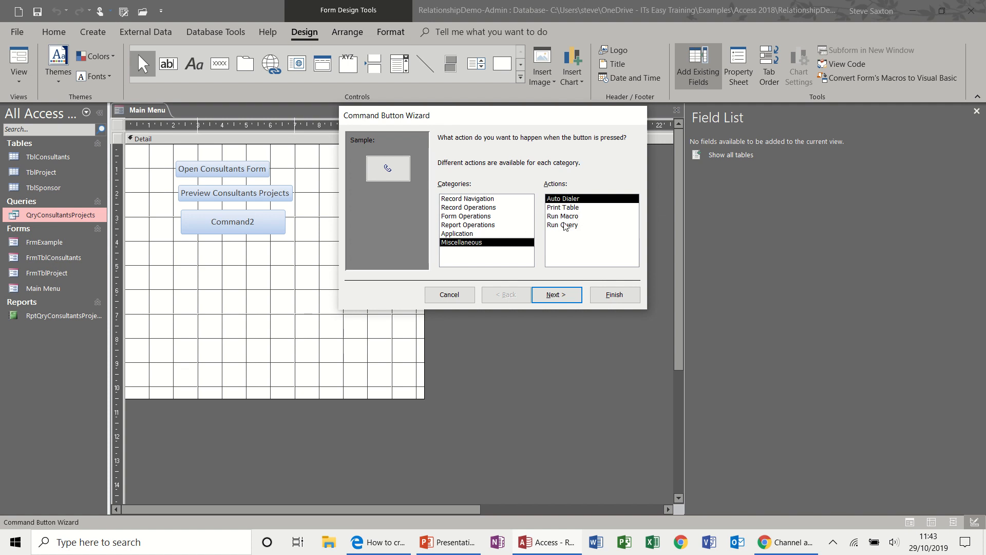
mouse_move(536, 229)
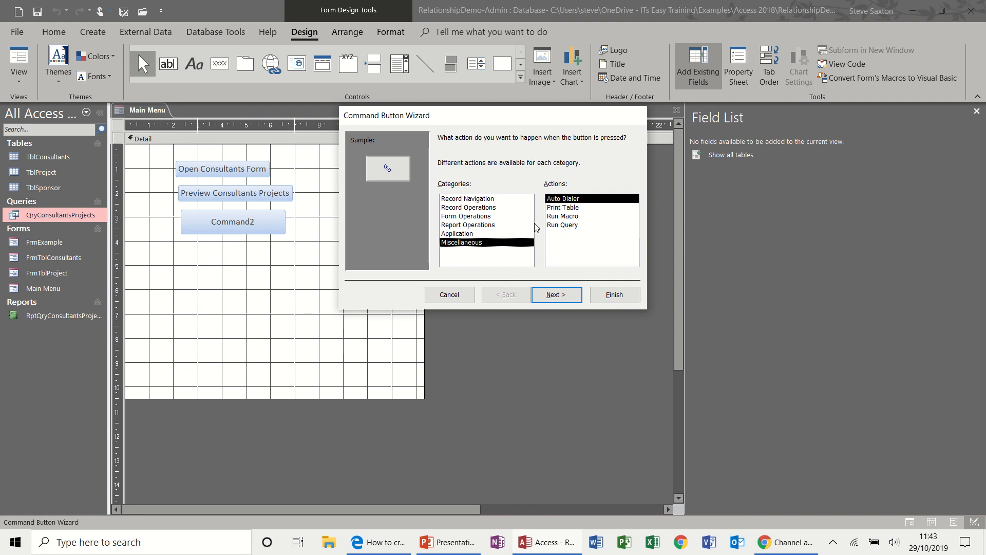
left_click(562, 225)
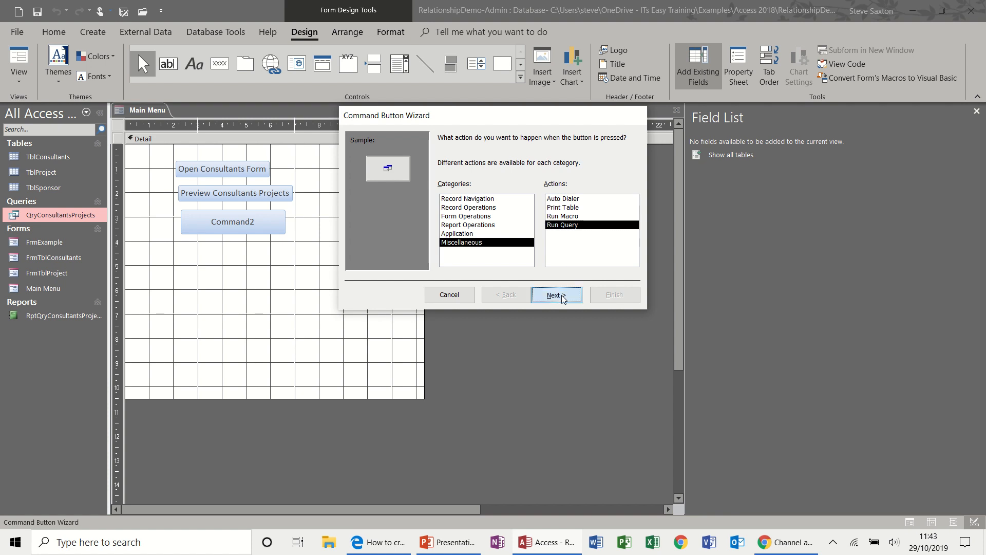
- Have the button run QryConsultantsProjects with a text caption and finish the wizard
left_click(556, 295)
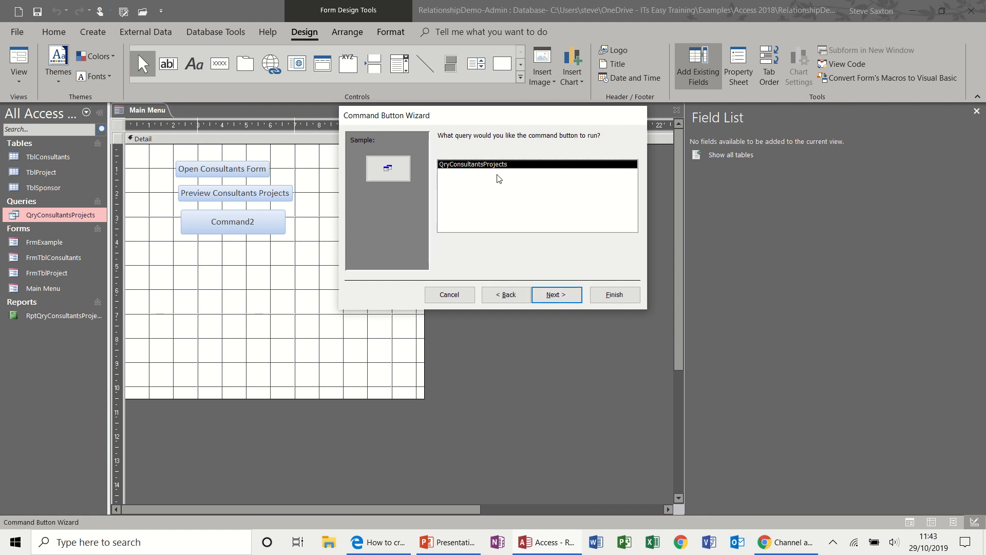
left_click(556, 294)
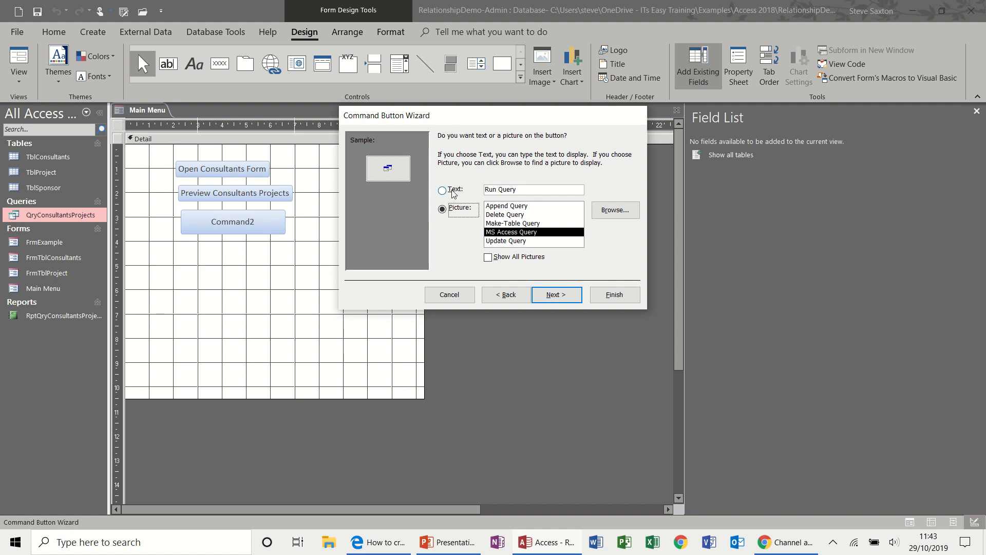
left_click(442, 190)
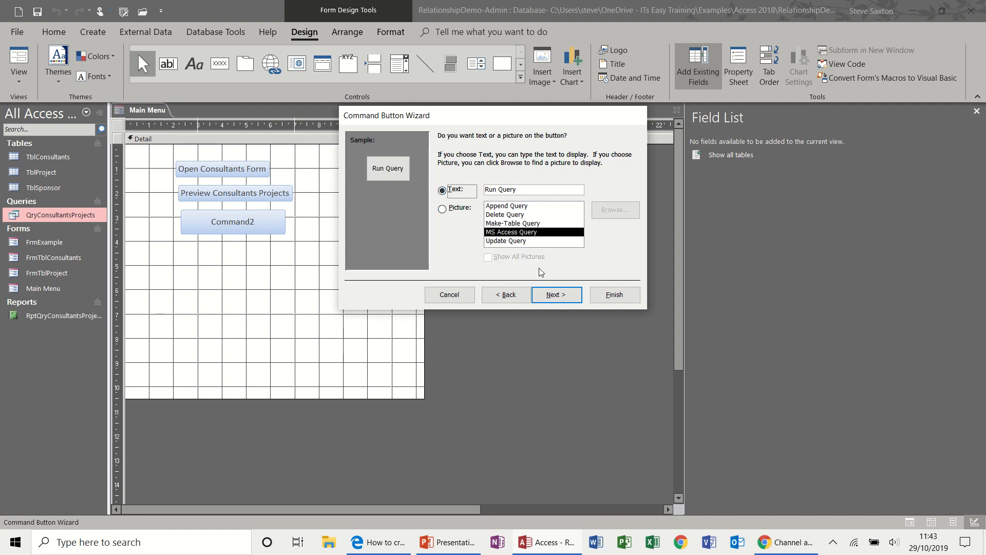
left_click(556, 294)
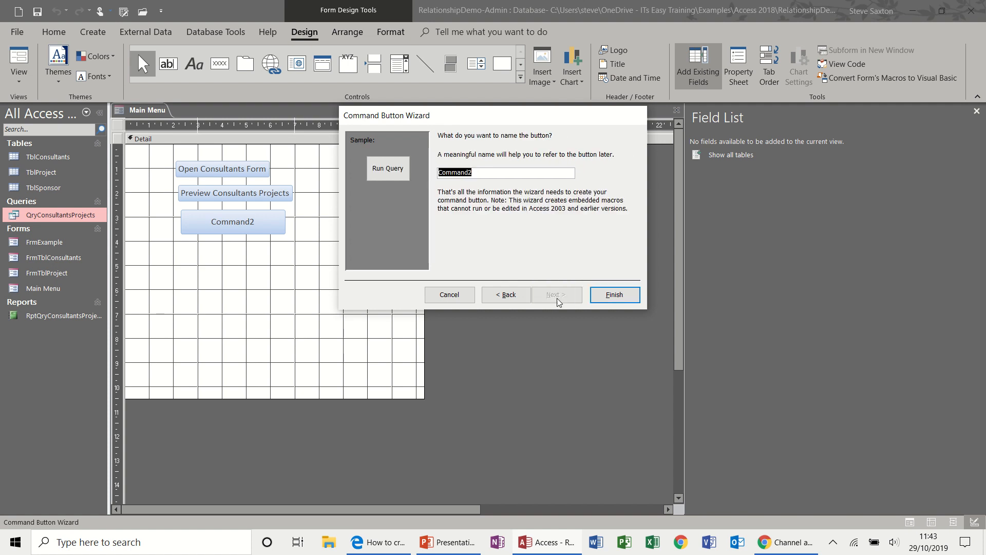
left_click(615, 294)
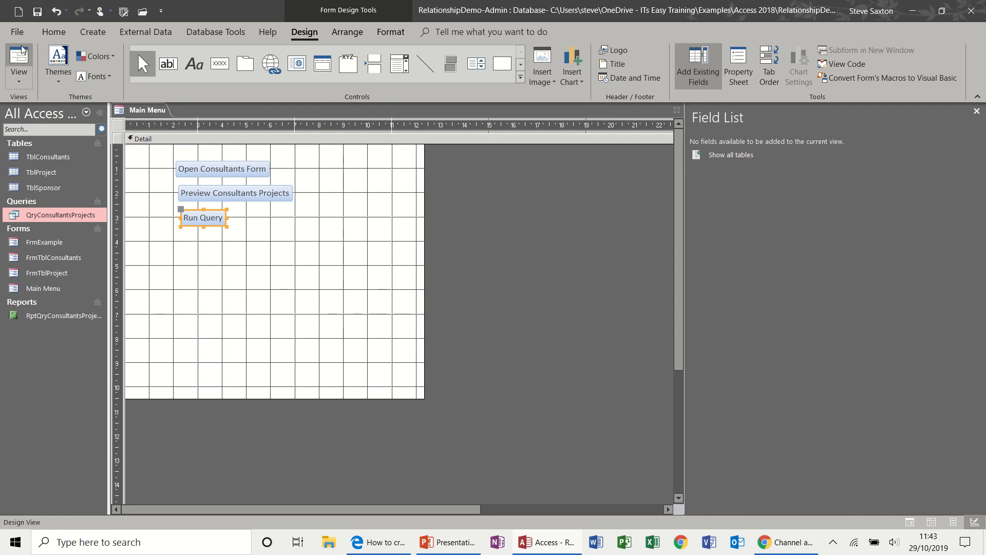
- Run the query from Form View to see the six-row QryConsultantsProjects datasheet
left_click(203, 218)
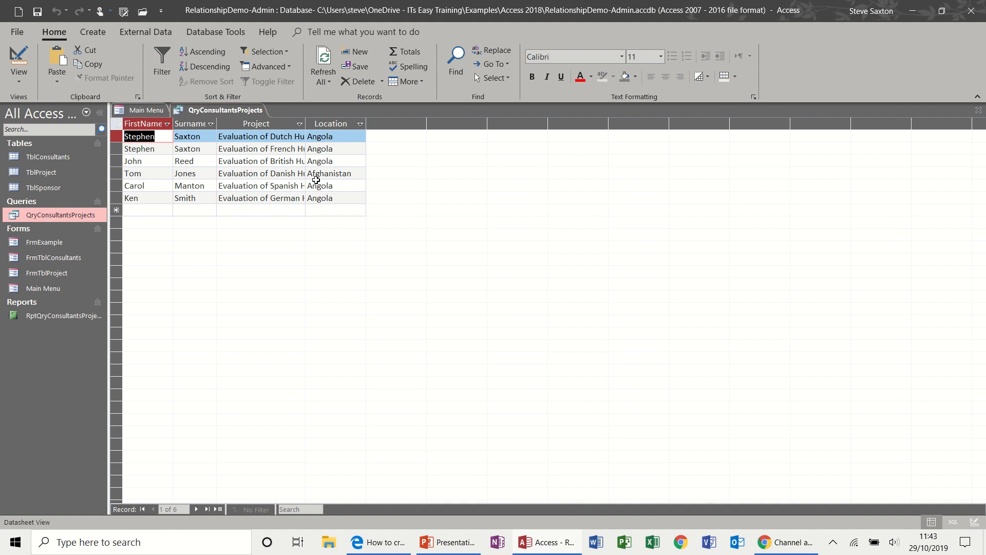
mouse_move(555, 240)
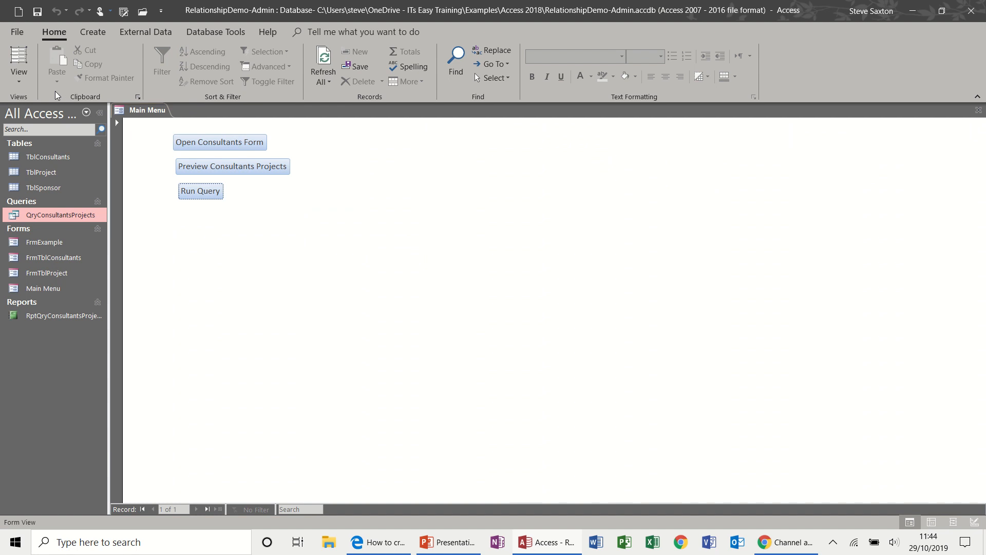
left_click(20, 67)
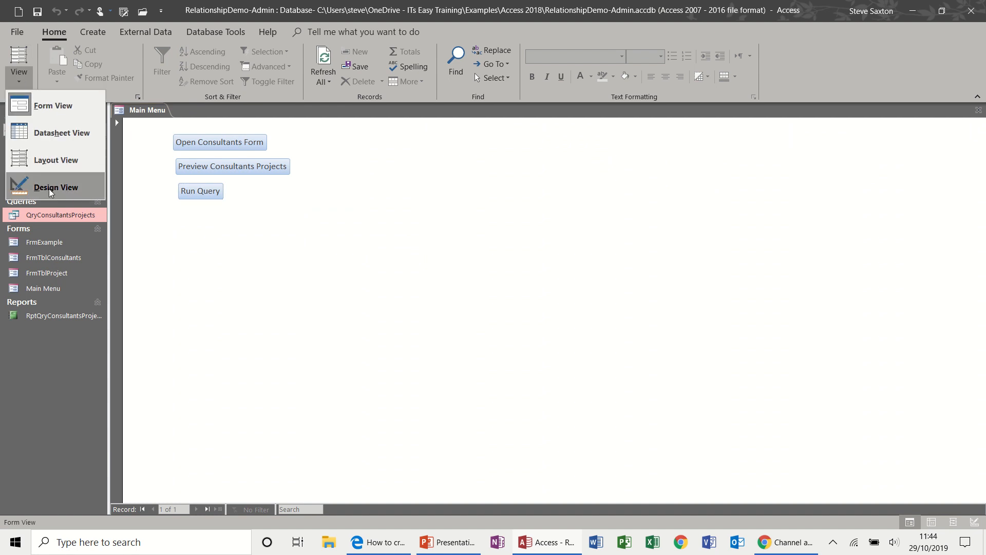
- In Design View, add a text 'Quit App' button below Run Query that quits the application
left_click(55, 187)
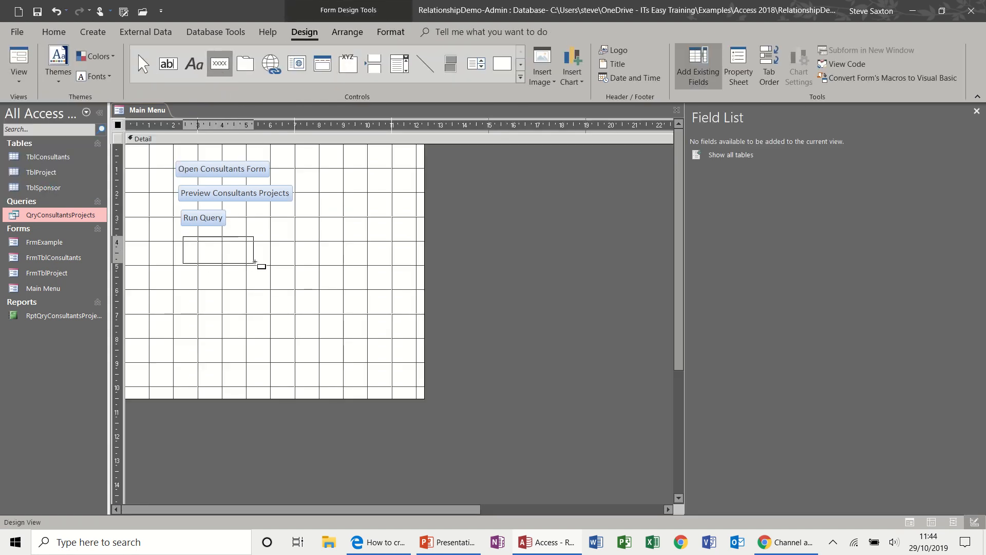
left_click_drag(181, 236, 253, 262)
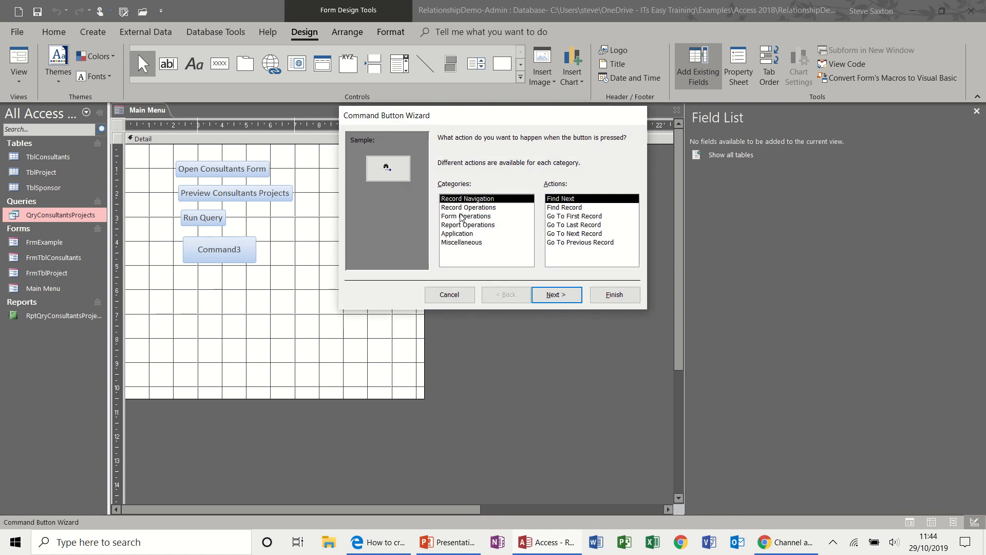
left_click(466, 216)
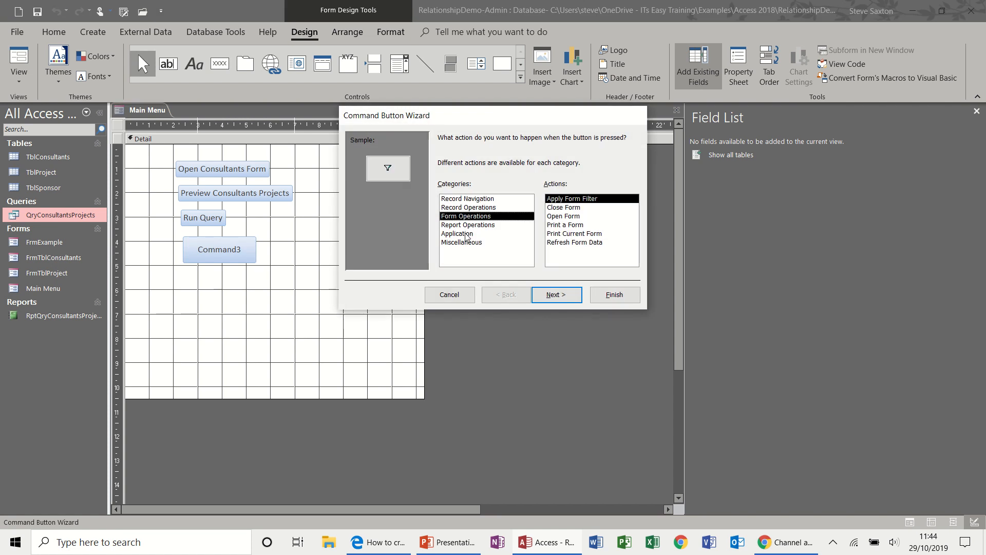
left_click(457, 233)
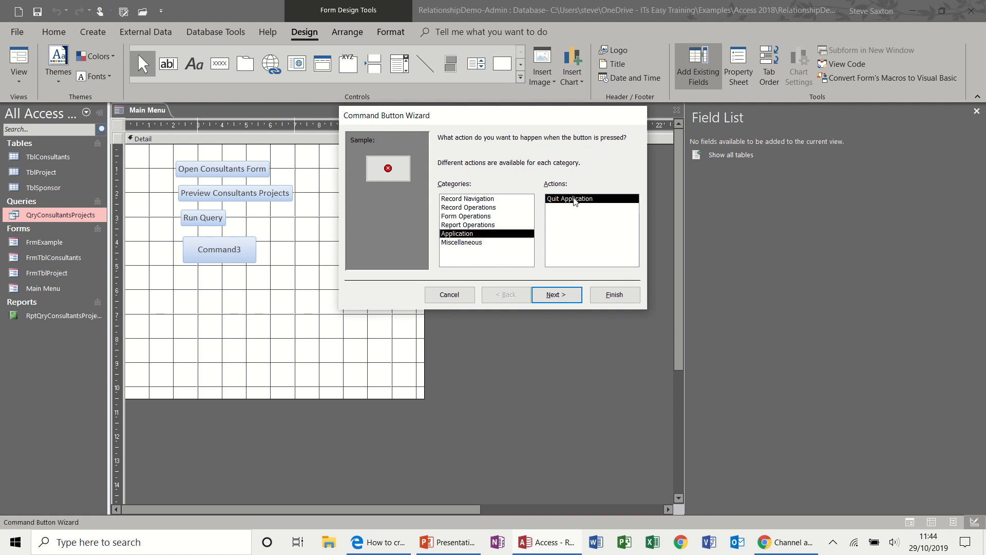
left_click(557, 294)
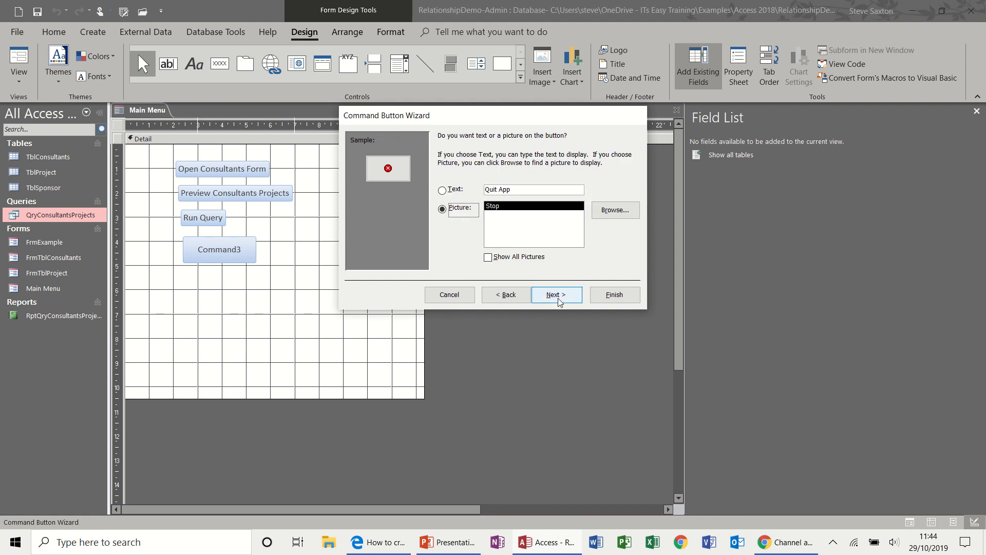
left_click(442, 190)
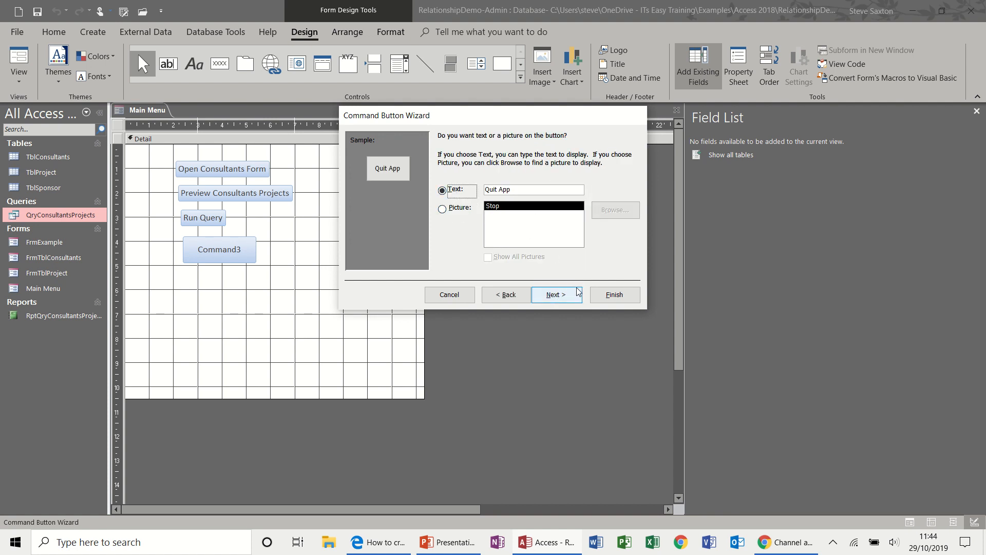
left_click(614, 294)
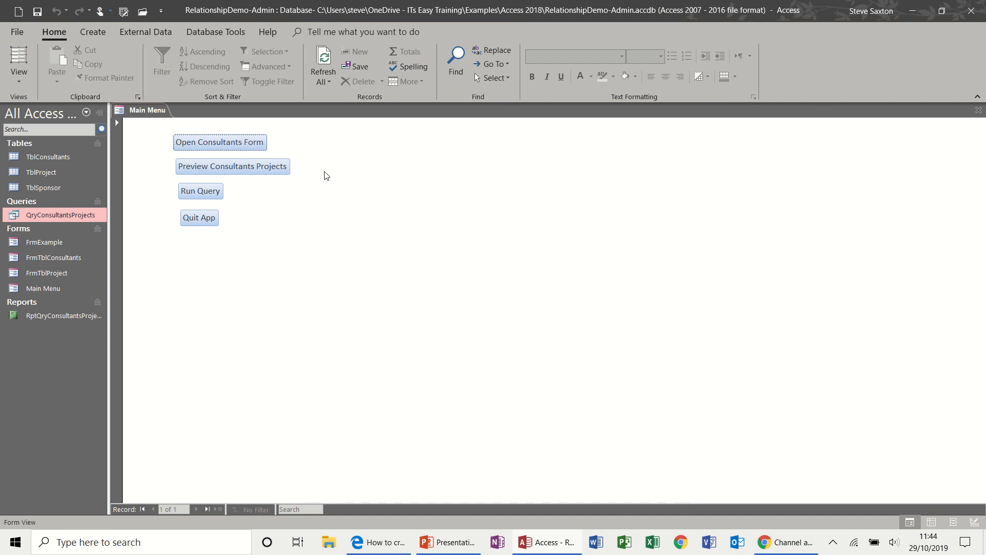
mouse_move(229, 262)
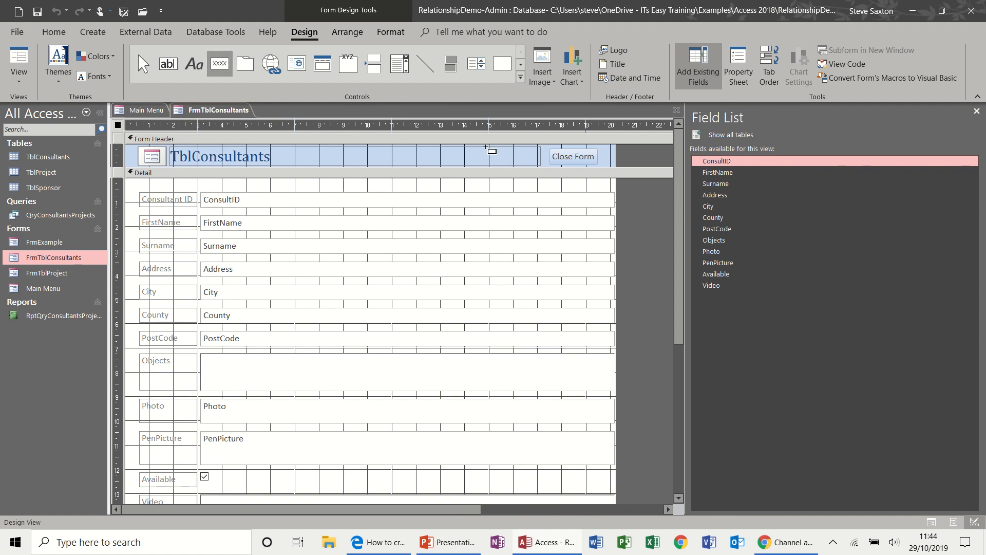
- Place a Find Record button with the binoculars picture beside Close Form in the header
left_click(493, 152)
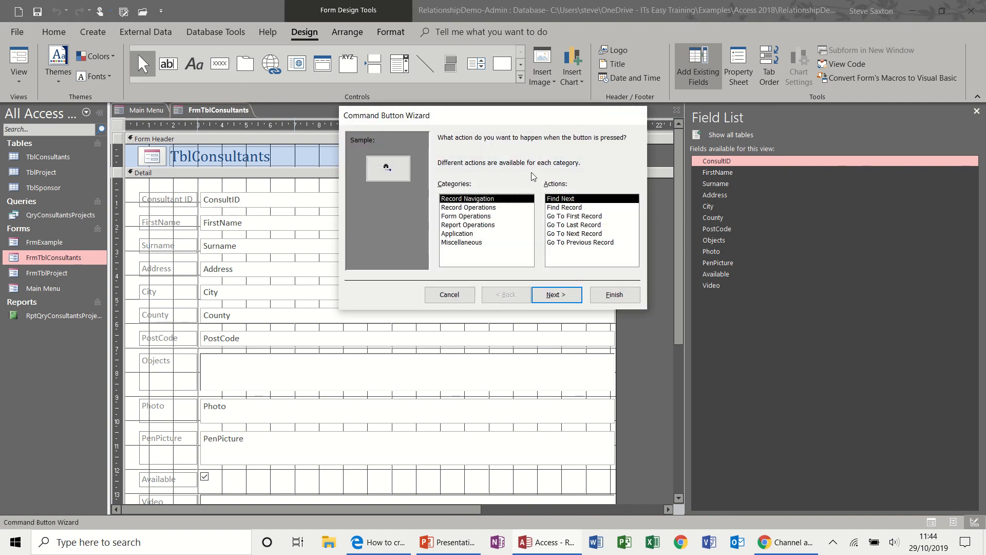
left_click(466, 216)
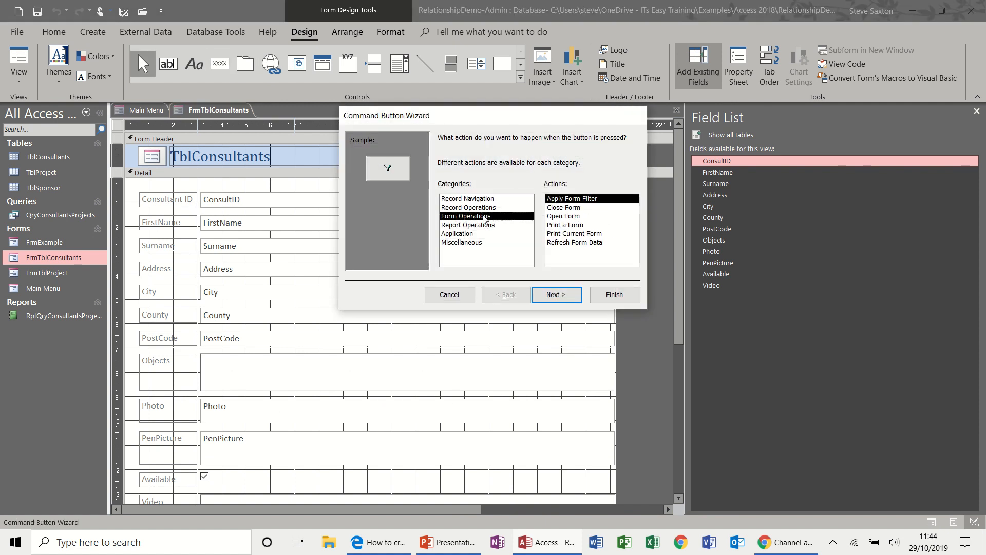
mouse_move(598, 233)
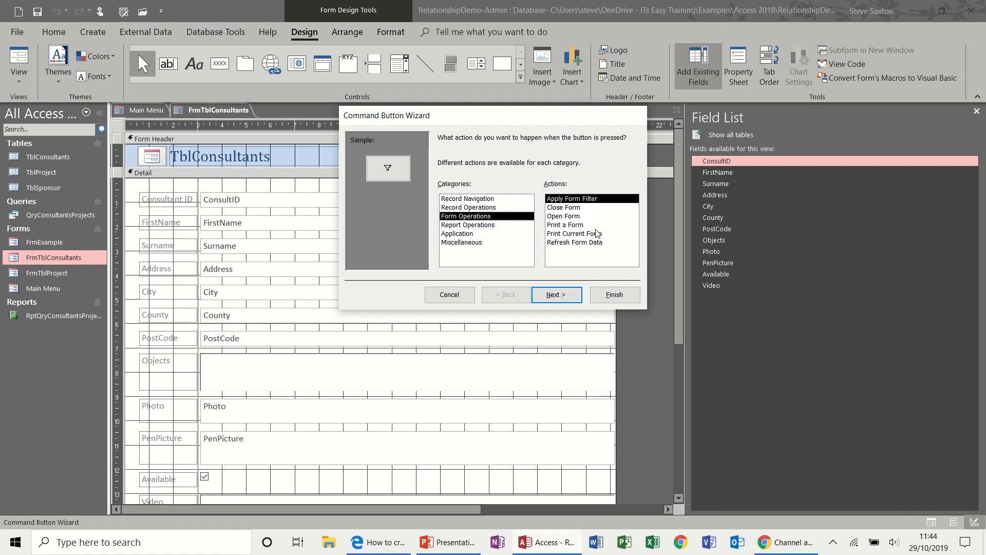
mouse_move(495, 210)
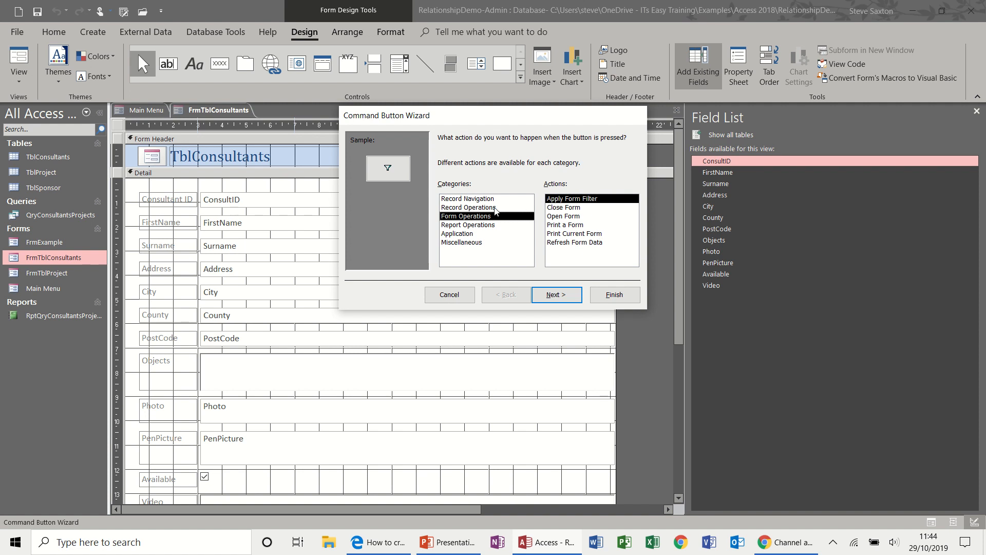
left_click(468, 207)
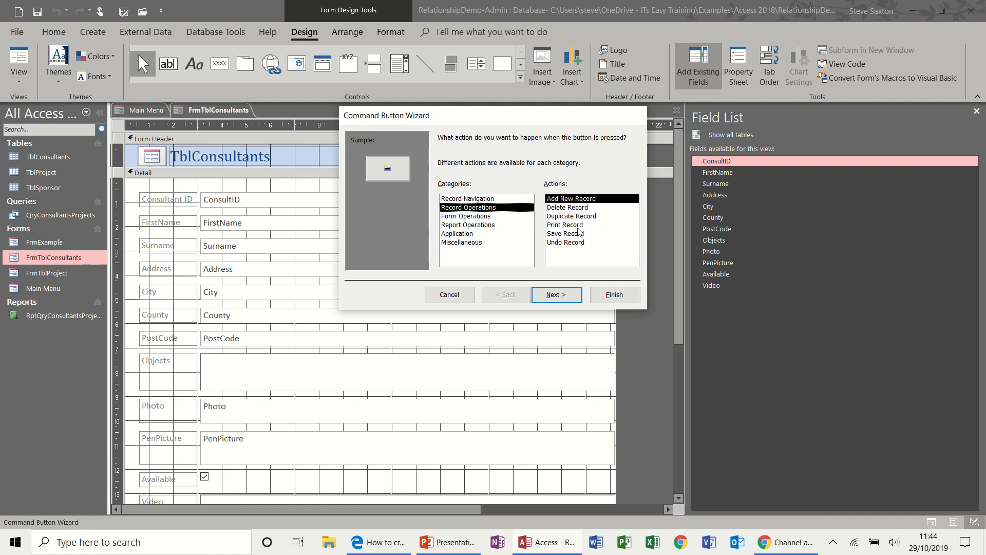
mouse_move(572, 212)
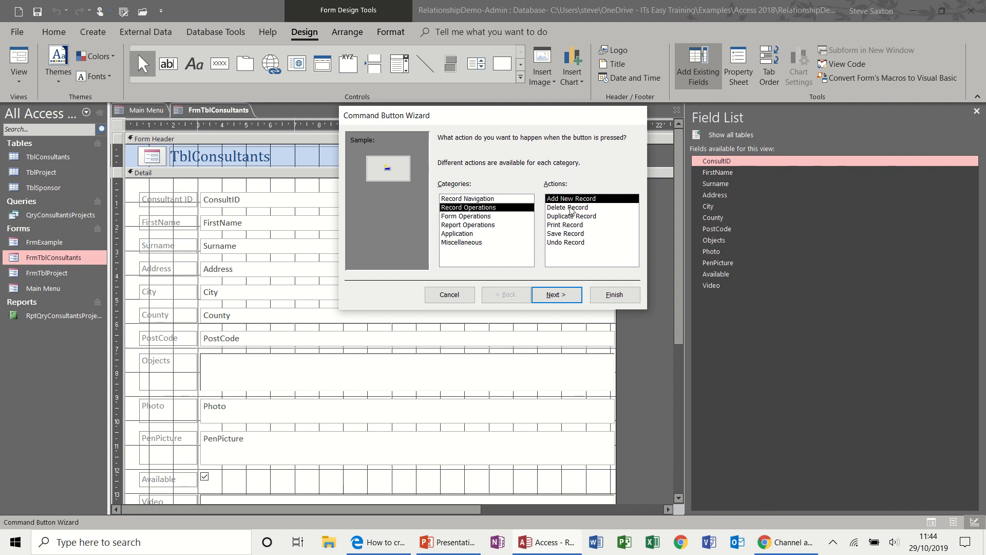
left_click(466, 199)
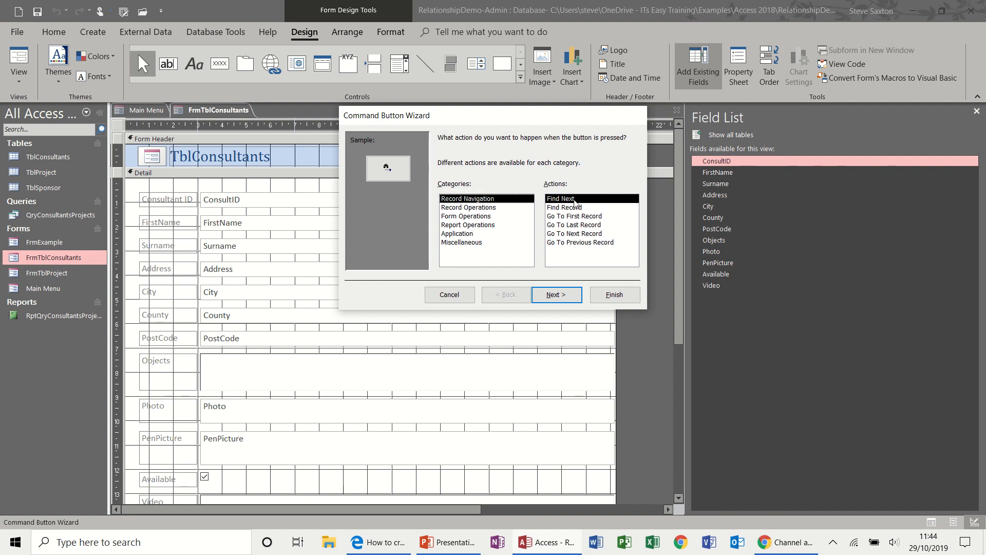
mouse_move(599, 211)
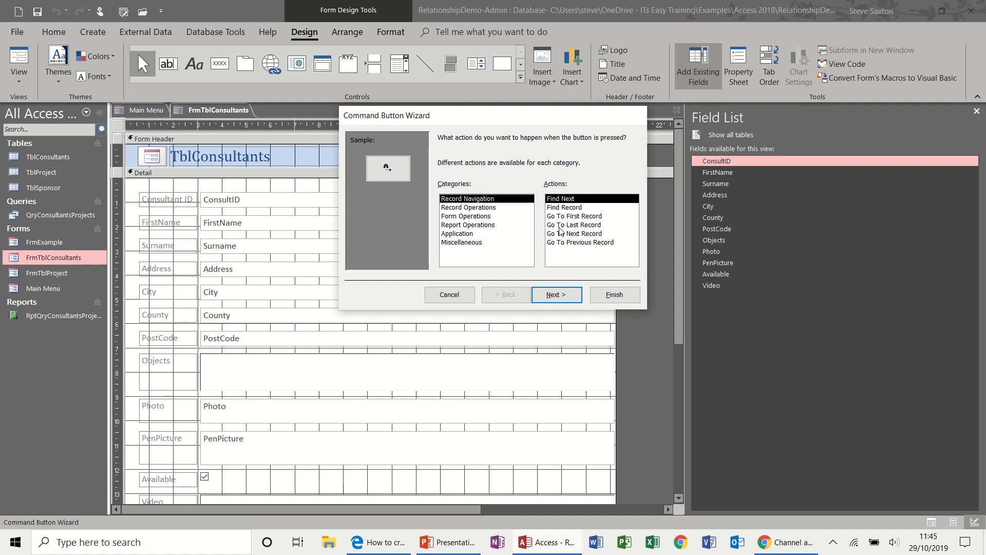
left_click(564, 207)
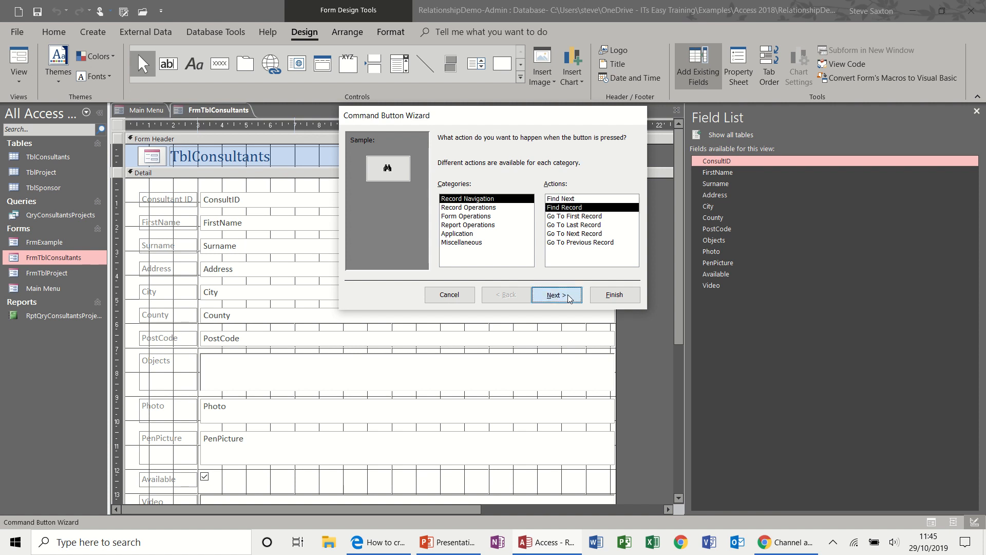
left_click(556, 294)
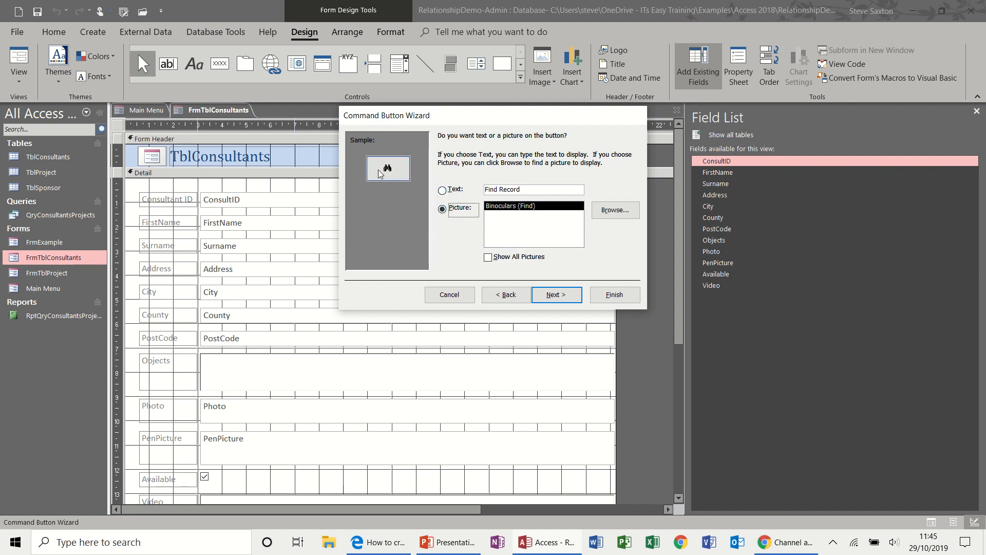
left_click(557, 295)
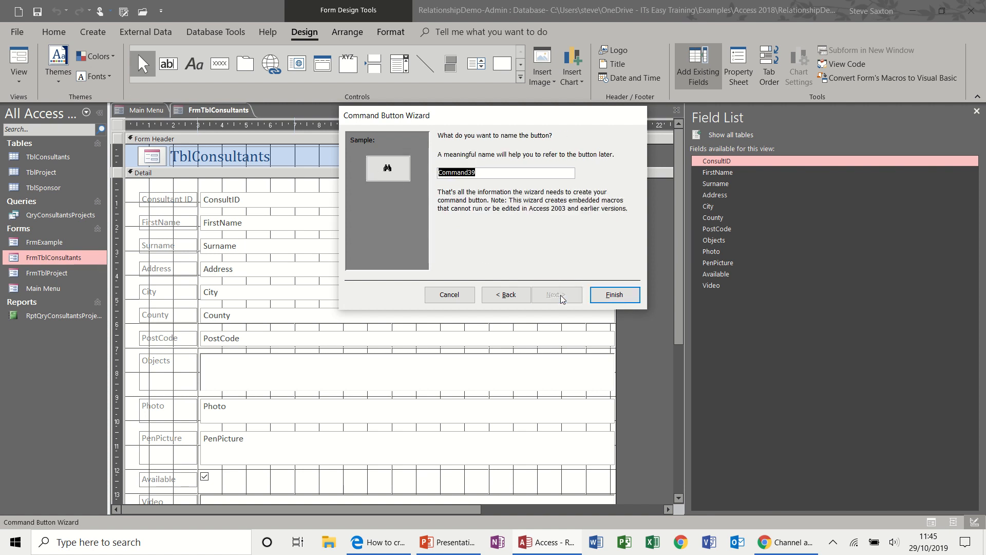
left_click(615, 295)
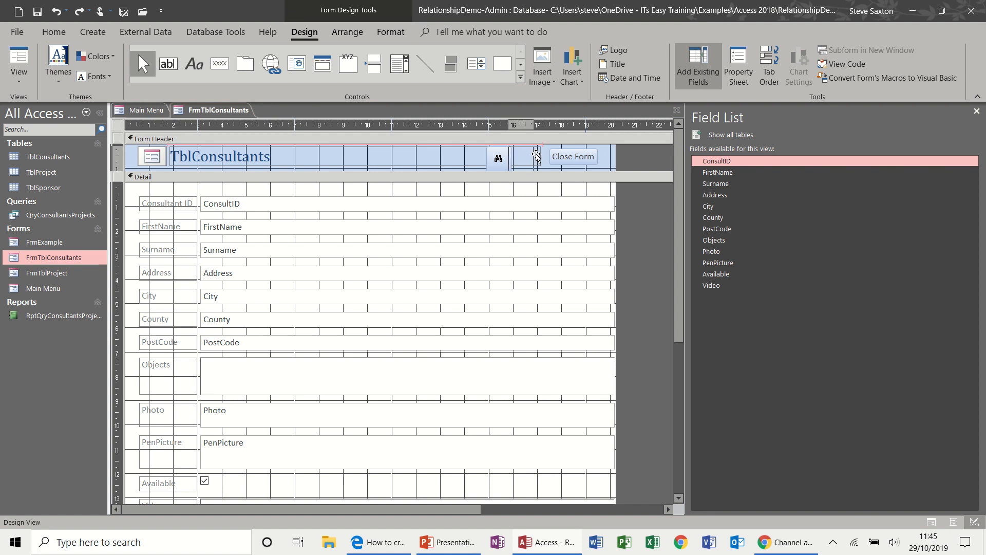
- Select the binoculars Find Record button left of Close Form in the header
left_click(501, 156)
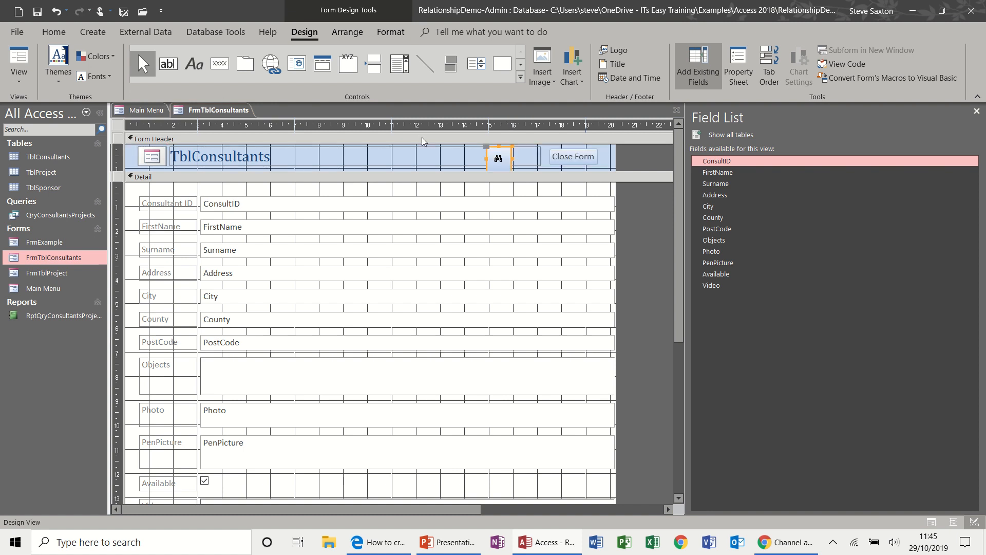
mouse_move(380, 88)
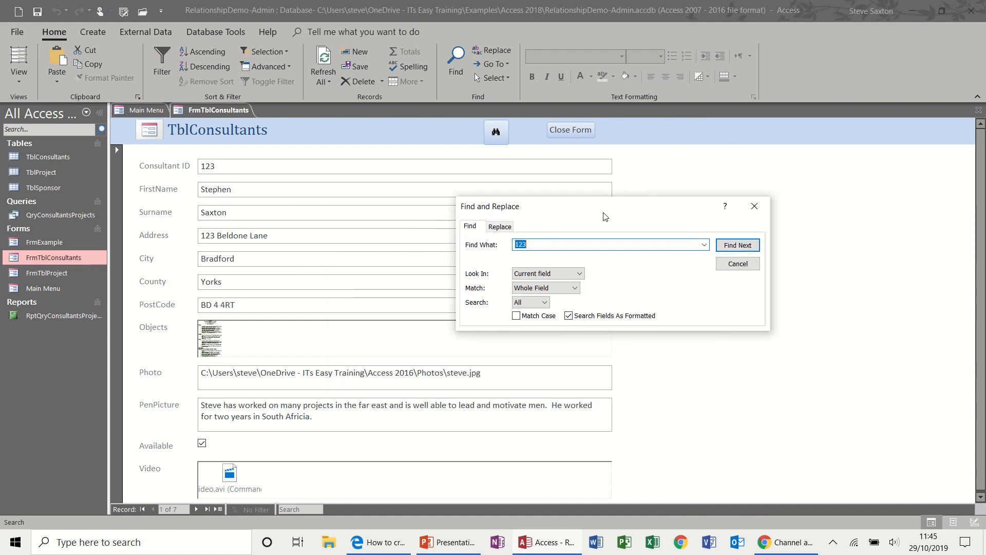
mouse_move(511, 136)
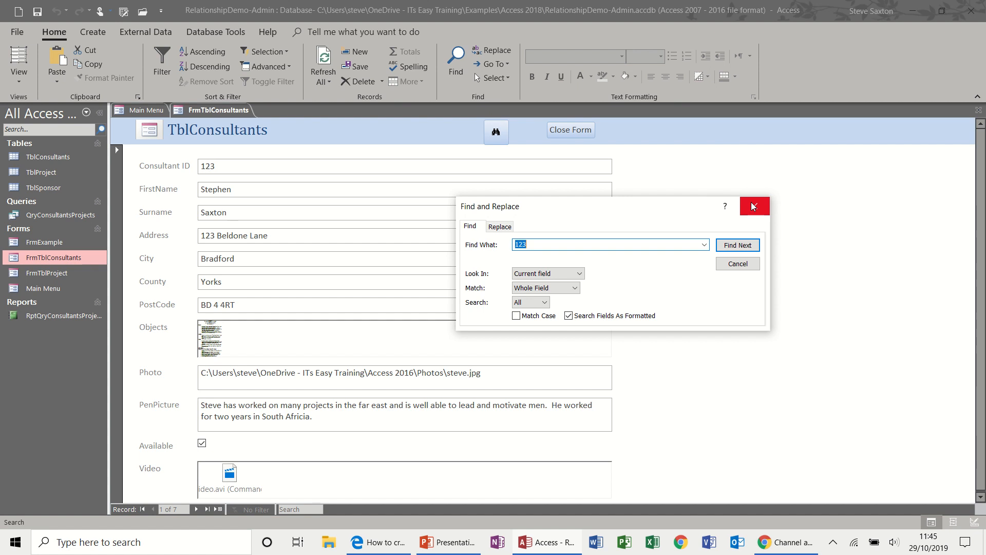
- Dismiss Find and Replace, save FrmTblConsultants design changes, and close the Main Menu
left_click(754, 206)
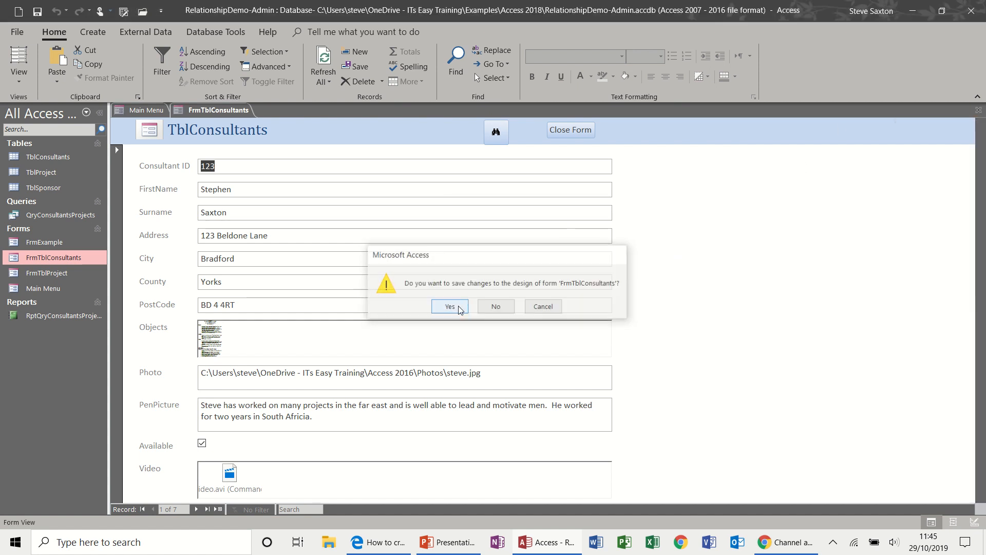
left_click(449, 306)
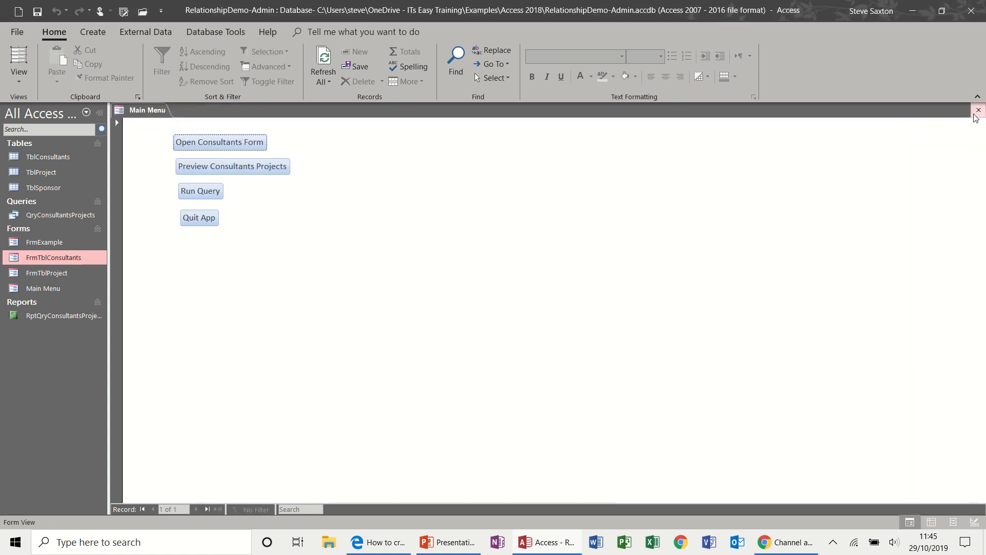
left_click(979, 110)
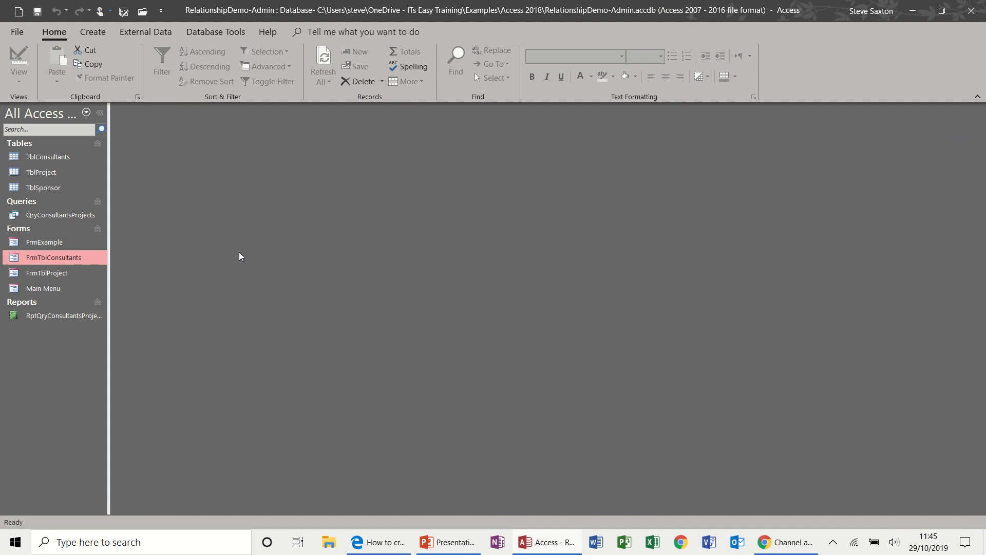
mouse_move(337, 244)
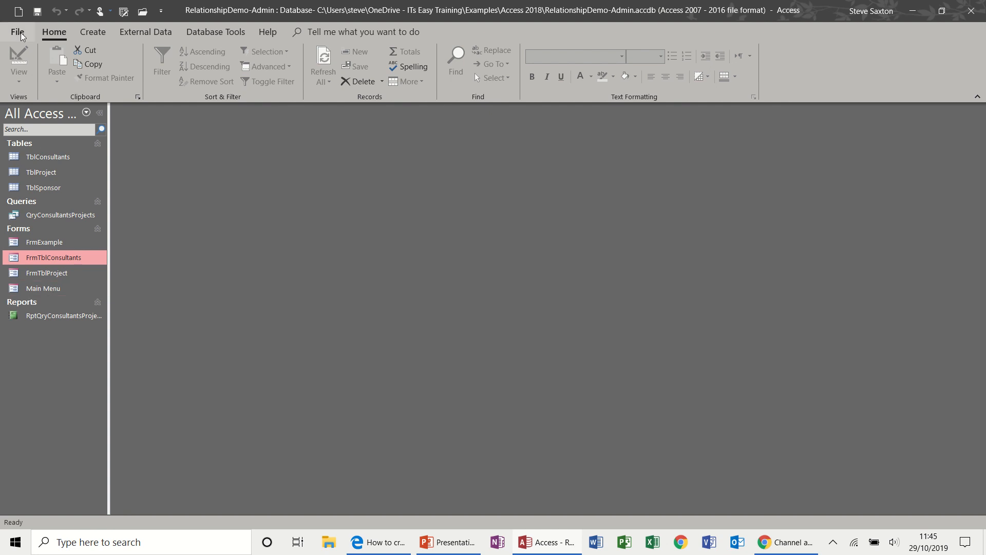
- Set Current Database Display Form to Main Menu and acknowledge the reopen notice
left_click(20, 32)
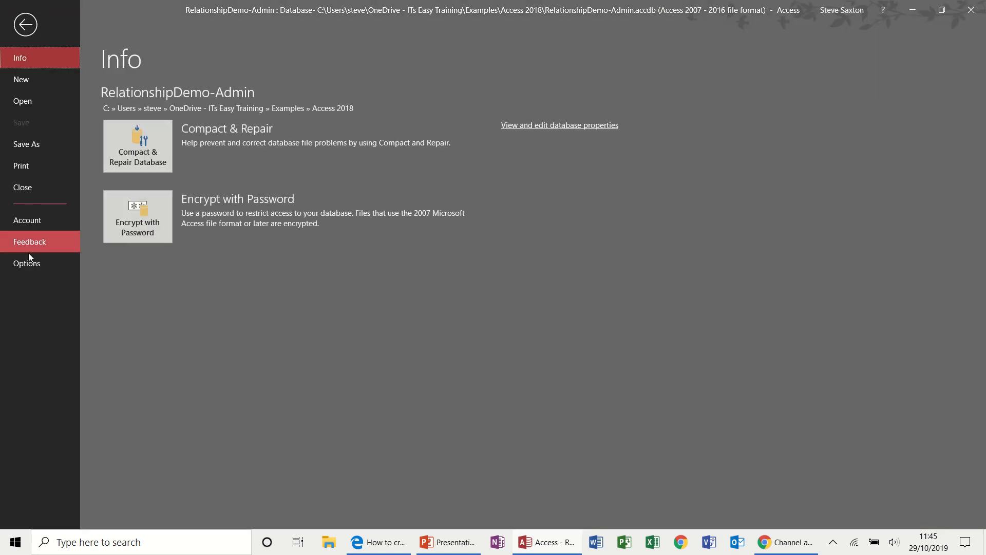
left_click(24, 26)
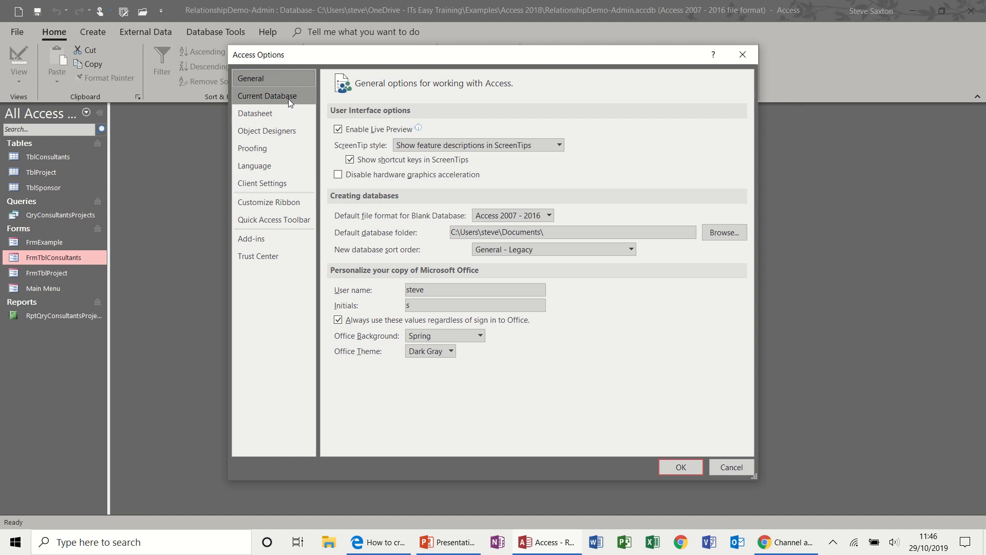
left_click(268, 96)
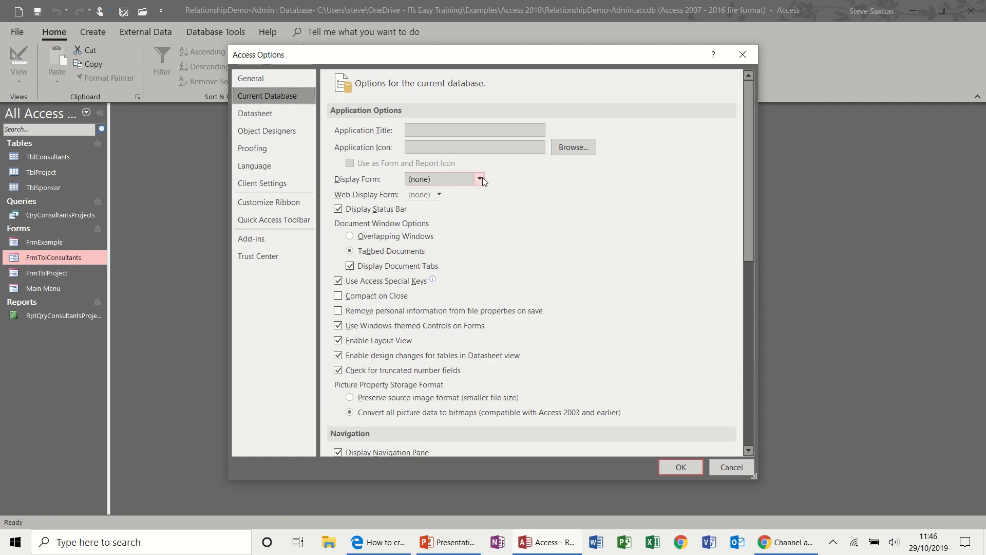
left_click(480, 179)
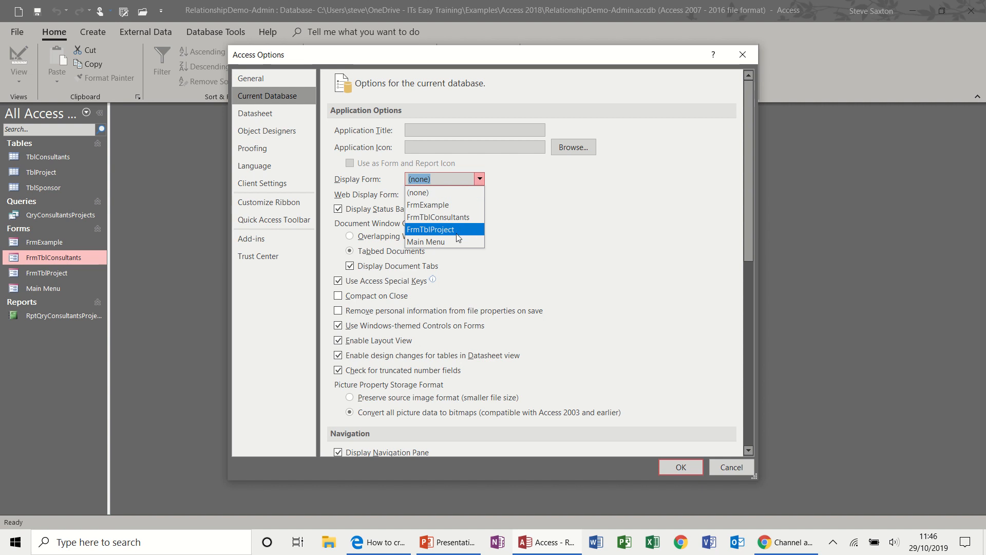
left_click(426, 241)
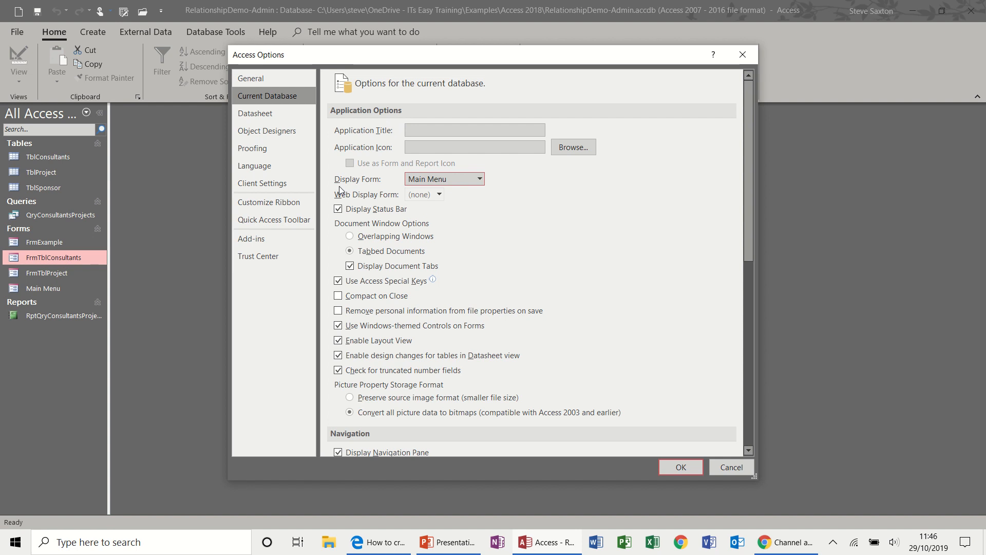
mouse_move(496, 189)
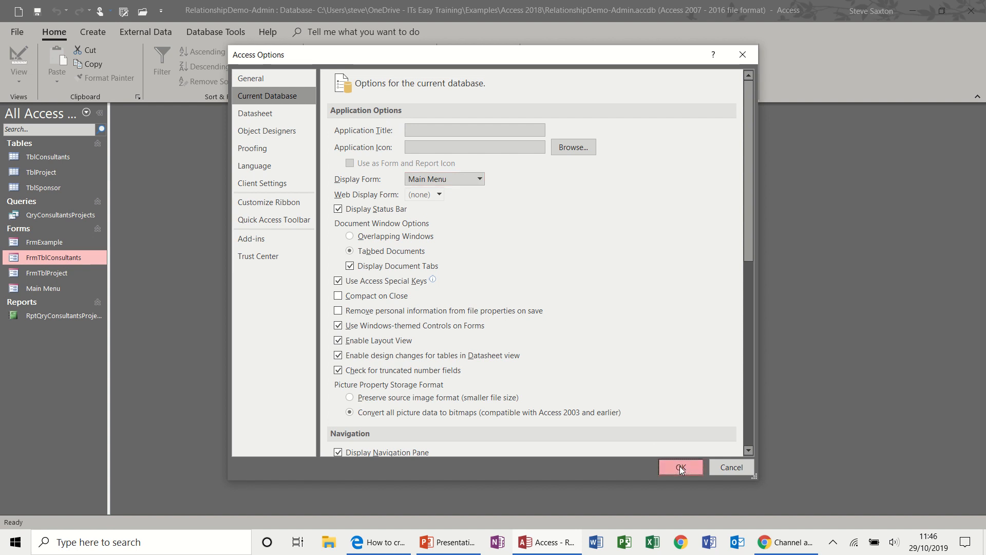
left_click(681, 467)
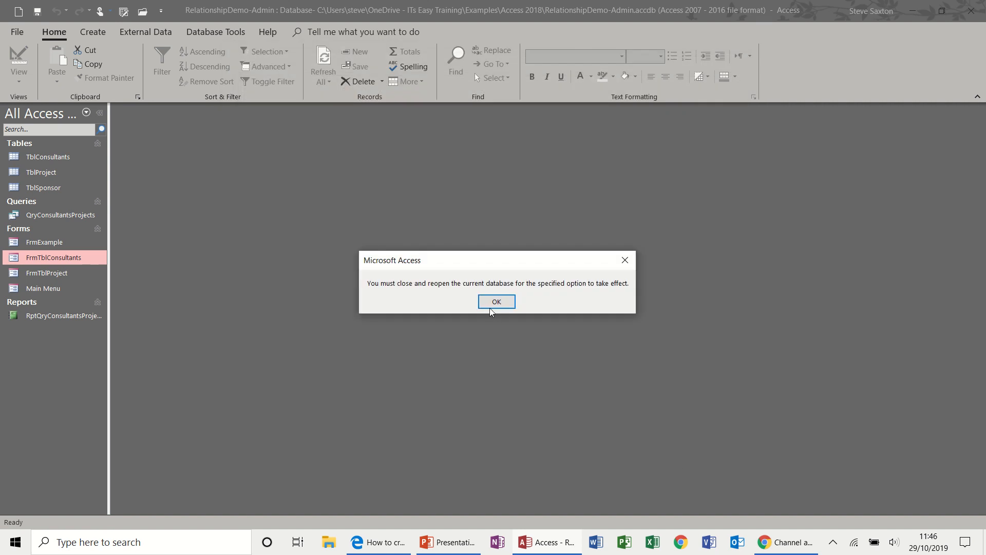
left_click(496, 302)
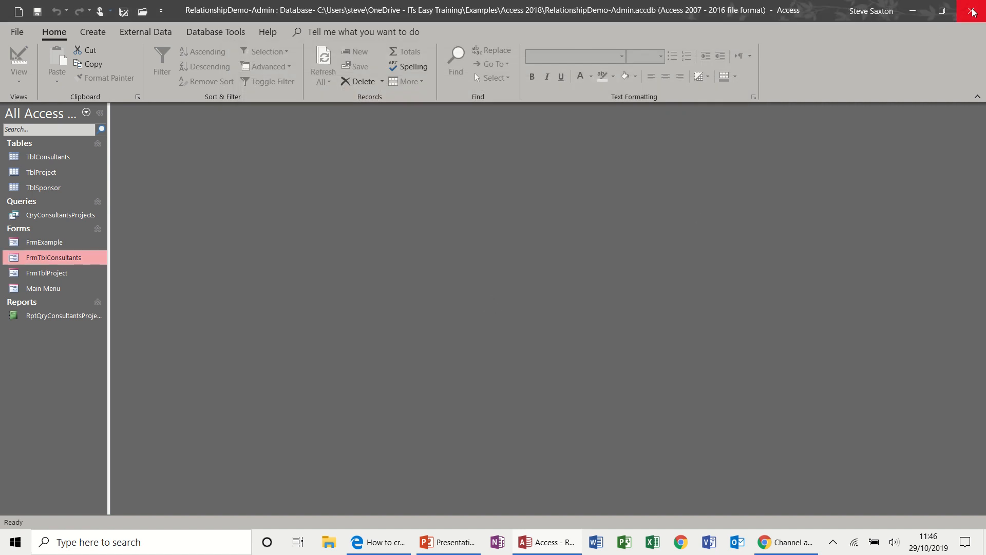
left_click(973, 10)
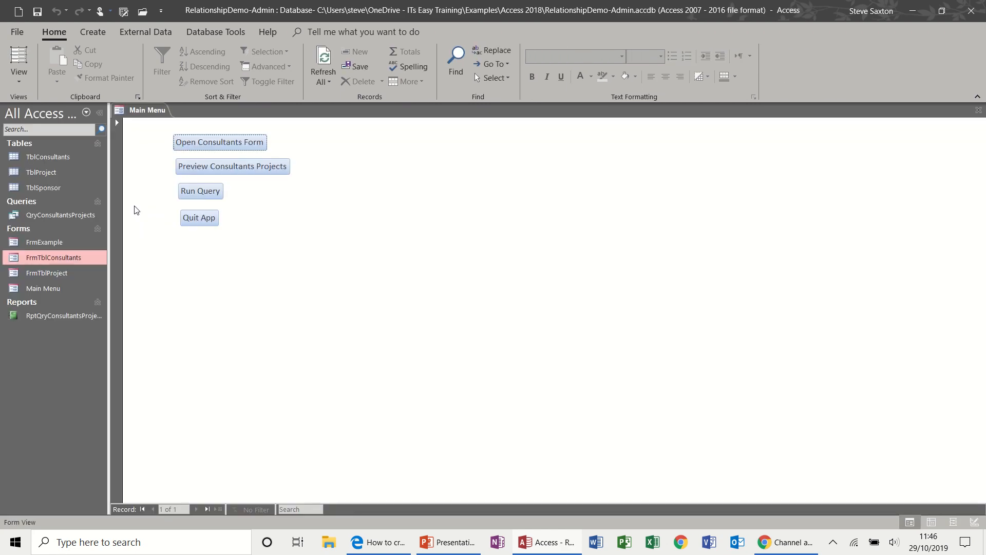
mouse_move(278, 334)
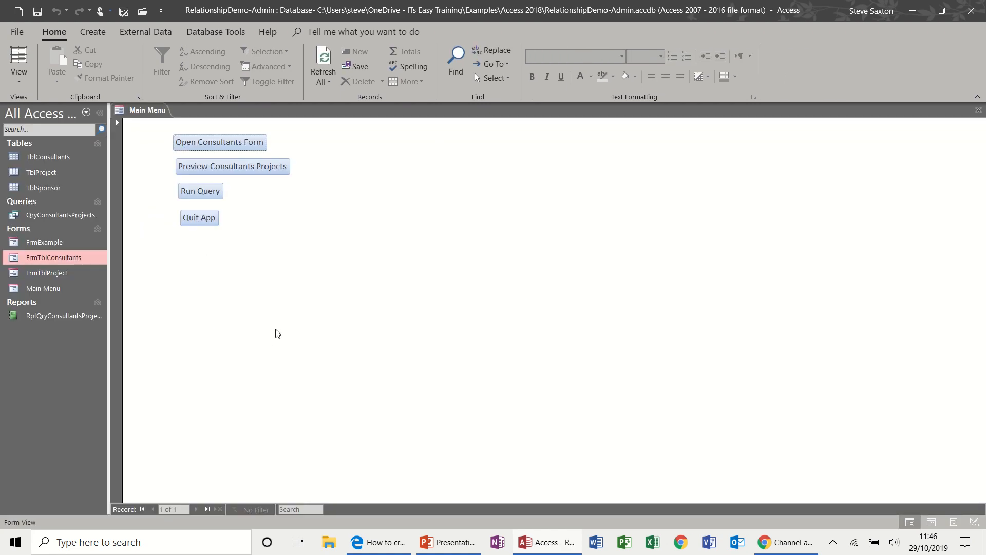
mouse_move(408, 261)
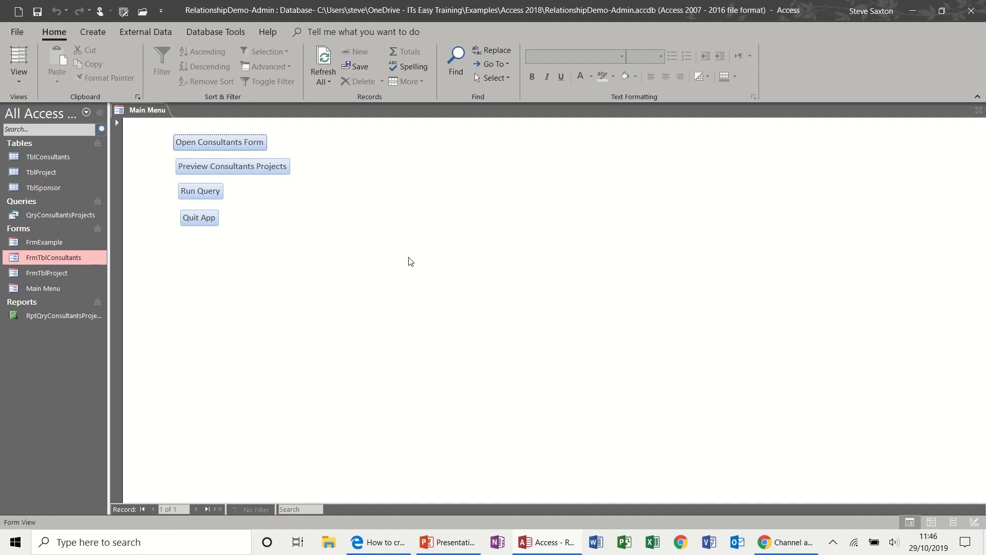
mouse_move(264, 270)
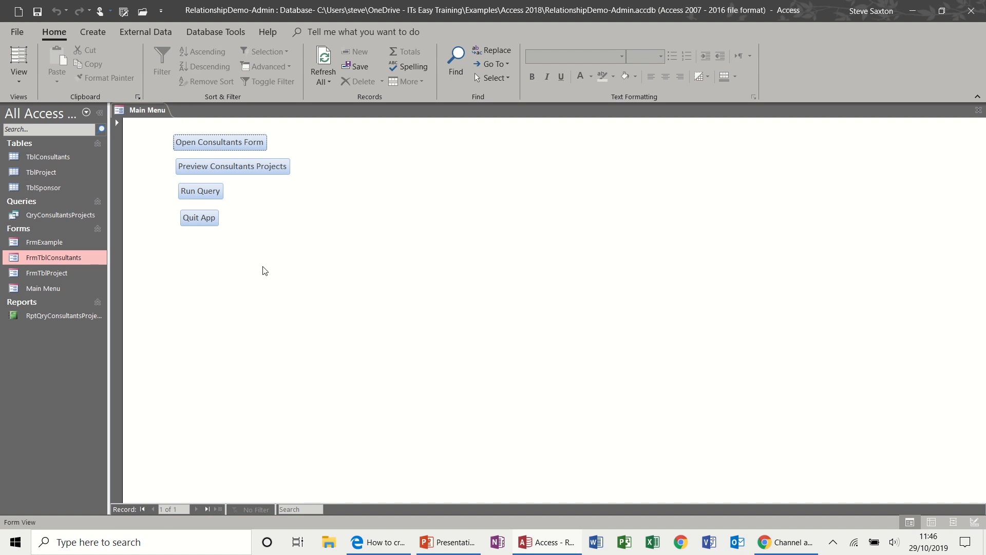
mouse_move(265, 146)
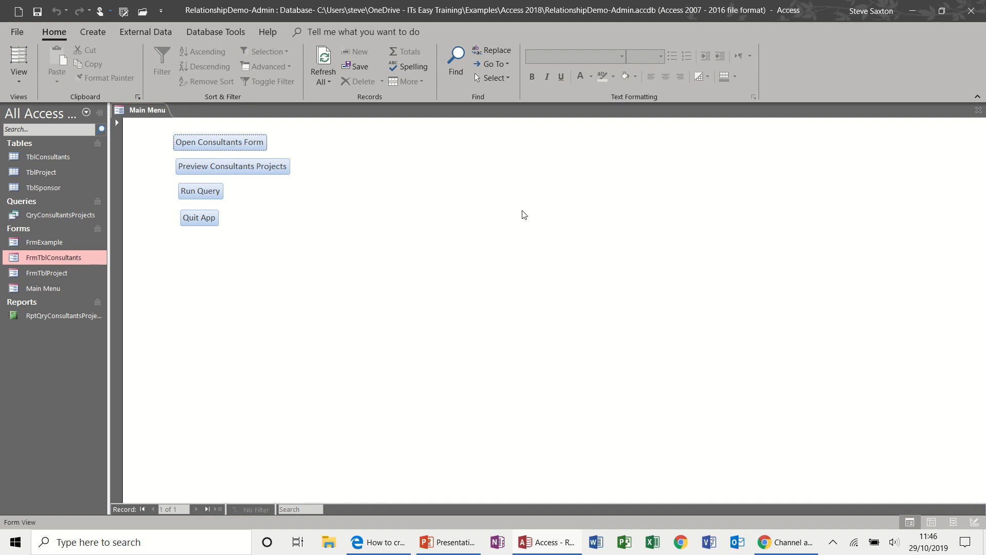
mouse_move(511, 212)
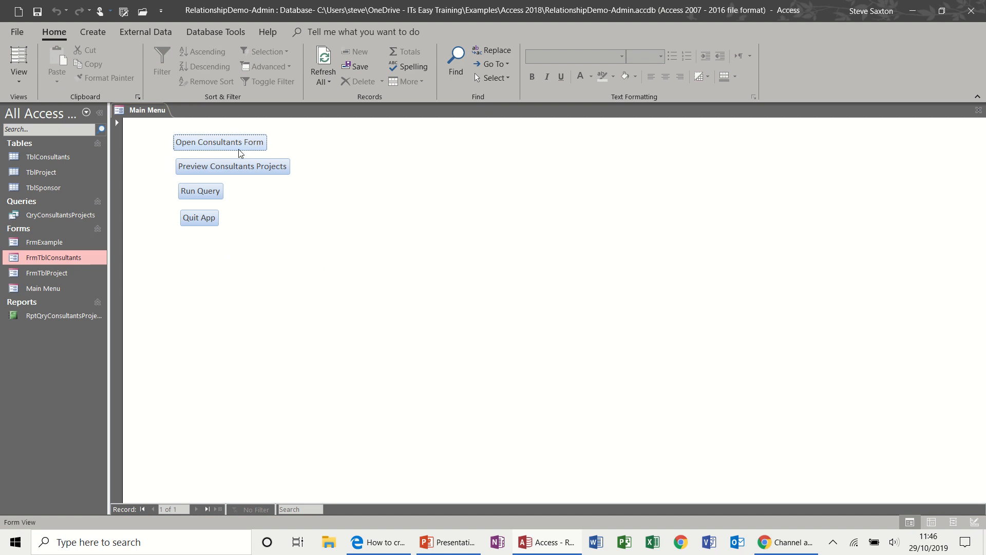
mouse_move(910, 155)
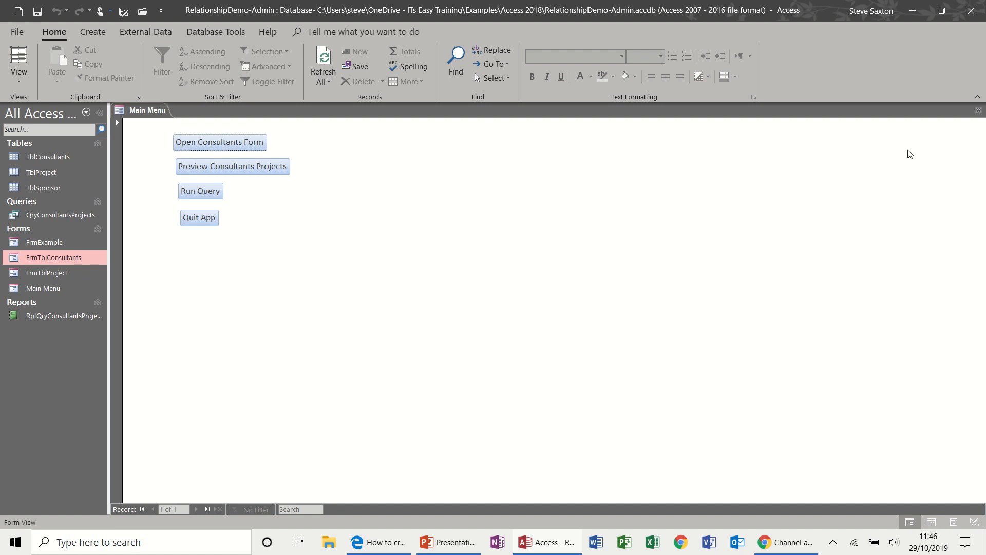
mouse_move(978, 109)
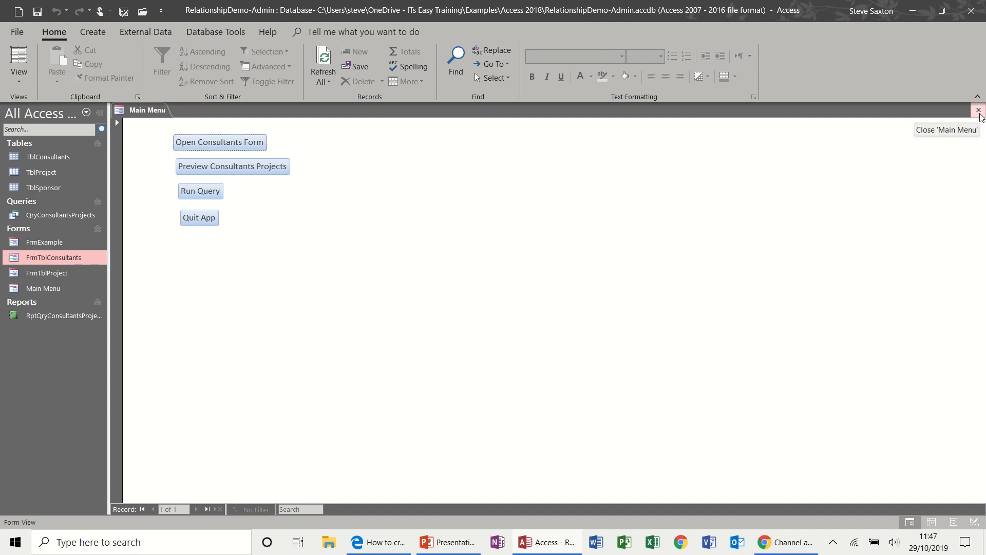
mouse_move(187, 92)
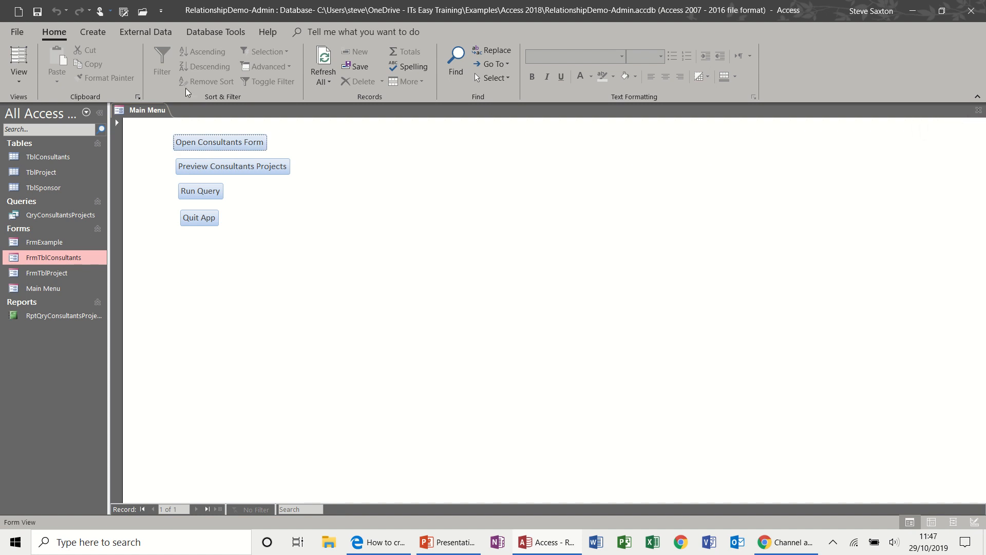
mouse_move(76, 62)
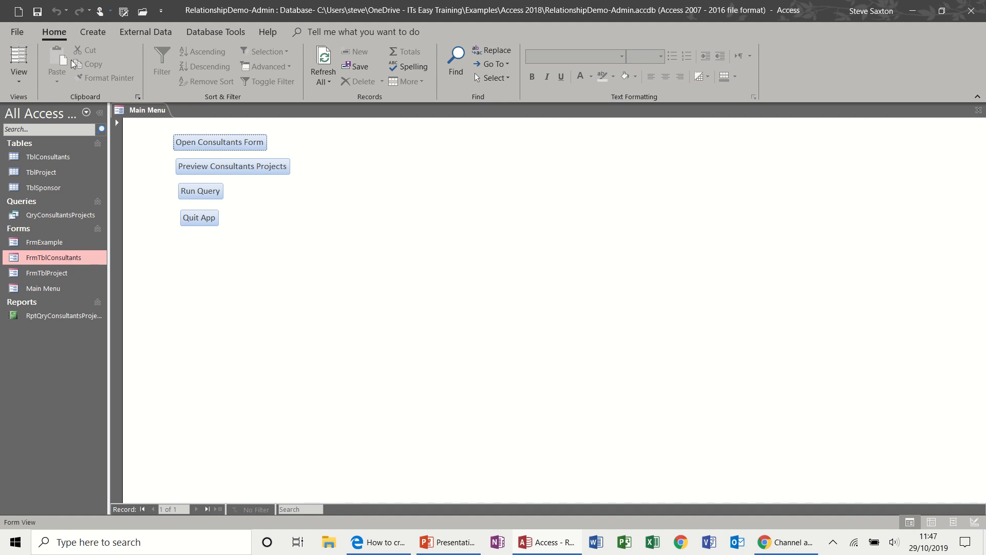
- Create a vertical-tabs Navigation Form and select its empty [Add New] tab
left_click(93, 32)
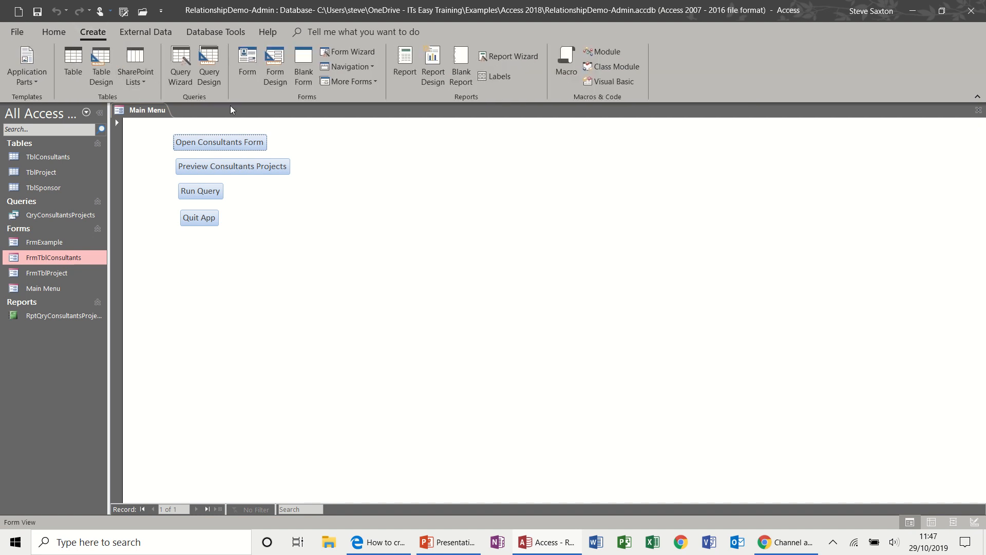
mouse_move(369, 211)
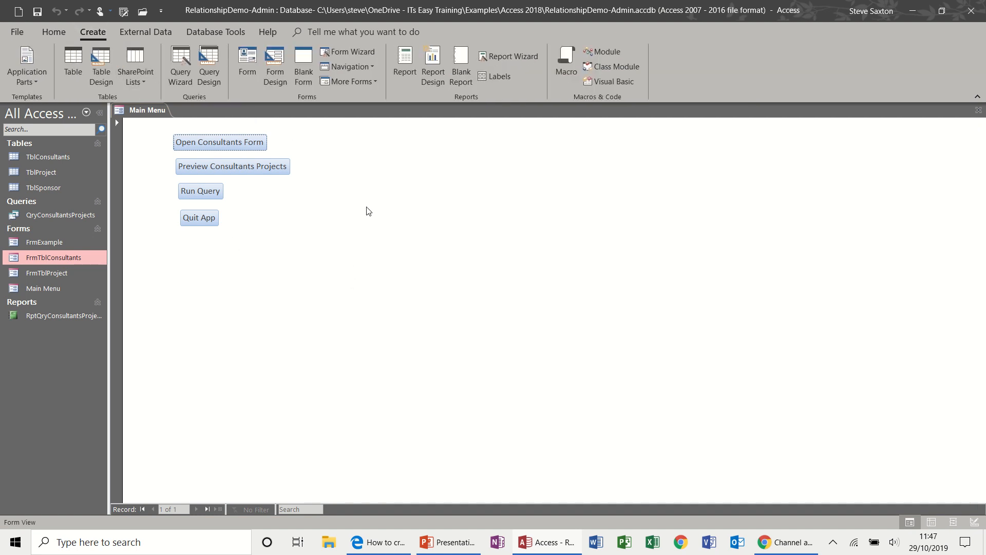
mouse_move(347, 69)
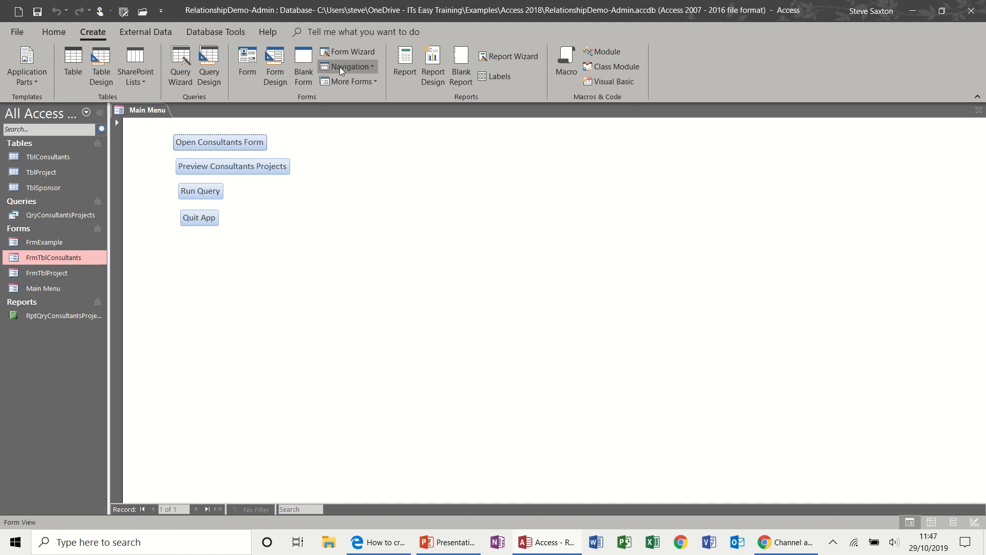
mouse_move(841, 118)
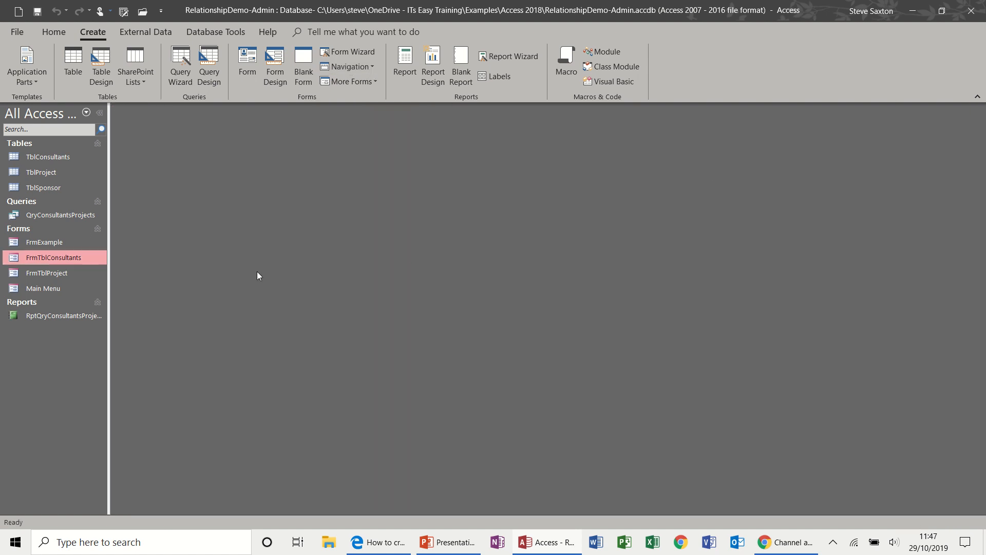
mouse_move(345, 69)
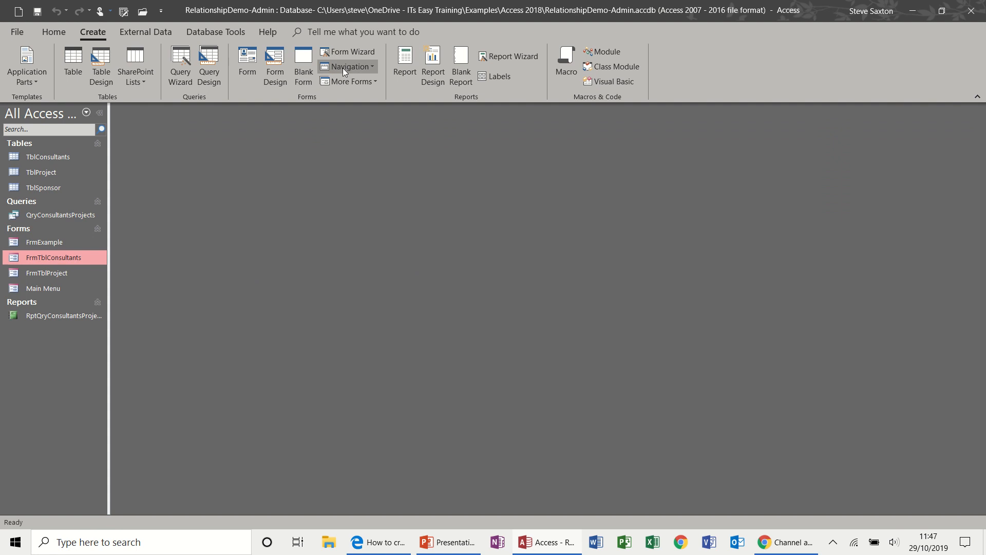
left_click(352, 66)
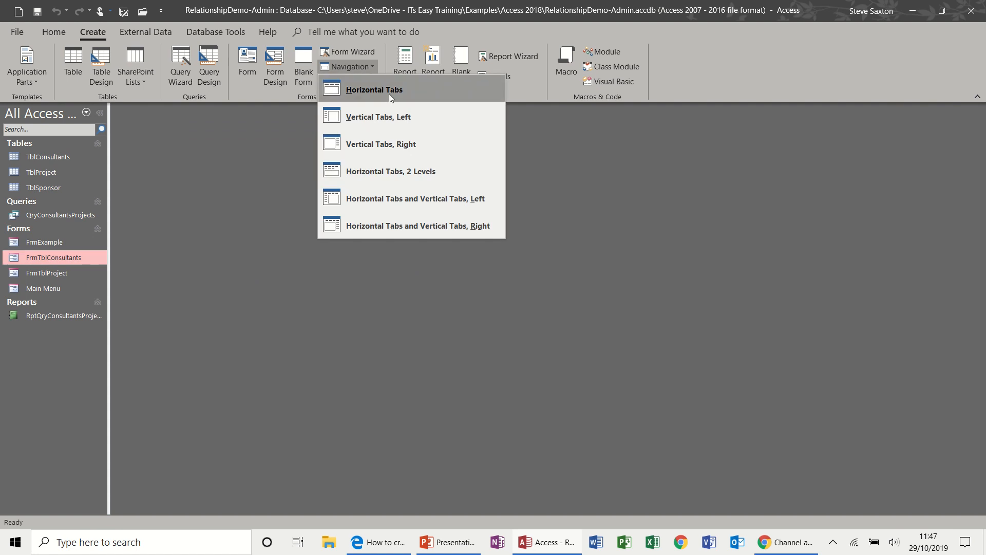
mouse_move(403, 154)
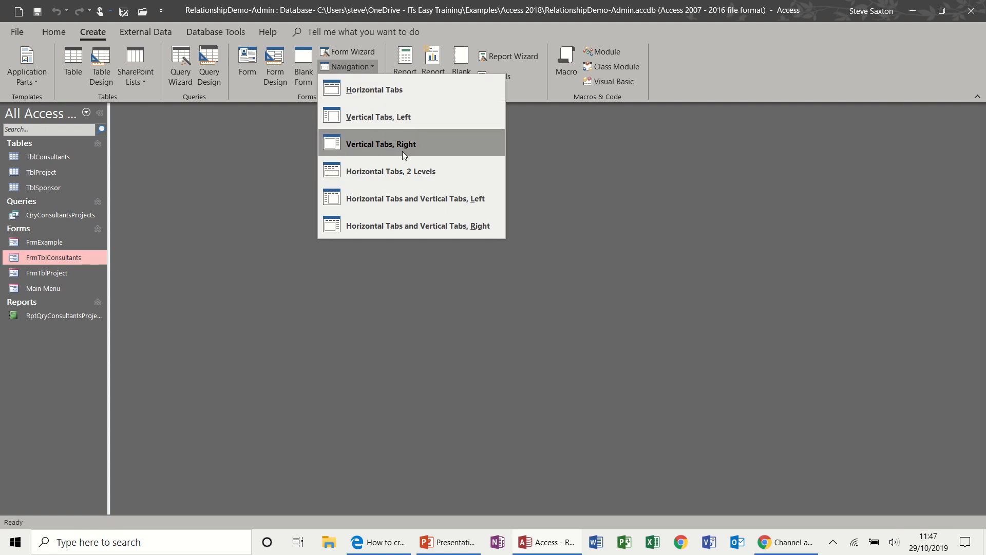
mouse_move(369, 123)
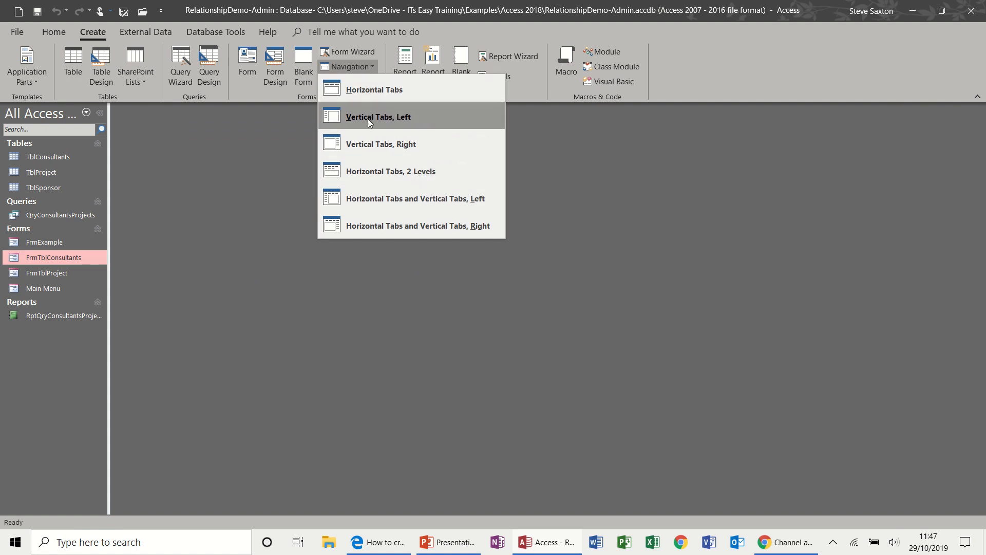
left_click(378, 117)
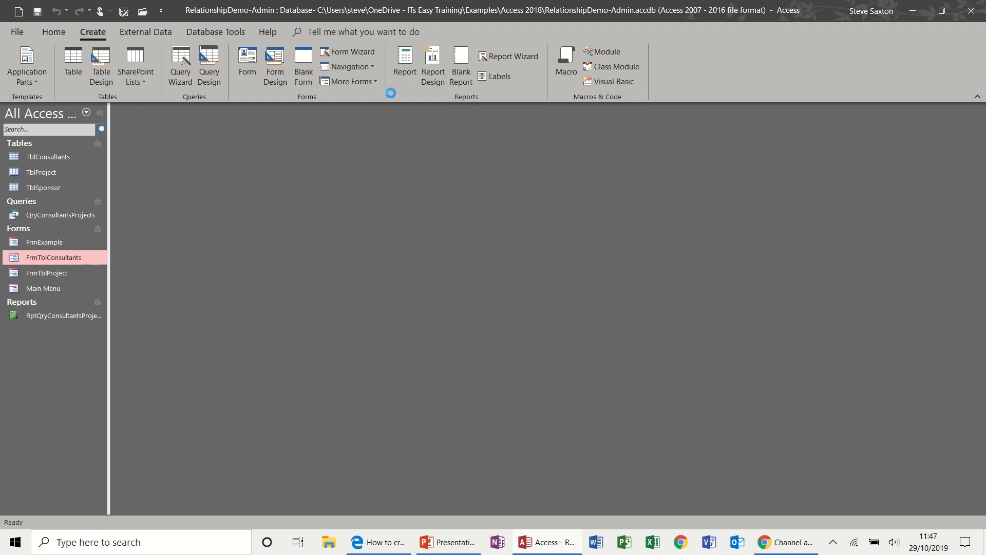
left_click(348, 66)
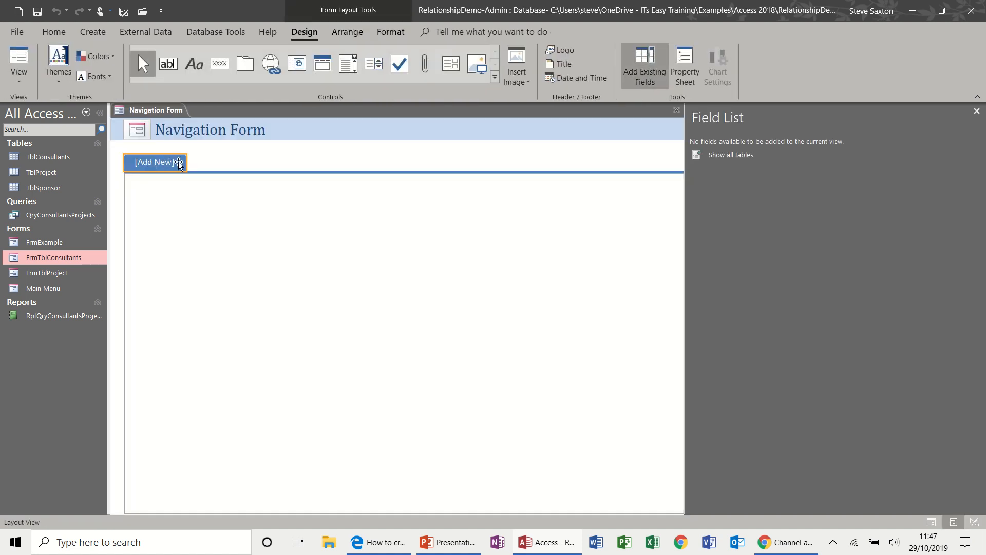
left_click(159, 164)
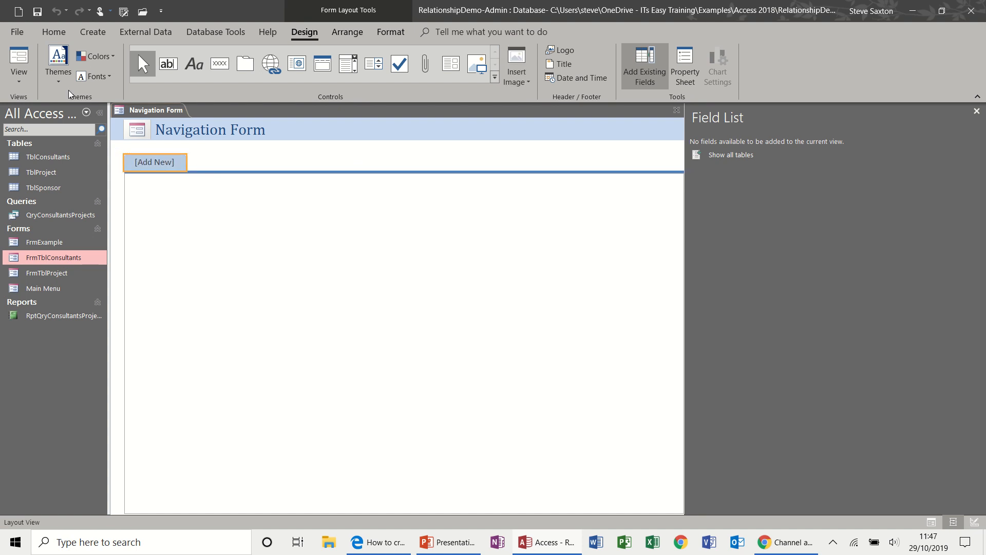
- View the empty navigation form in Design View, then Form View, then close it
left_click(18, 65)
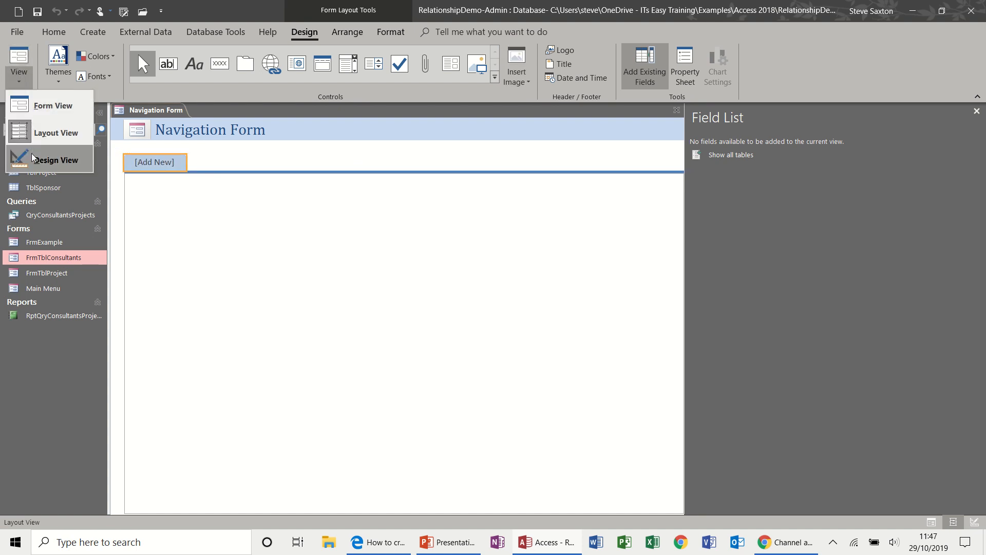
left_click(56, 159)
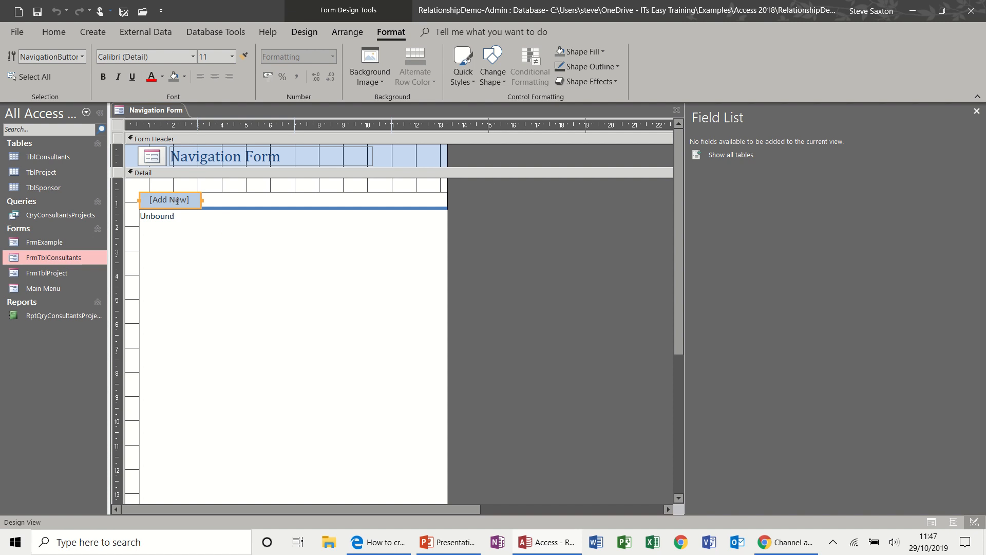
mouse_move(252, 203)
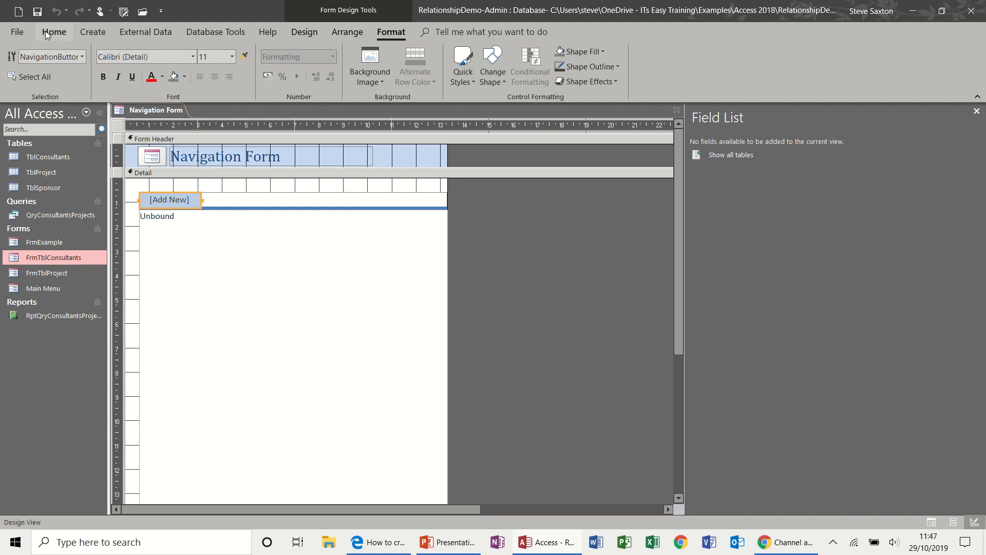
left_click(54, 32)
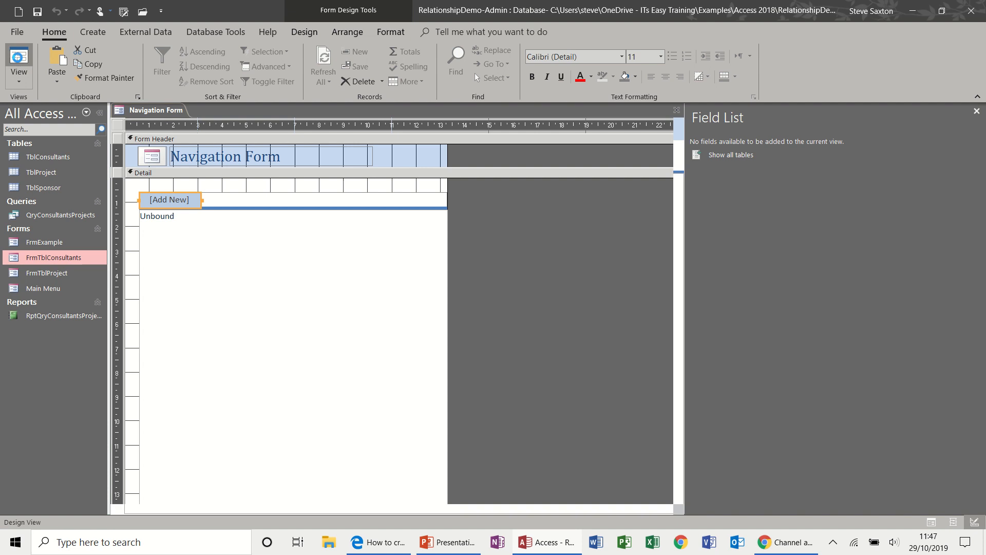
left_click(15, 61)
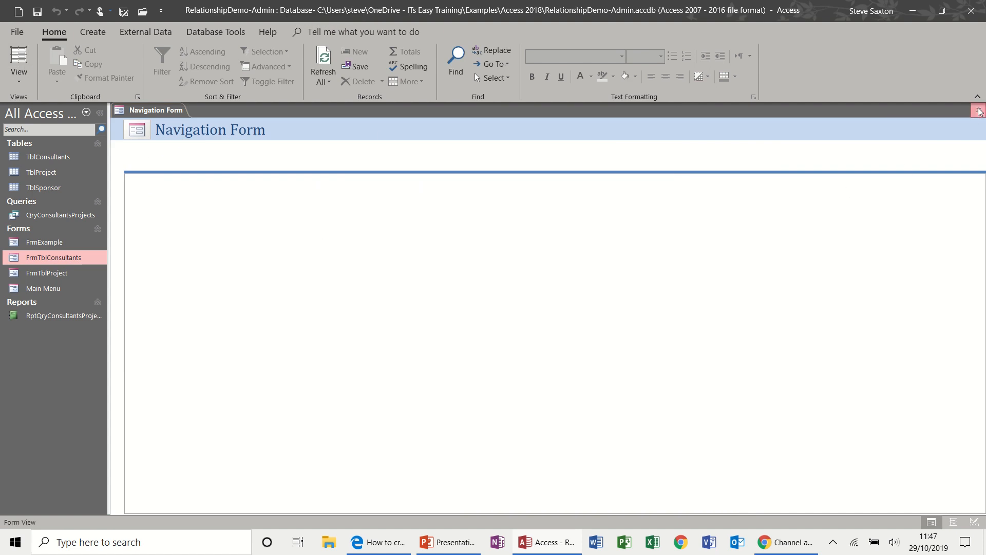
left_click(978, 110)
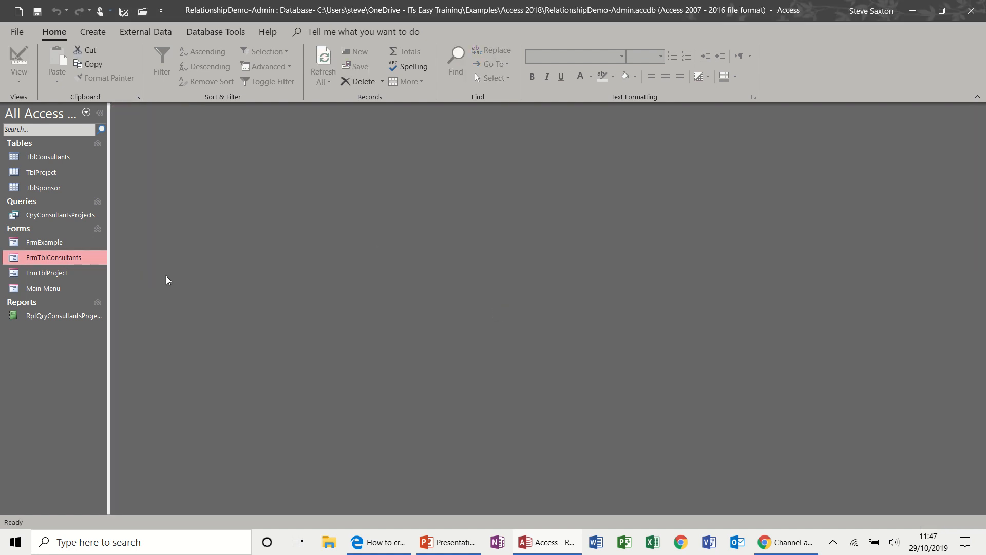
- Reopen Main Menu from the Navigation Pane and show the navigation form layouts
double_click(43, 288)
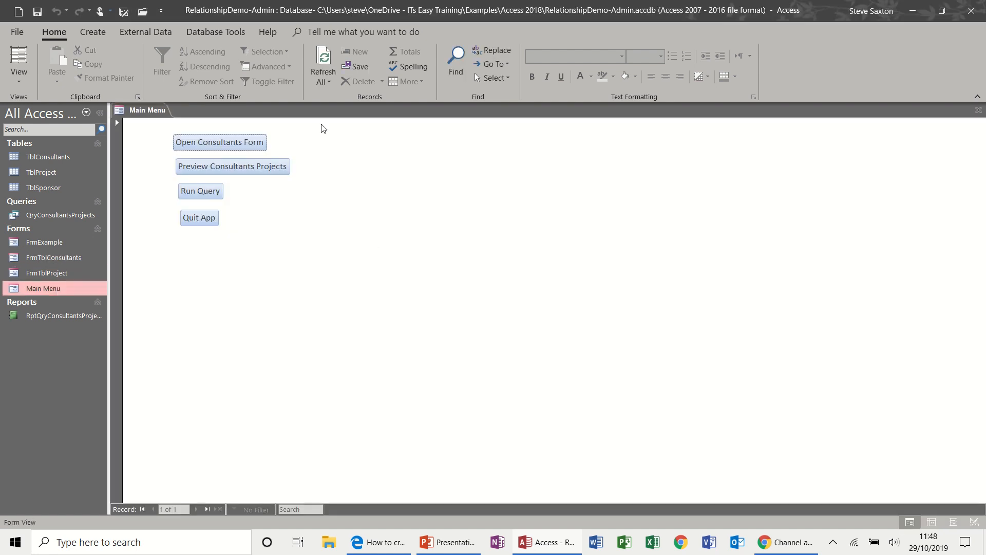
mouse_move(340, 257)
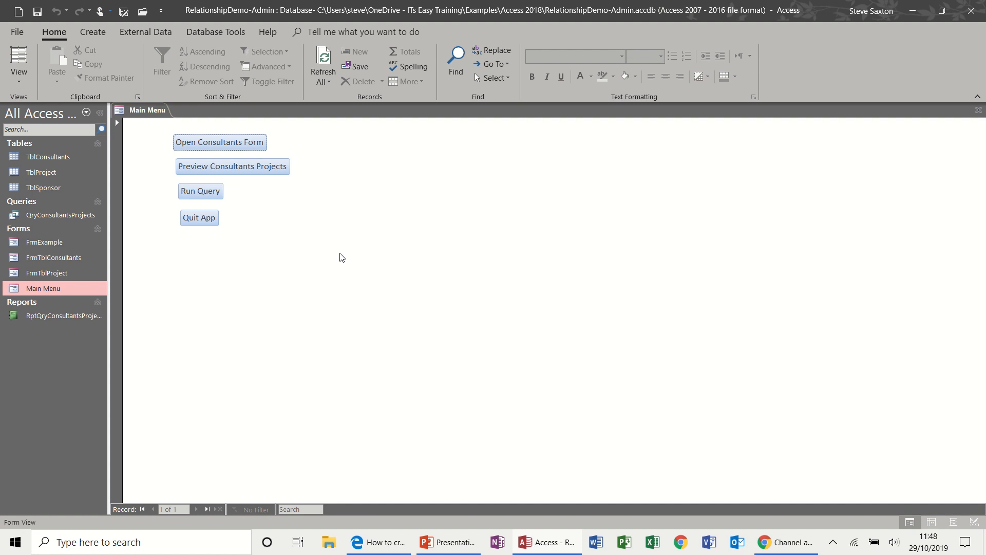
left_click(93, 32)
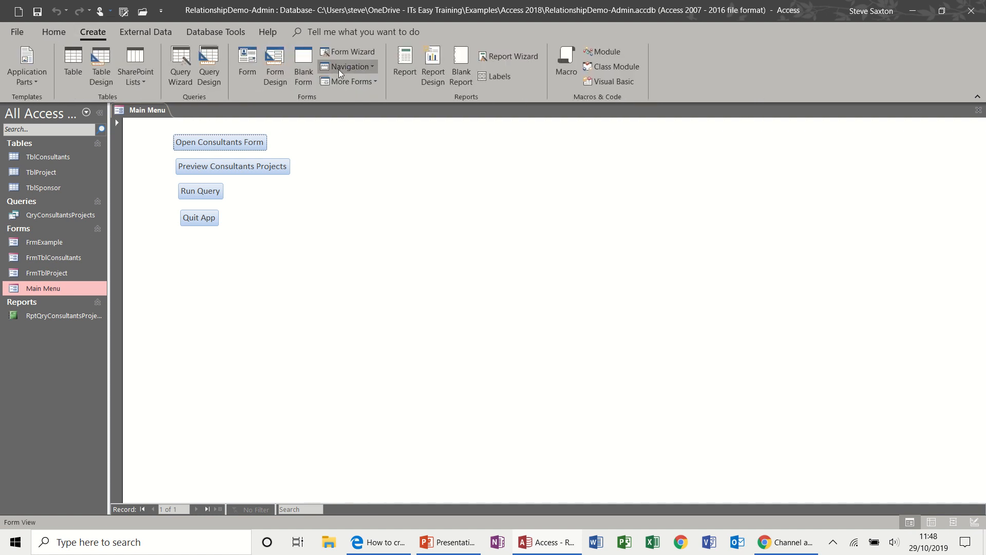
left_click(352, 66)
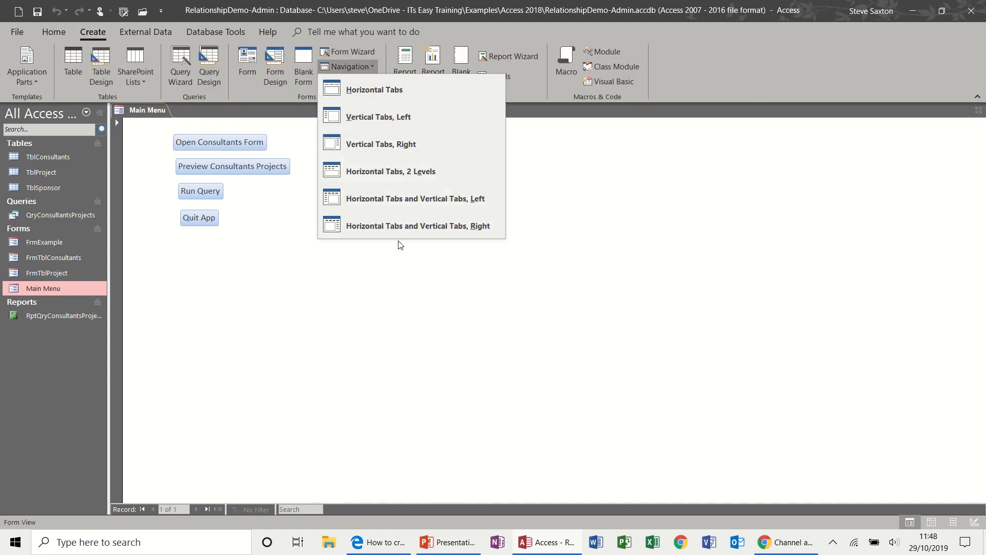
mouse_move(384, 77)
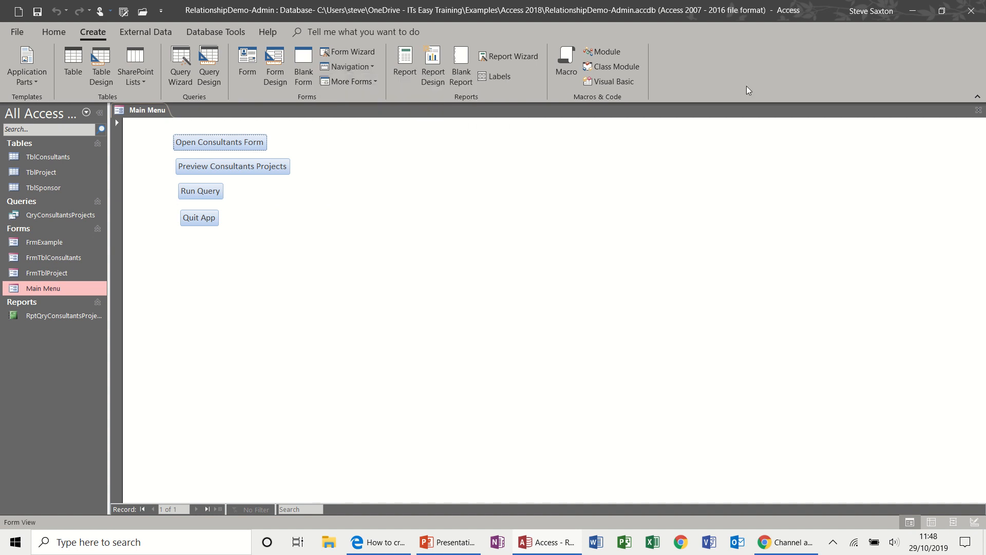
mouse_move(433, 4)
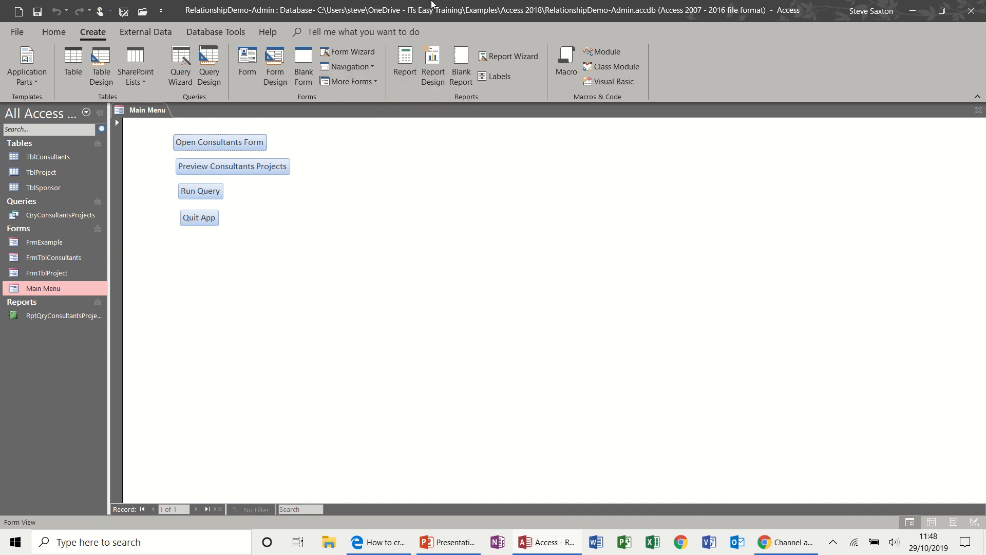
mouse_move(544, 317)
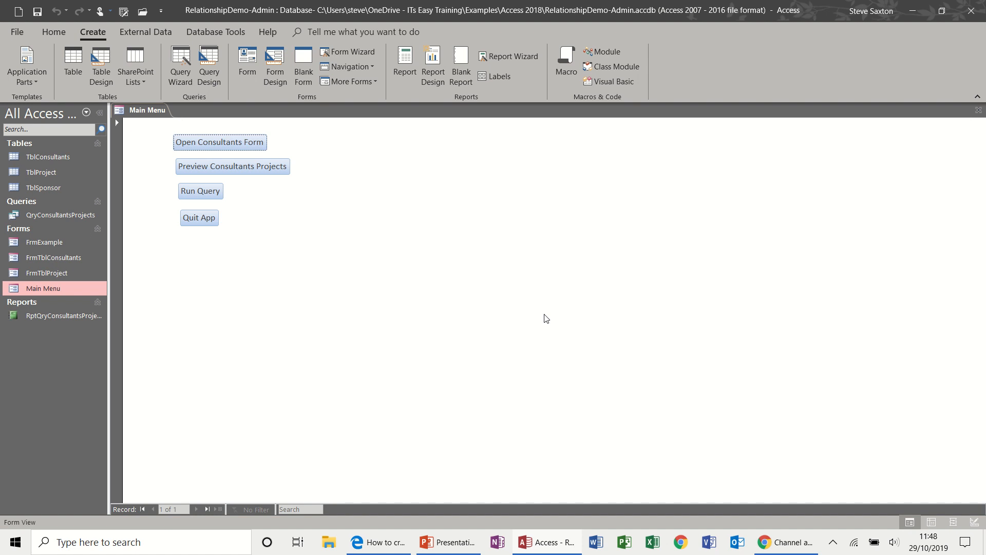